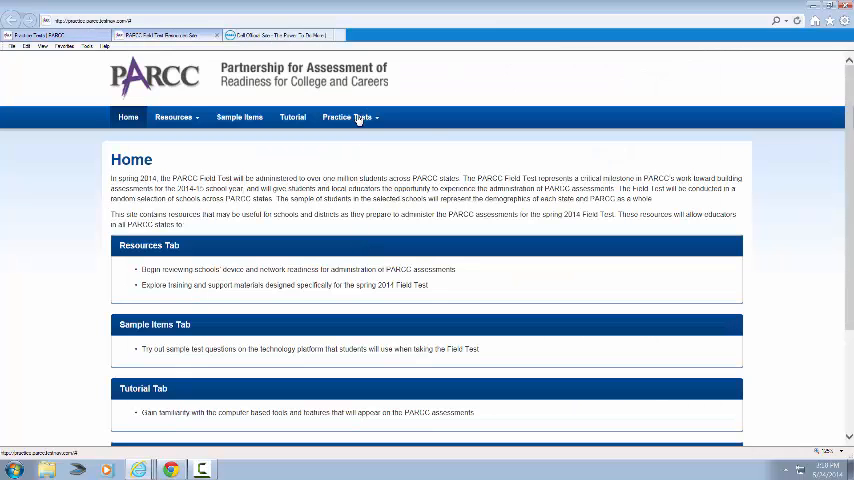
Show the Mathematics practice tests table listing end-of-year tests by grade and course
click(348, 116)
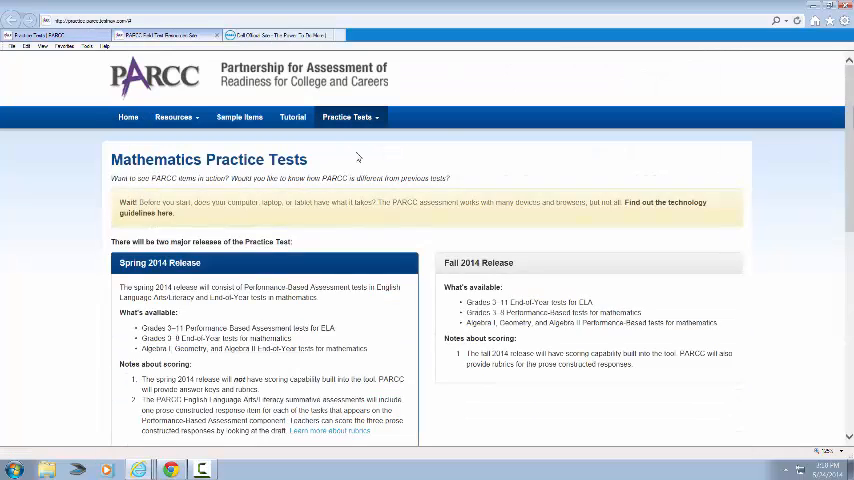
scroll(down, 3)
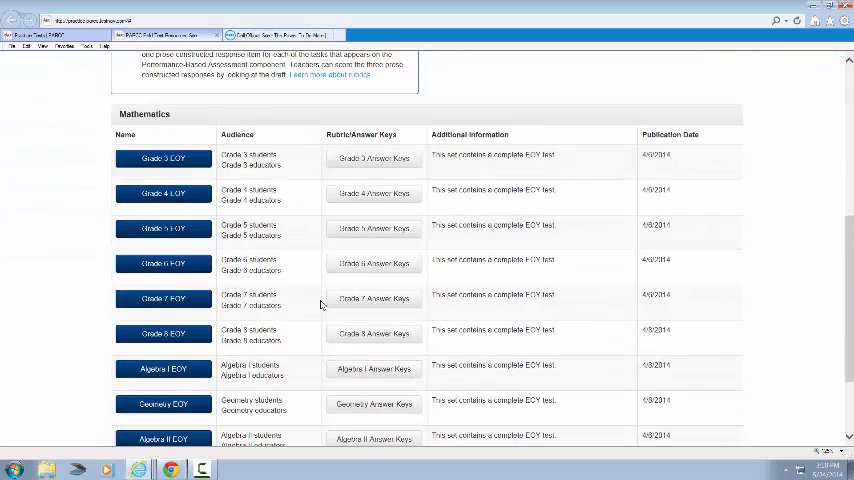
scroll(down, 3)
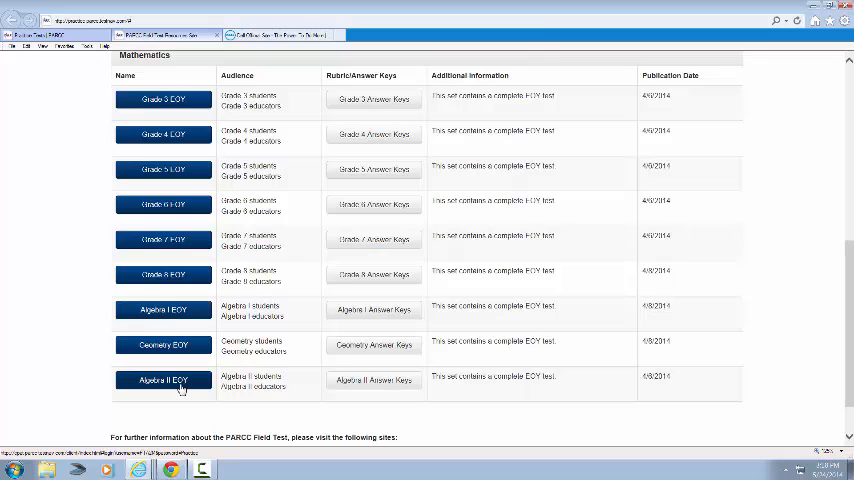
mouse_move(192, 284)
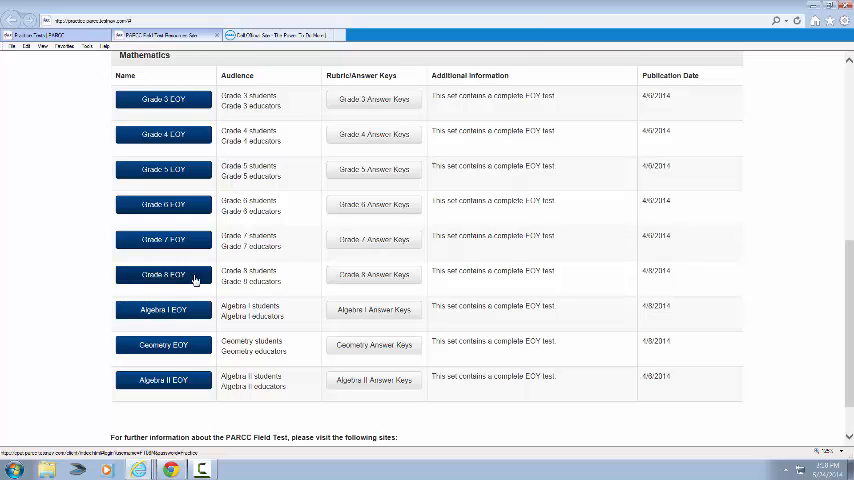
Launch the Grade 8 EOY mathematics test and read the 18-question Non-calculator Part directions
click(164, 276)
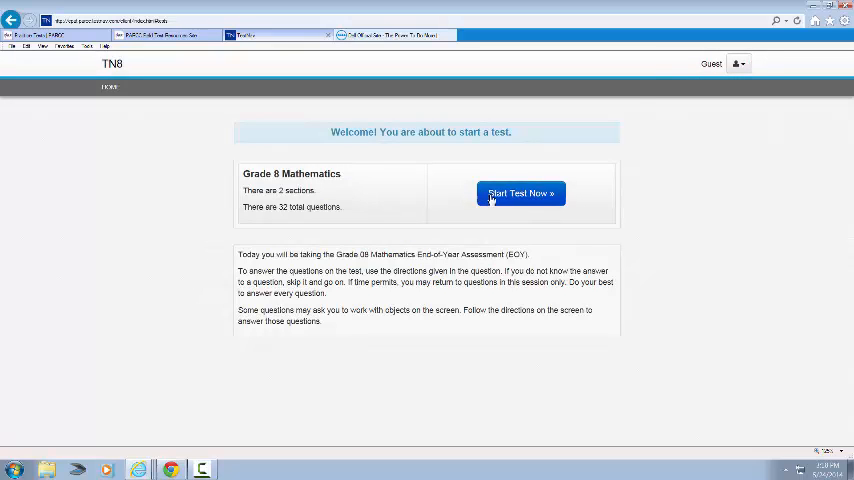
click(520, 192)
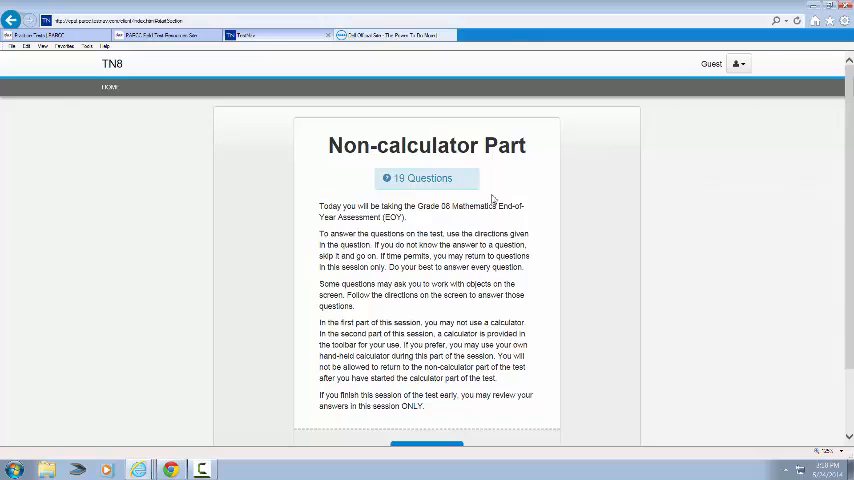
mouse_move(458, 164)
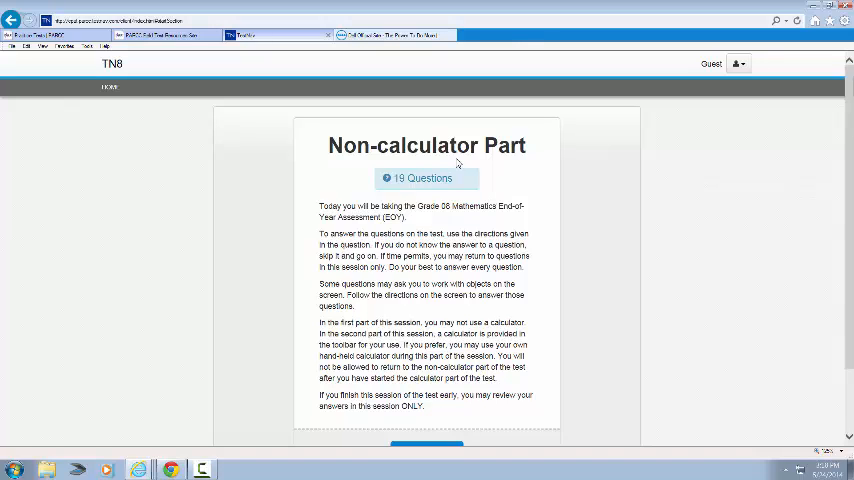
scroll(down, 3)
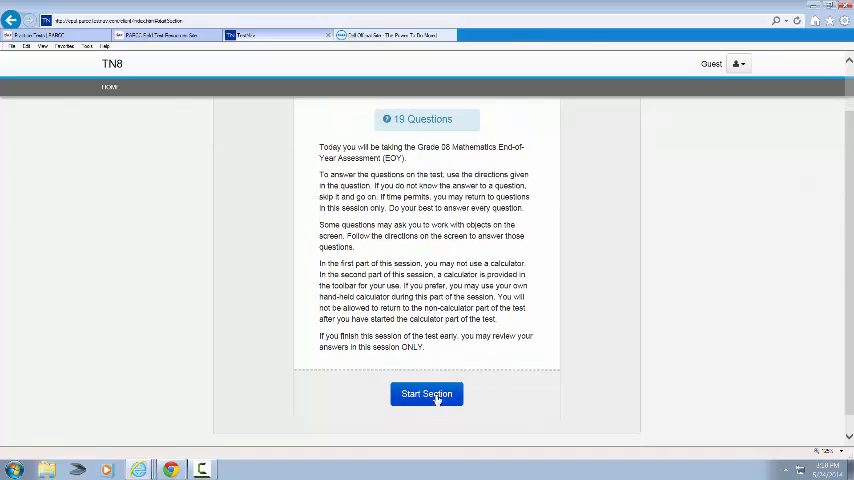
Start the session on the solve-for-x question and view the Formula Chart exhibit twice
click(426, 392)
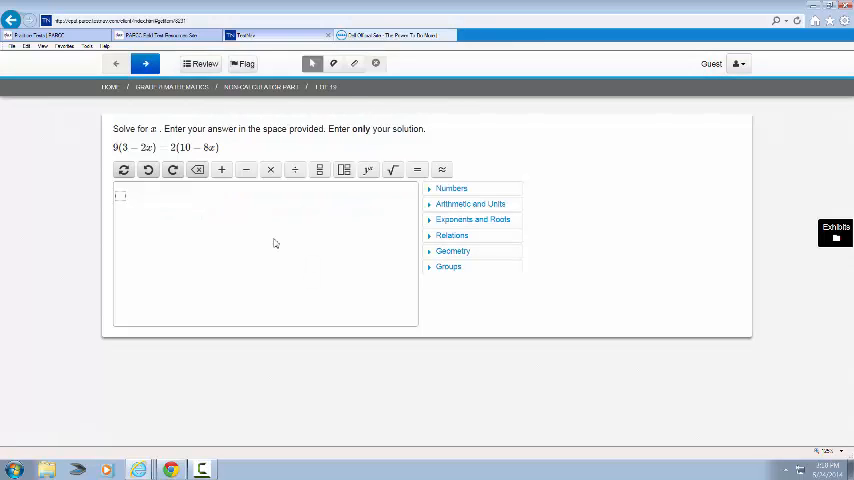
mouse_move(800, 288)
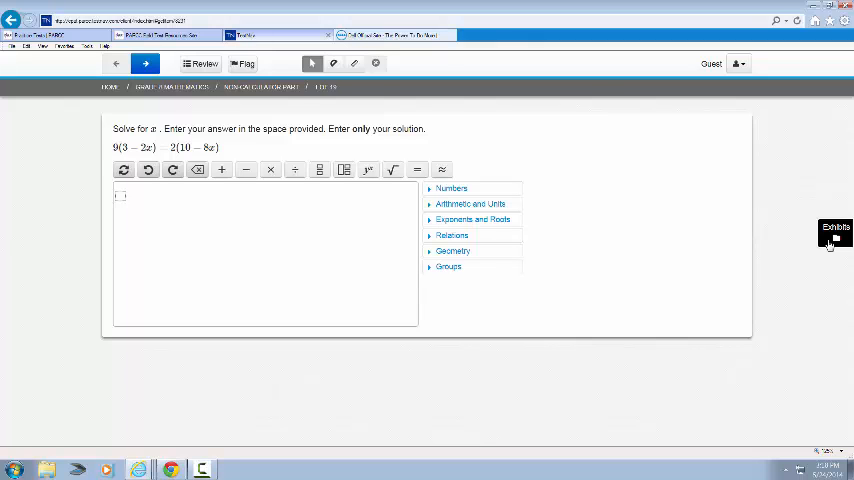
click(834, 232)
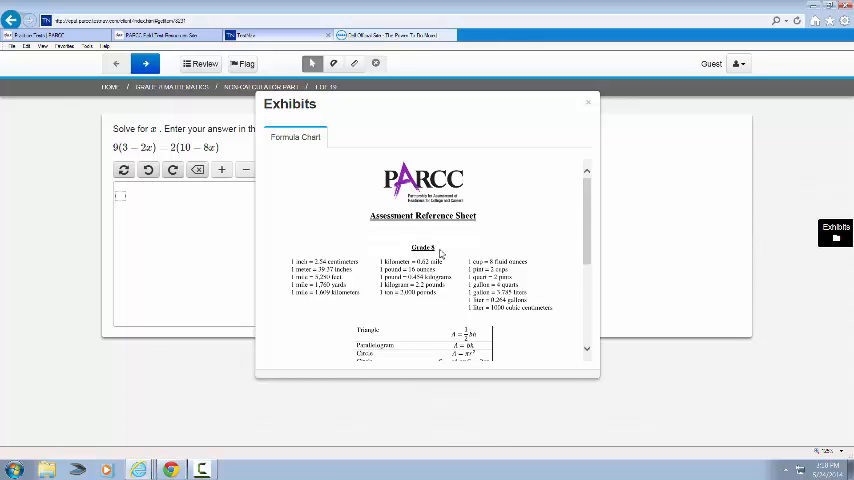
scroll(down, 3)
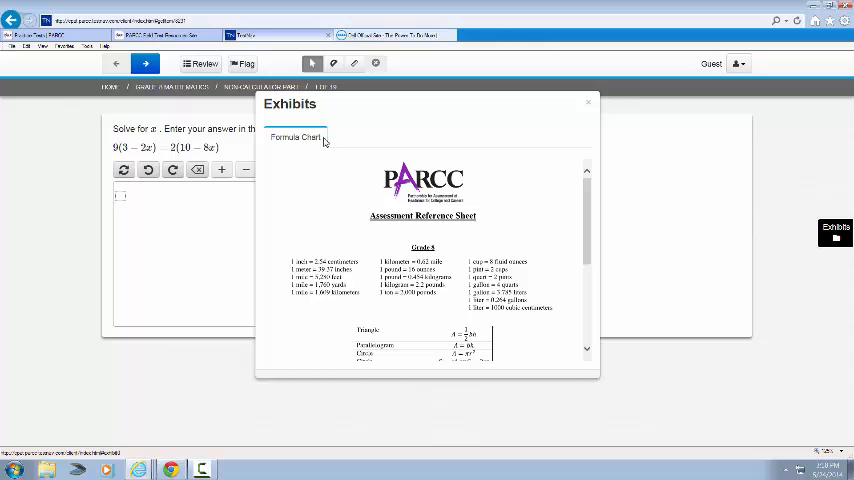
mouse_move(590, 108)
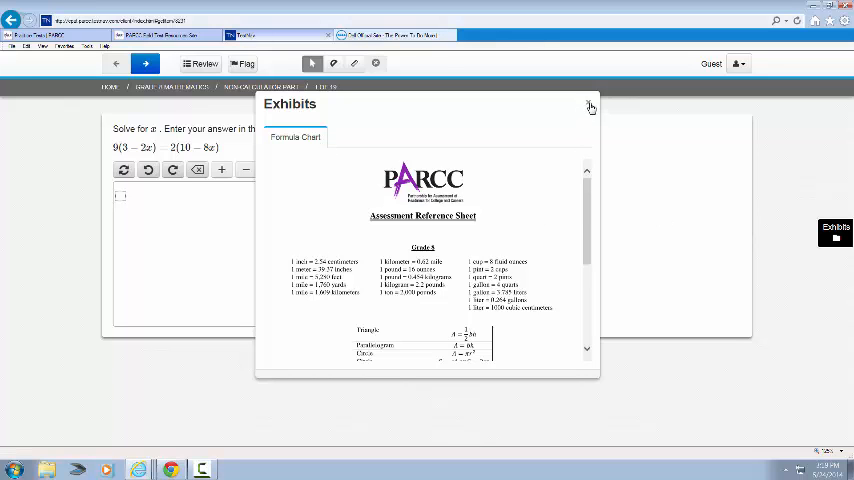
click(590, 106)
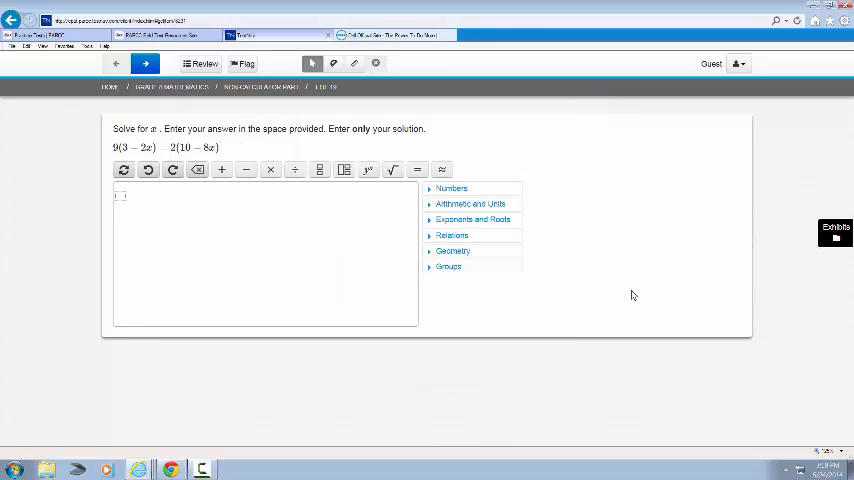
click(836, 230)
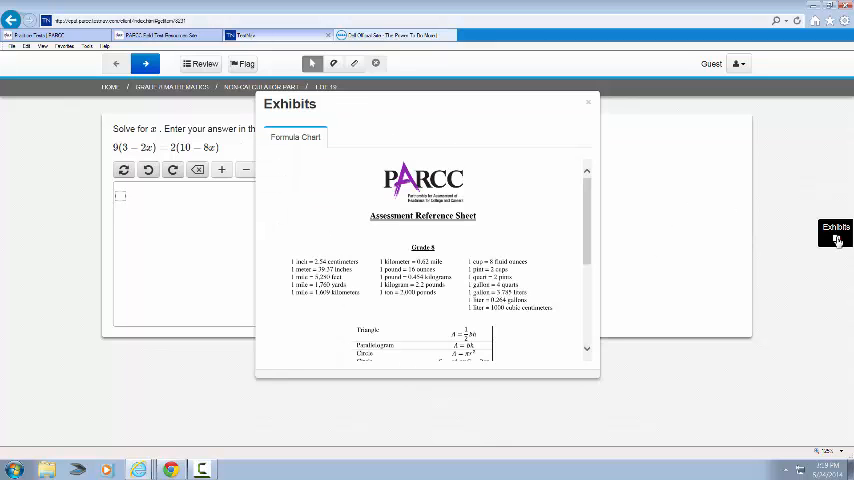
click(588, 104)
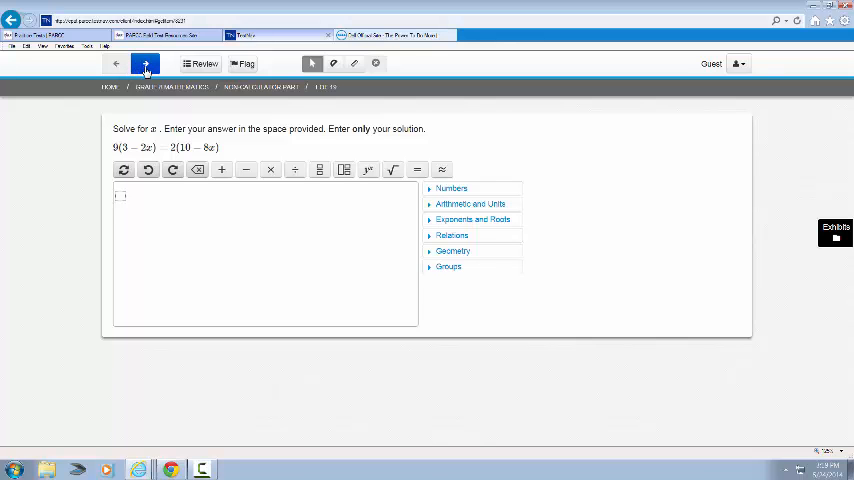
Navigate to the 6/11 decimal question and choose answer A (0.183 repeating)
click(144, 64)
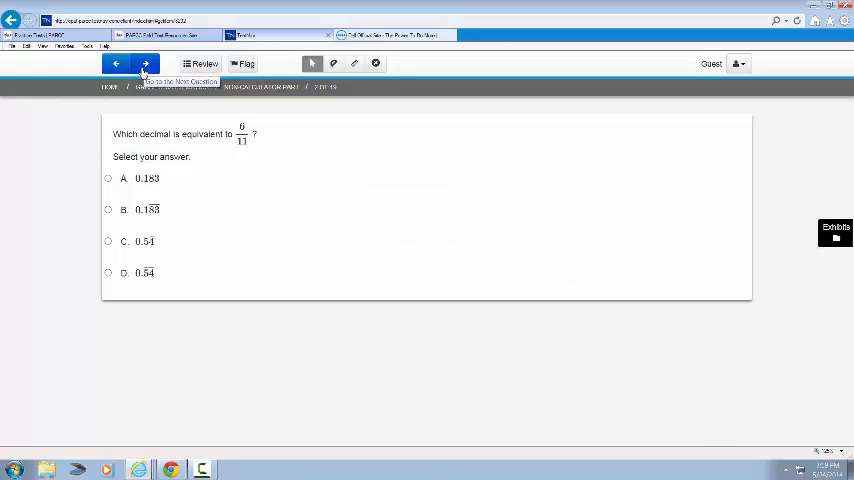
mouse_move(116, 64)
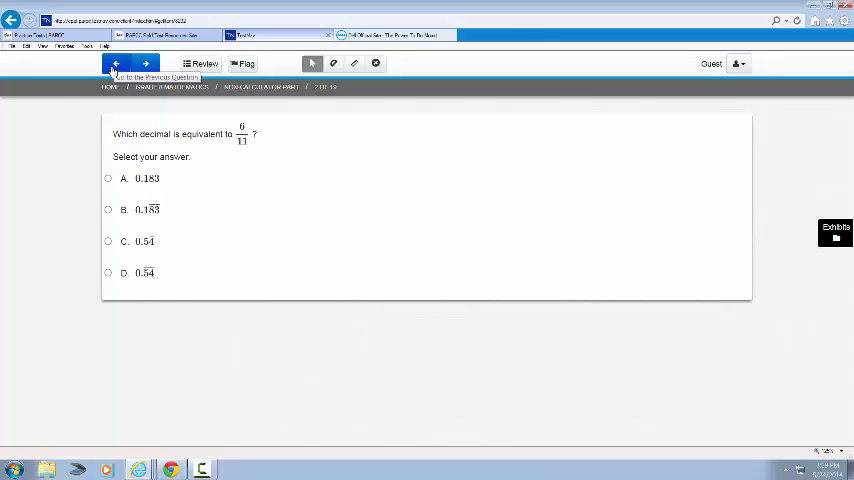
click(118, 64)
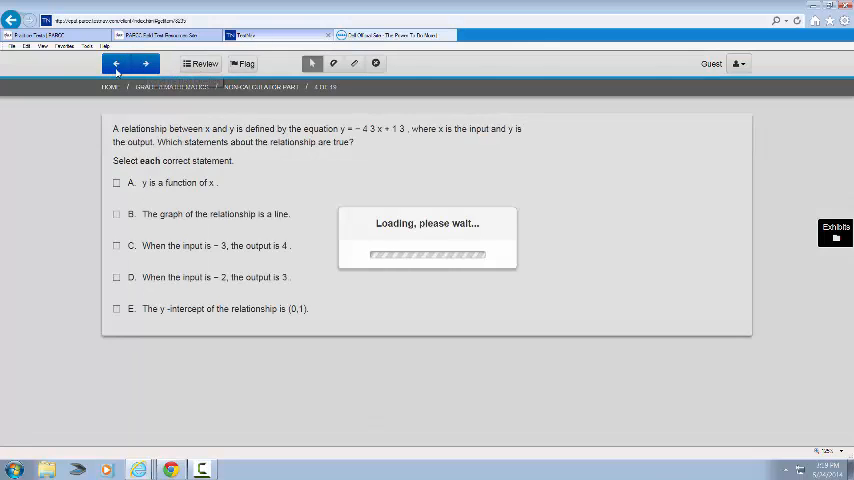
click(144, 64)
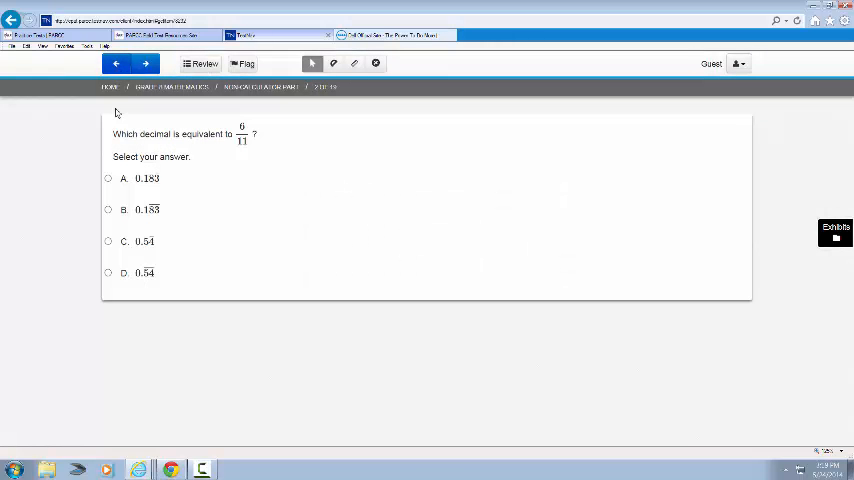
click(108, 178)
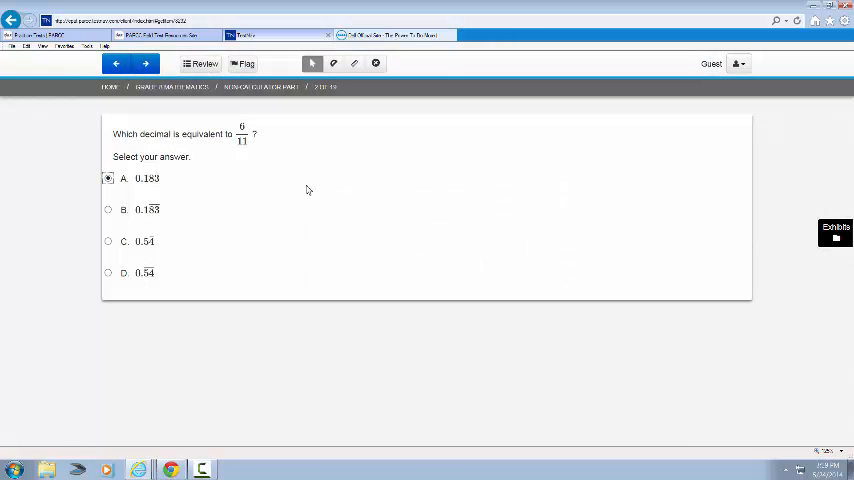
mouse_move(204, 64)
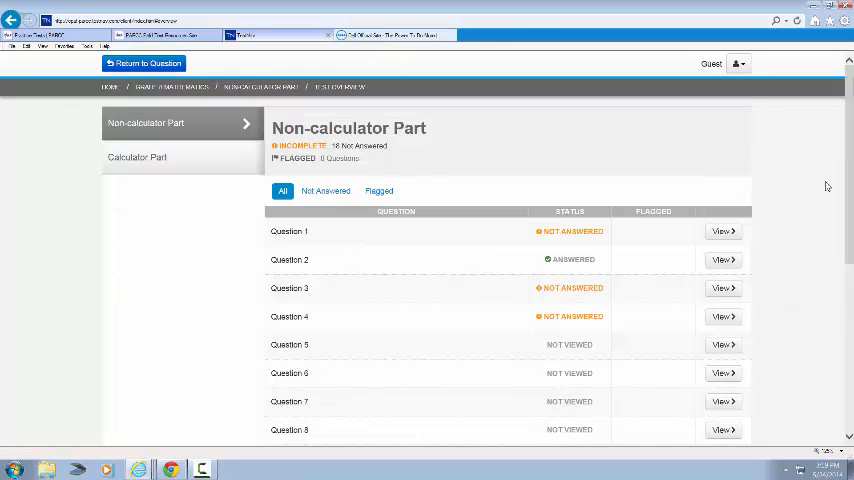
Show the review screen with Question 2 answered and Questions 1, 3 and 4 not answered
scroll(down, 3)
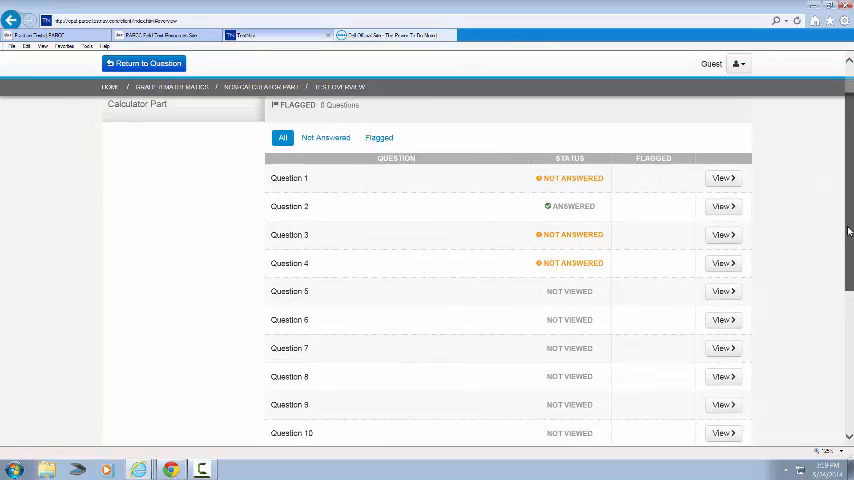
scroll(down, 3)
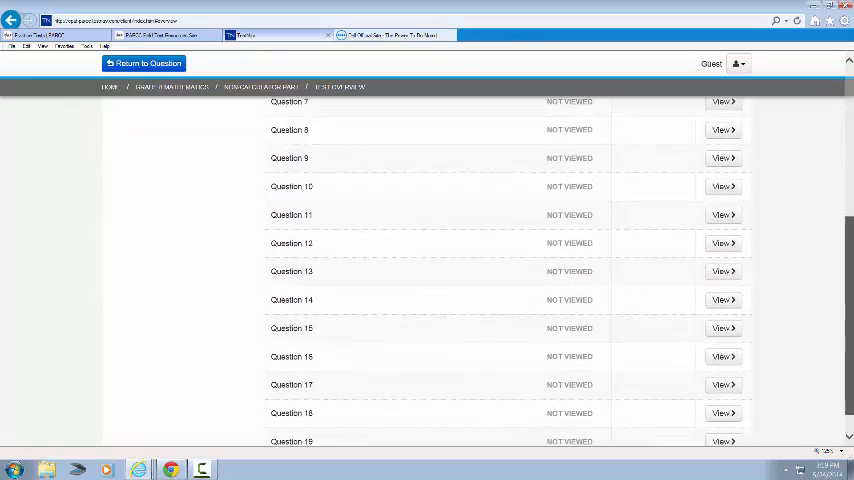
scroll(down, 3)
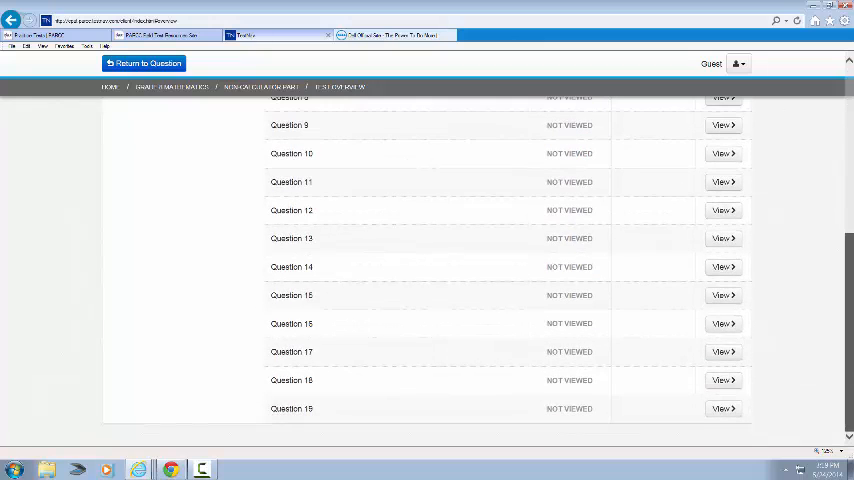
mouse_move(328, 412)
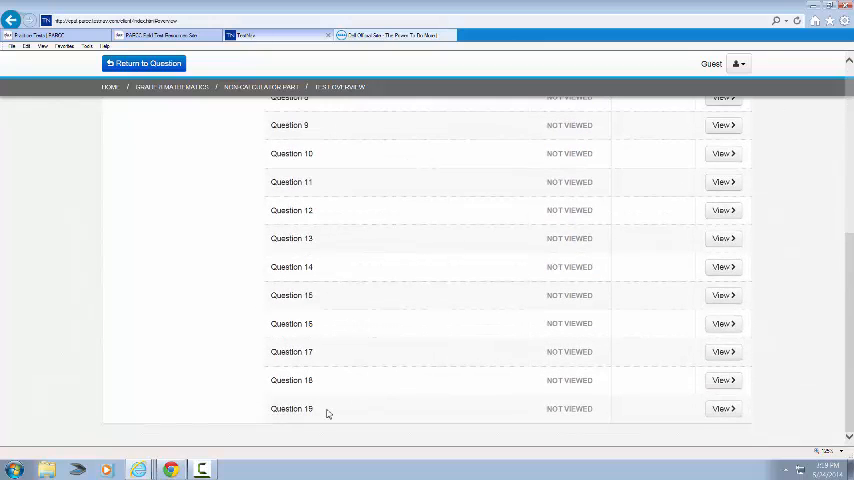
mouse_move(722, 408)
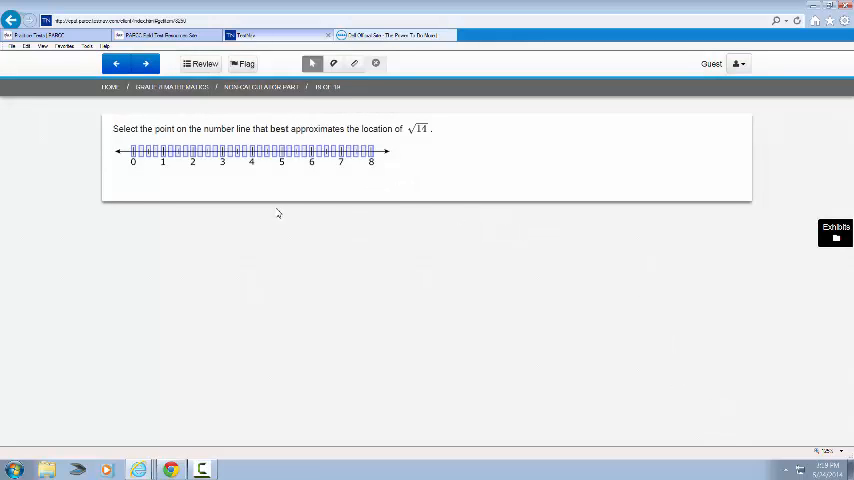
mouse_move(340, 100)
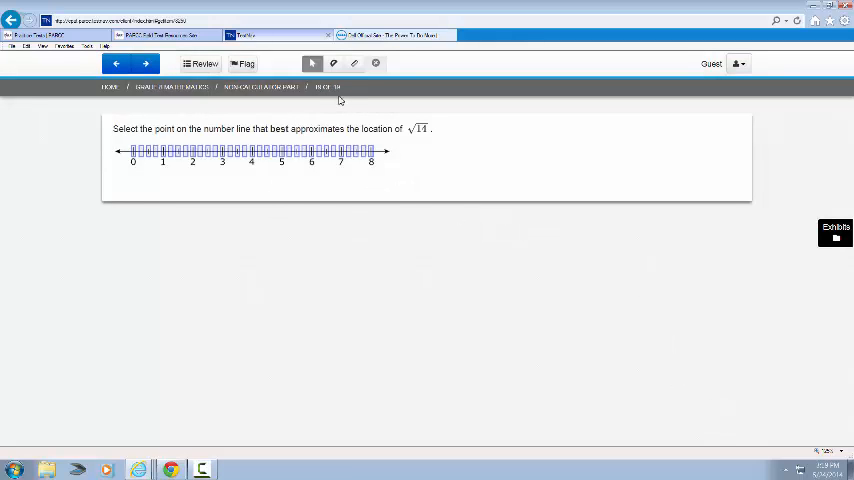
click(204, 64)
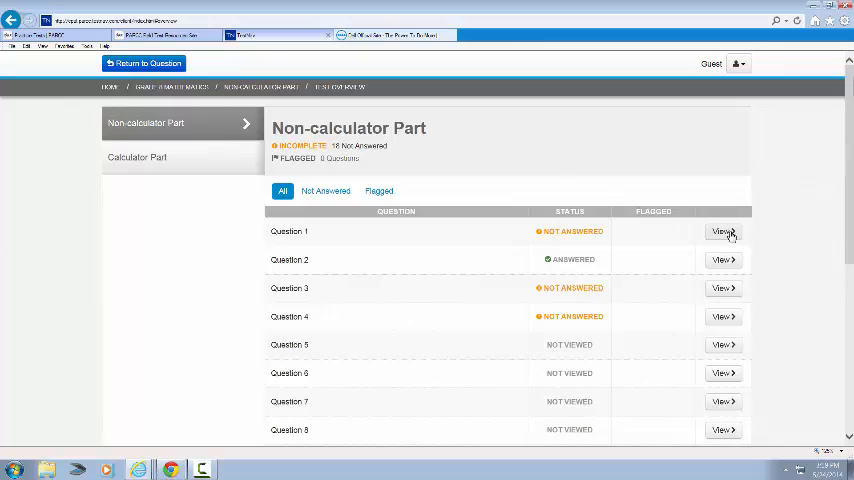
mouse_move(724, 232)
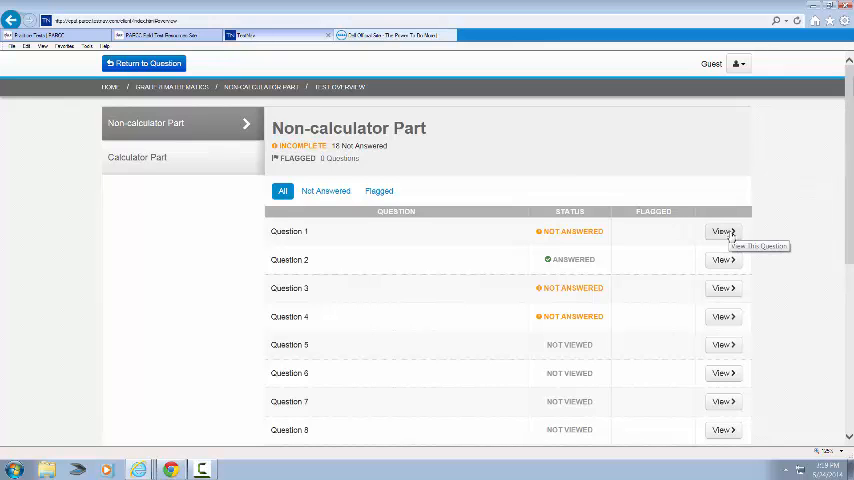
click(722, 232)
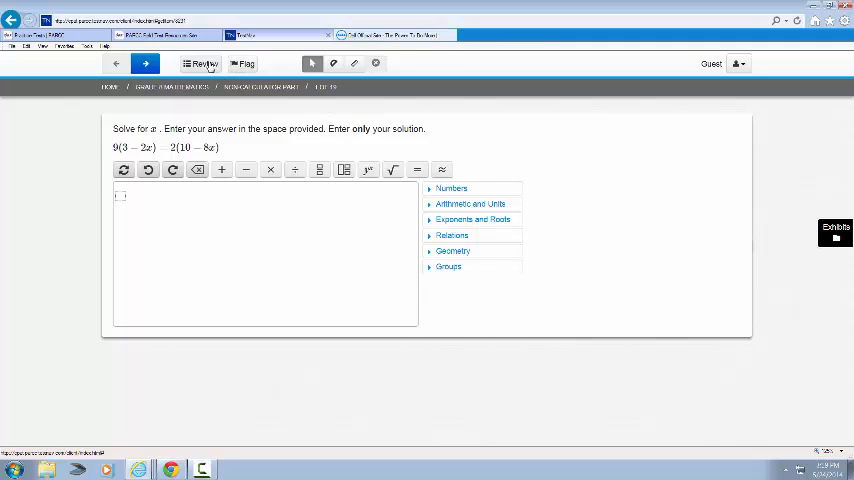
click(204, 64)
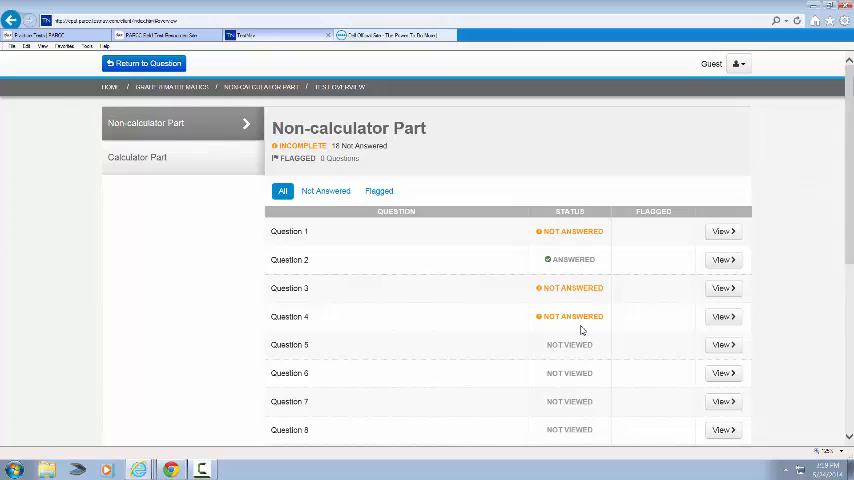
mouse_move(544, 352)
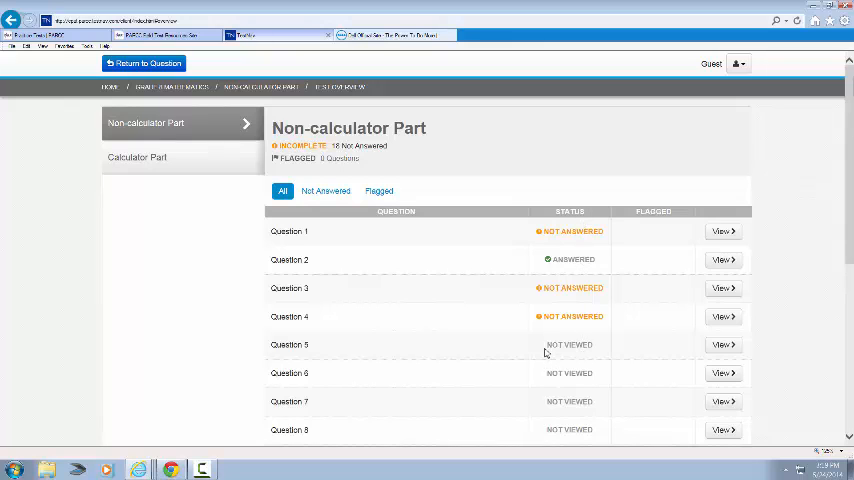
mouse_move(568, 348)
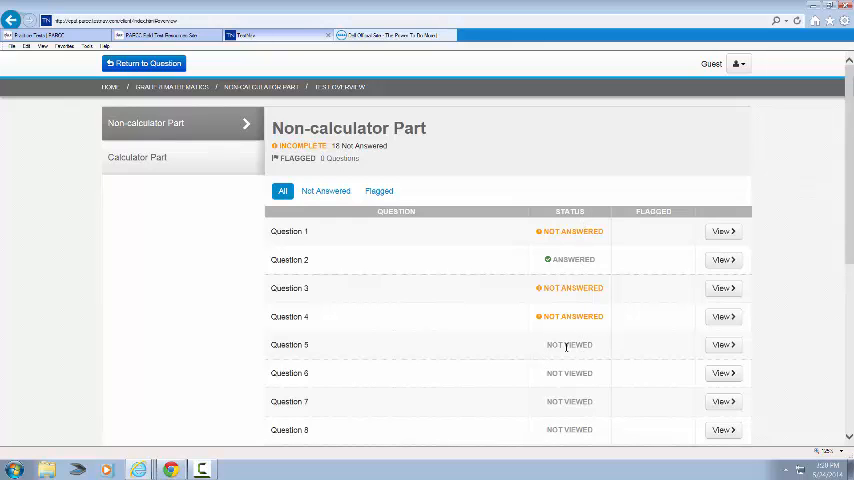
mouse_move(544, 330)
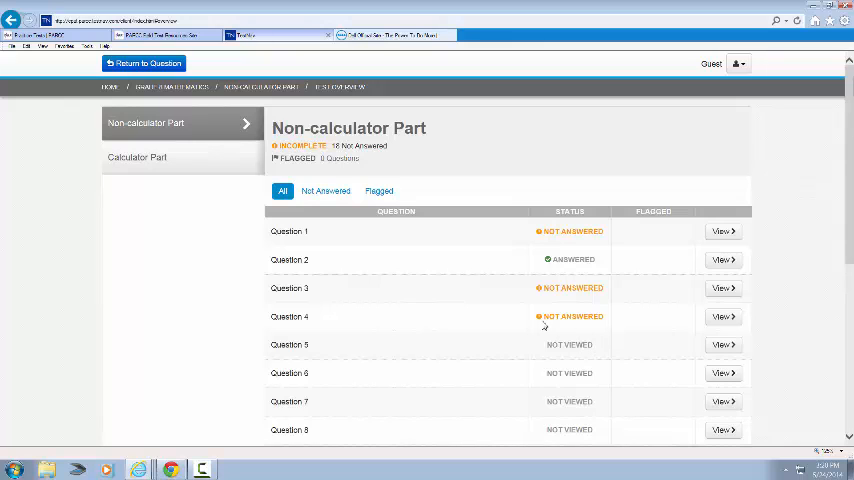
mouse_move(548, 272)
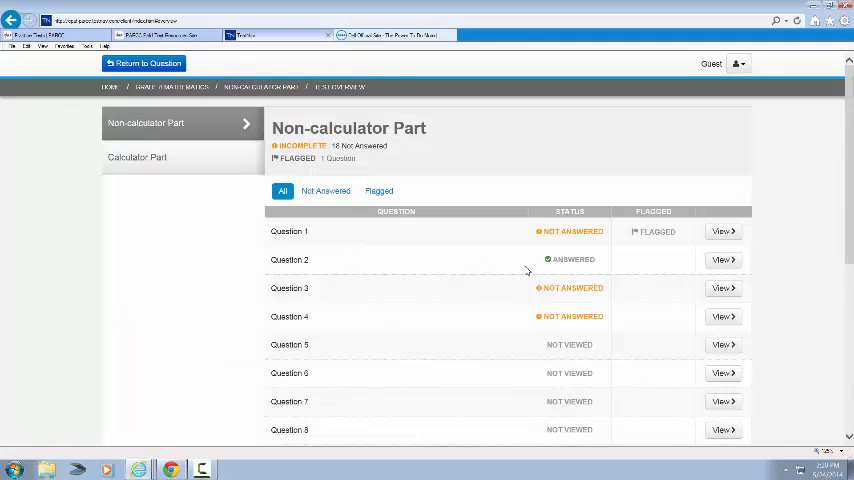
mouse_move(644, 248)
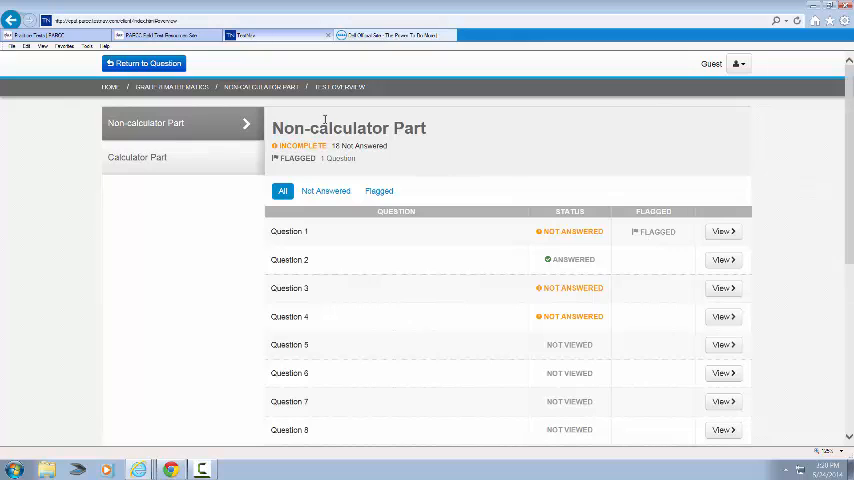
mouse_move(144, 64)
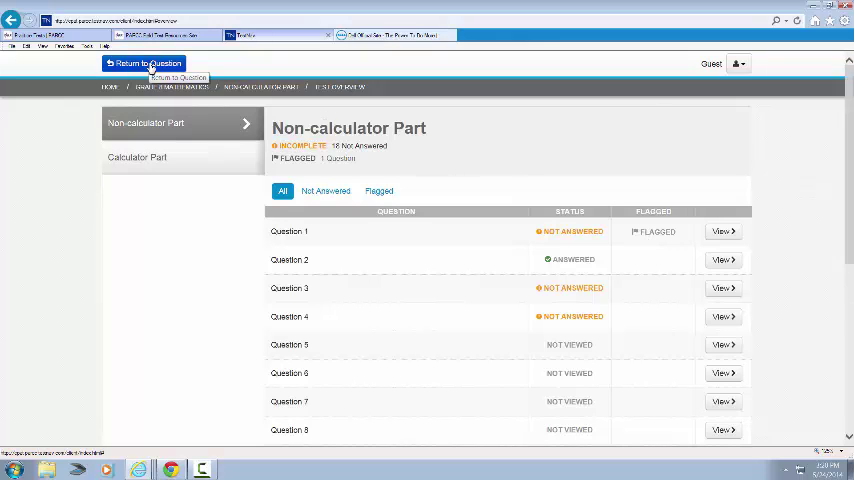
Return from the review list to the flagged solve-for-x Question 1
click(144, 64)
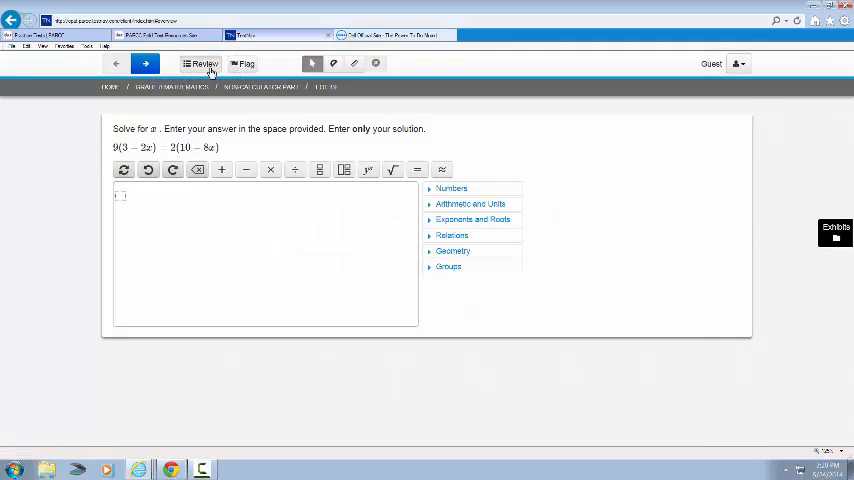
click(204, 64)
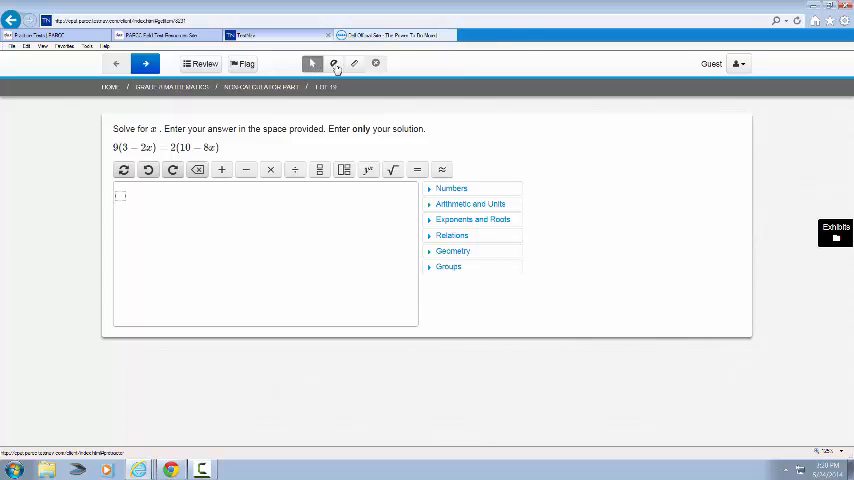
mouse_move(310, 68)
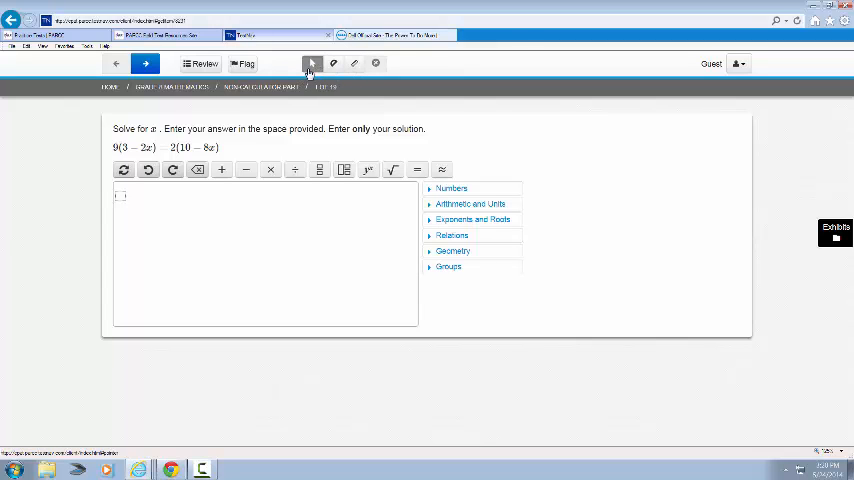
mouse_move(312, 64)
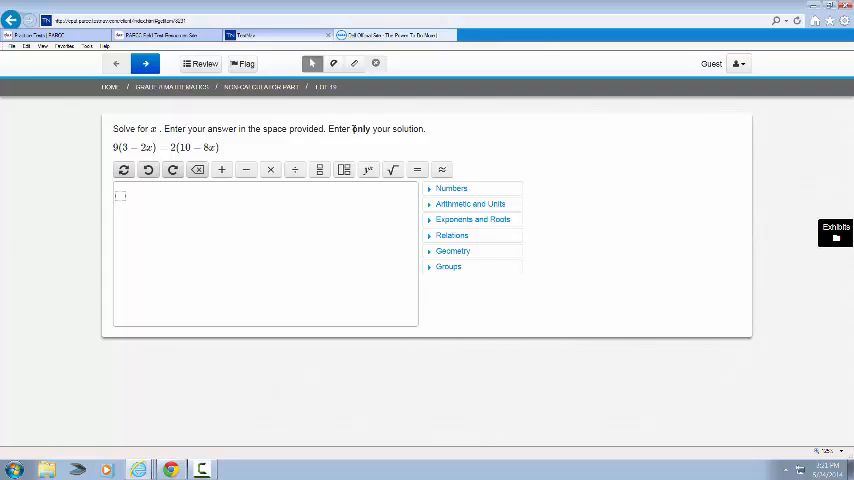
double_click(360, 128)
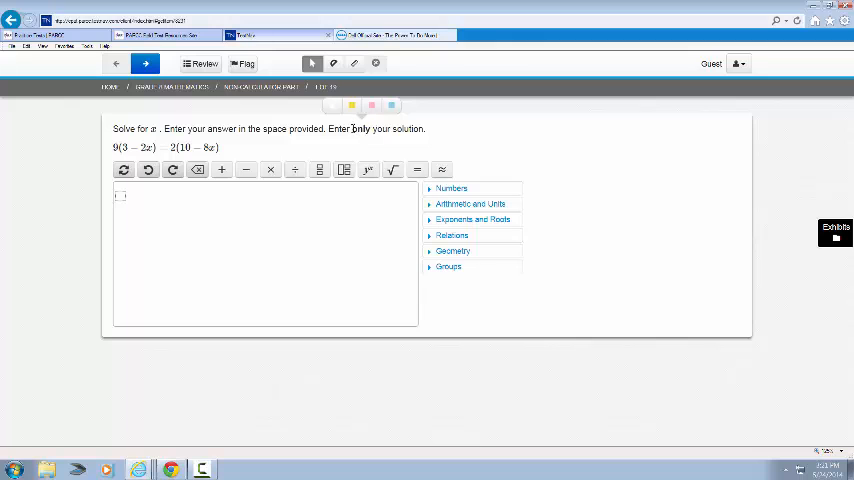
click(372, 106)
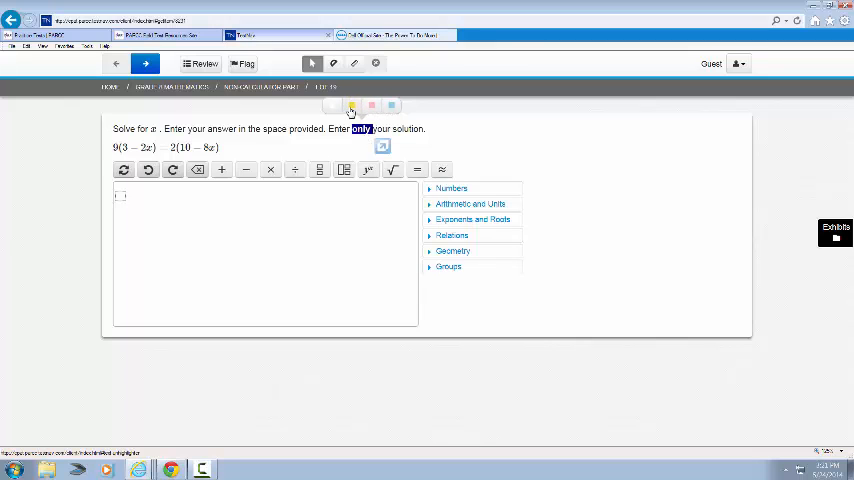
mouse_move(372, 108)
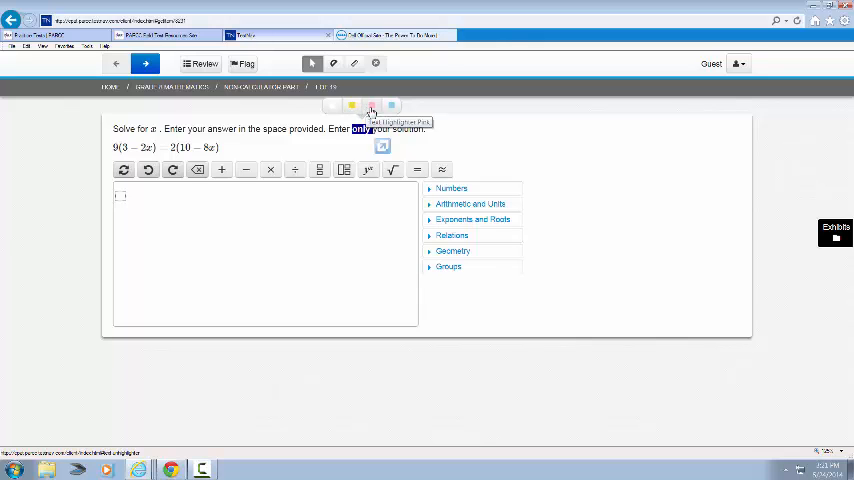
mouse_move(392, 108)
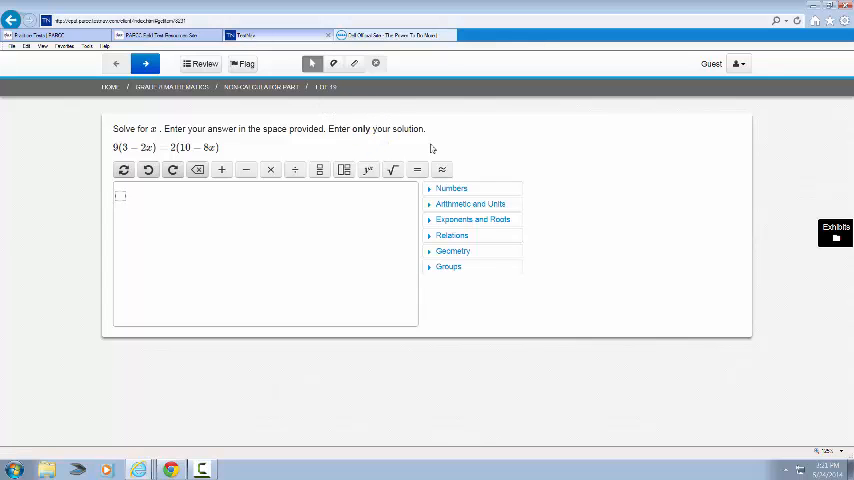
mouse_move(372, 156)
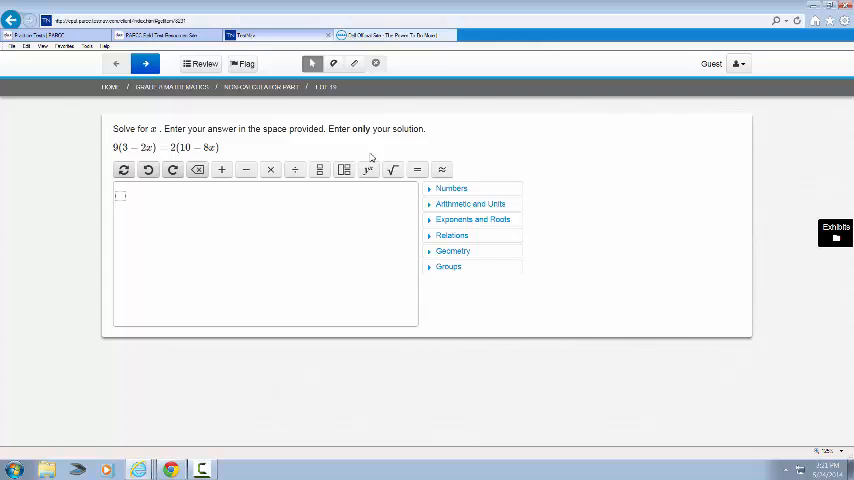
mouse_move(330, 132)
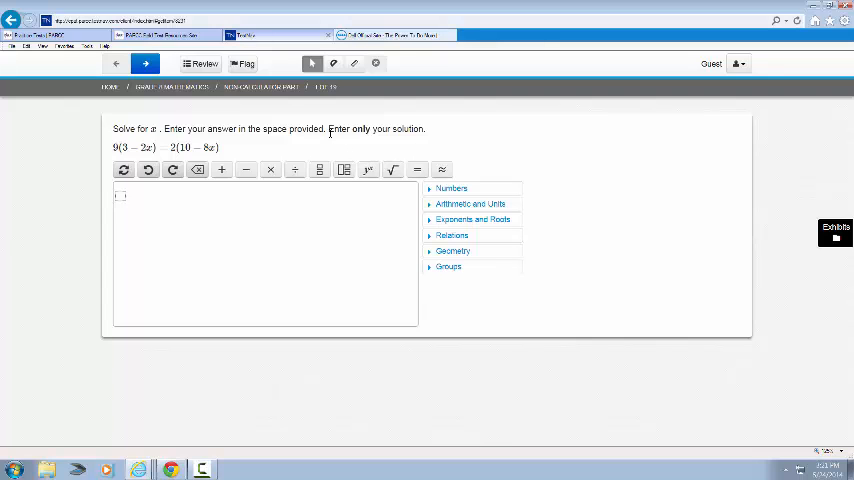
mouse_move(384, 132)
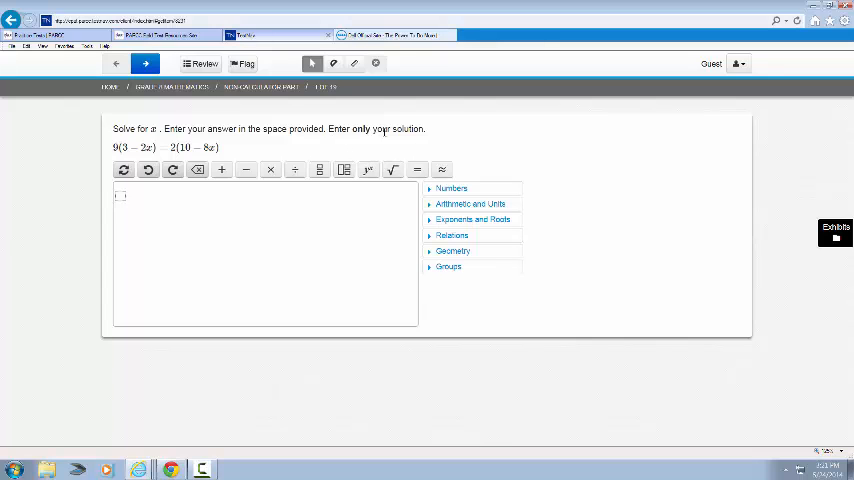
mouse_move(364, 140)
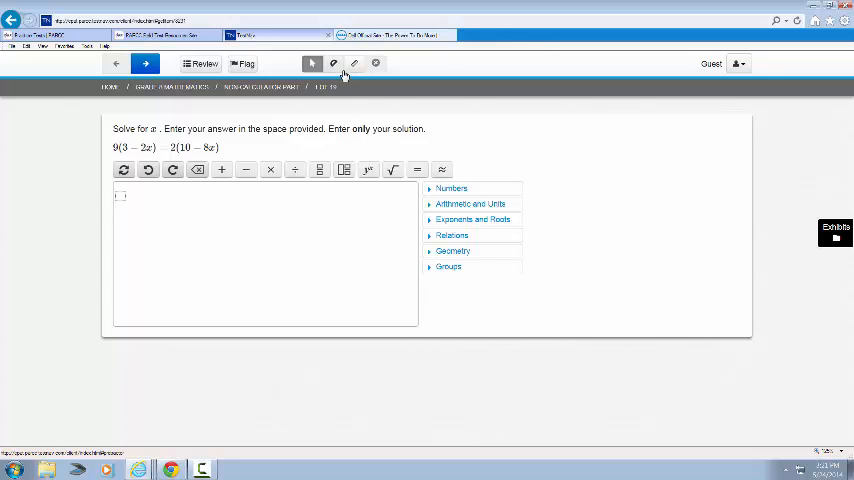
Place the protractor beside the answer box, swap it for the ruler, then advance a question
click(332, 64)
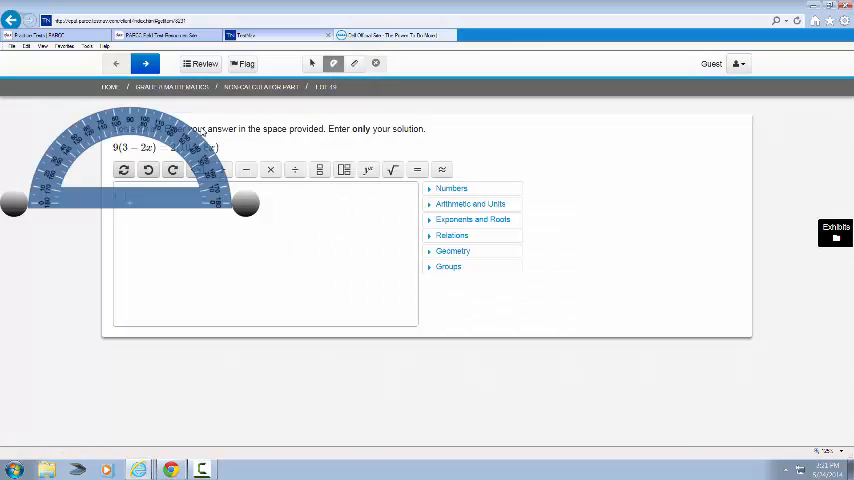
drag(130, 176, 556, 190)
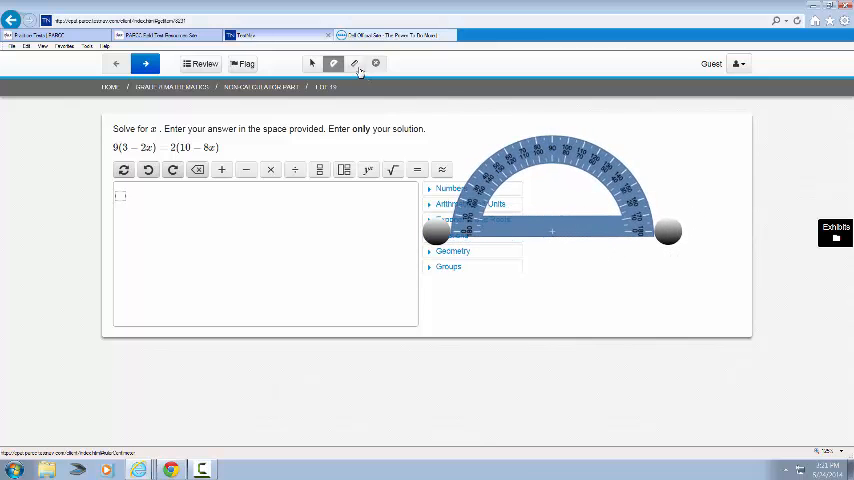
click(354, 64)
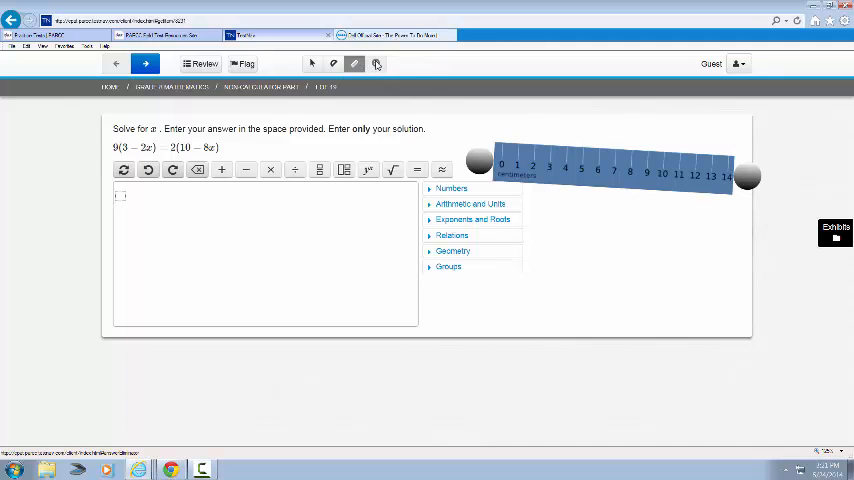
click(144, 64)
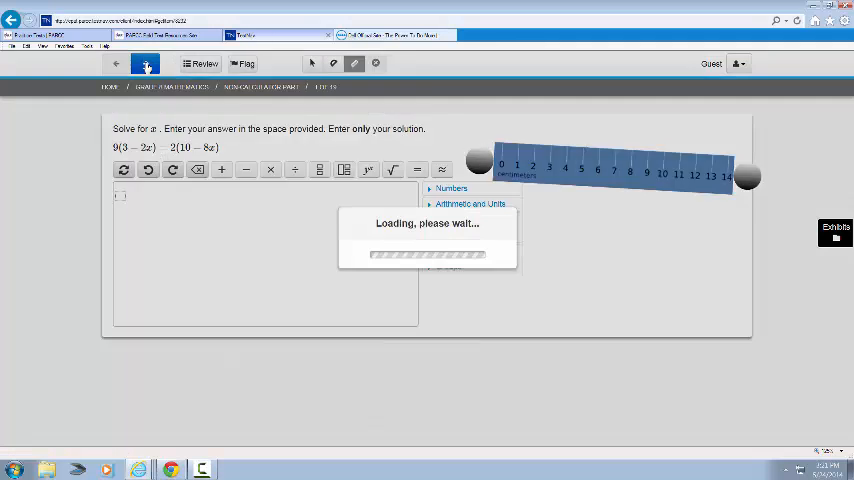
Eliminate choices A–C, select D, and highlight 'decimal' and 6/11 in the question
click(146, 64)
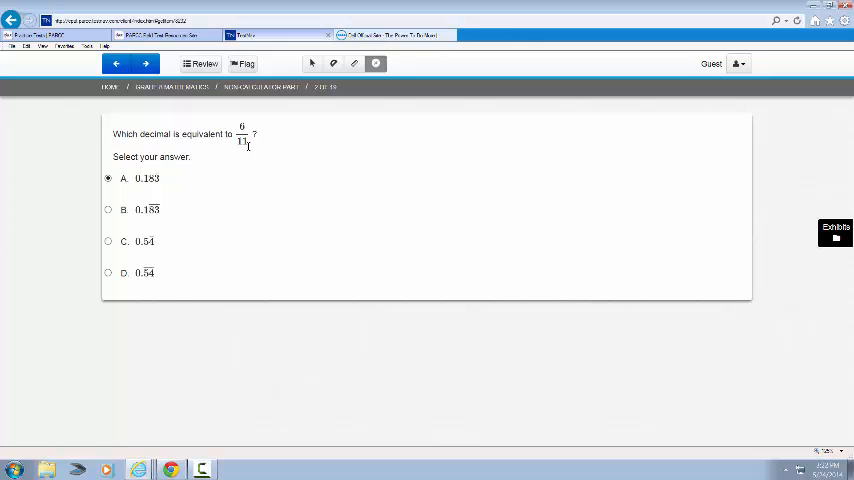
mouse_move(260, 142)
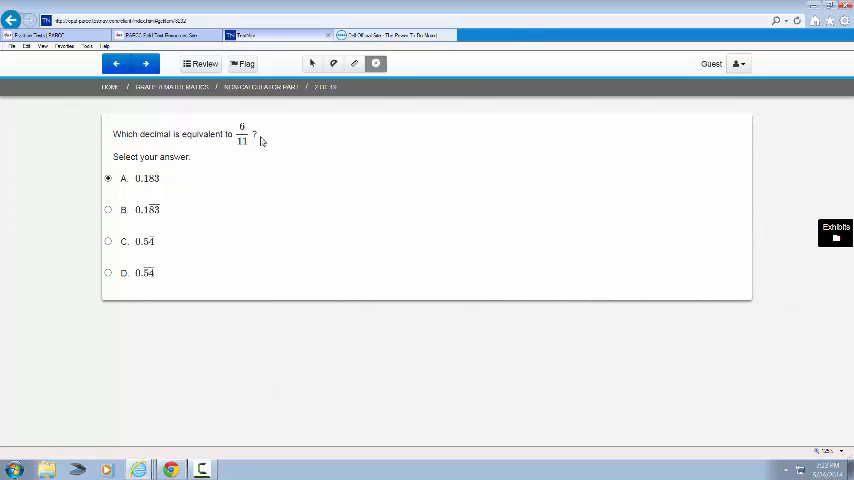
click(132, 240)
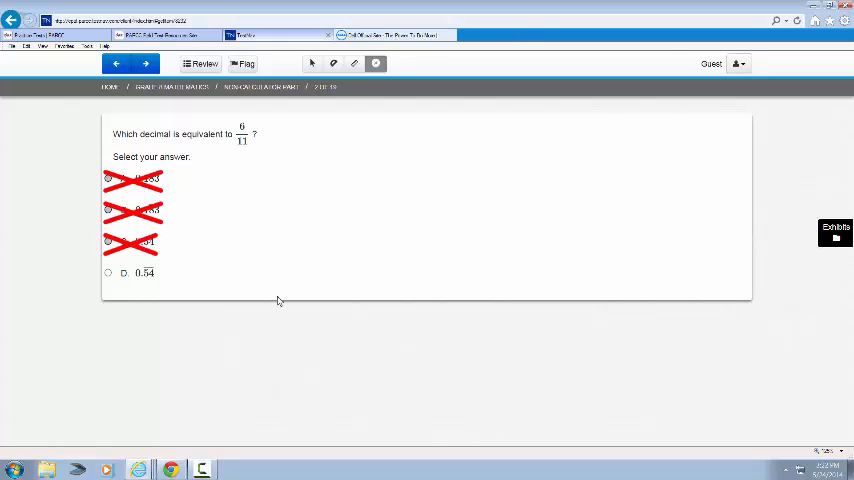
mouse_move(268, 332)
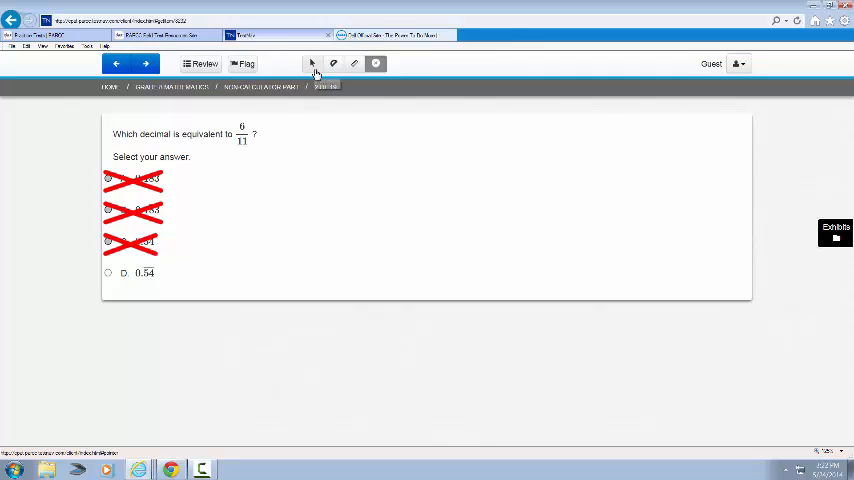
click(108, 272)
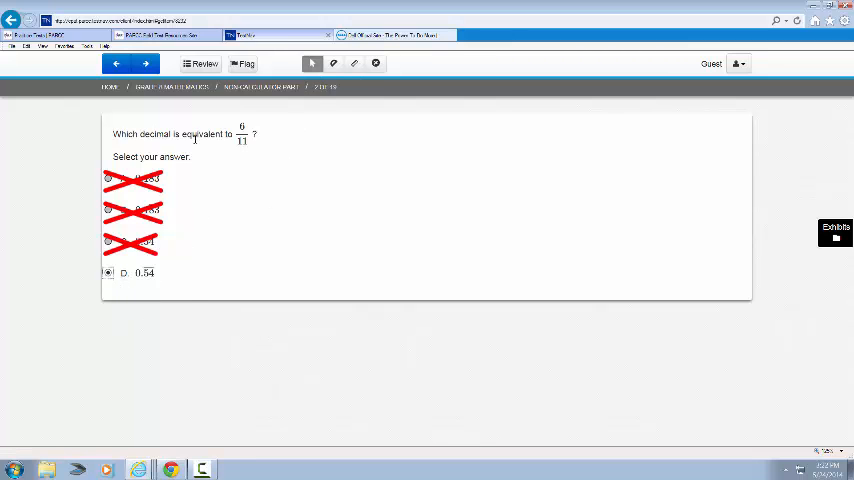
double_click(148, 132)
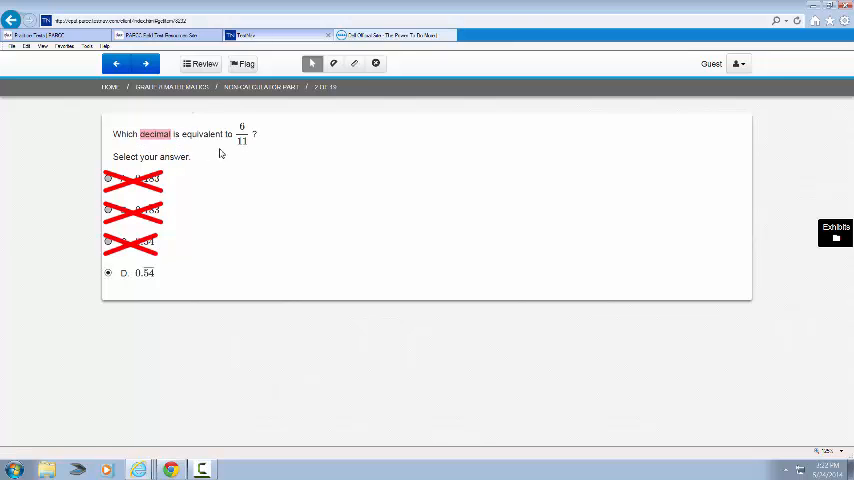
double_click(242, 134)
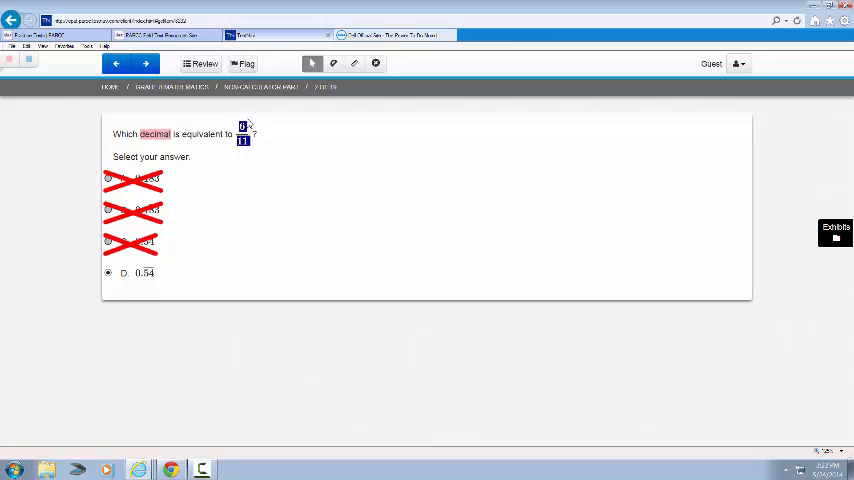
mouse_move(242, 140)
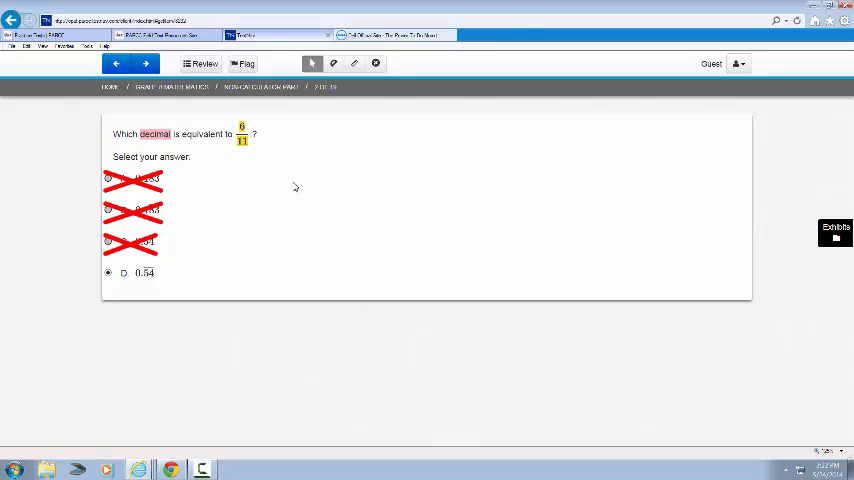
click(144, 64)
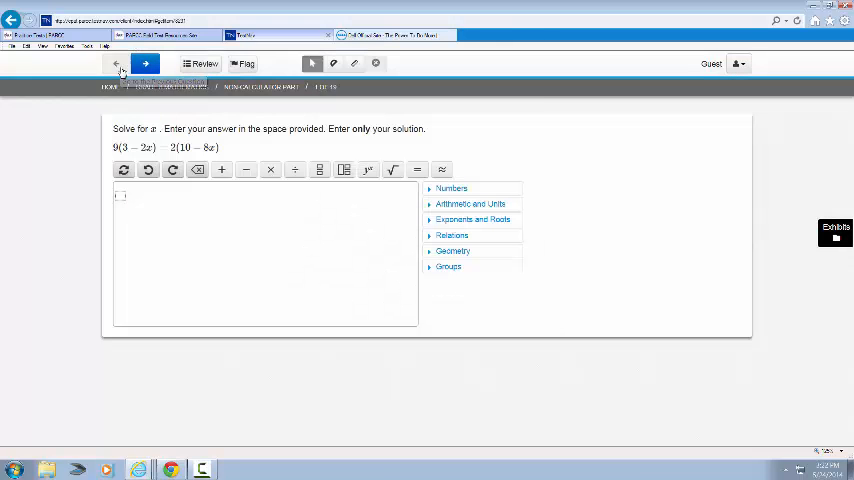
mouse_move(158, 212)
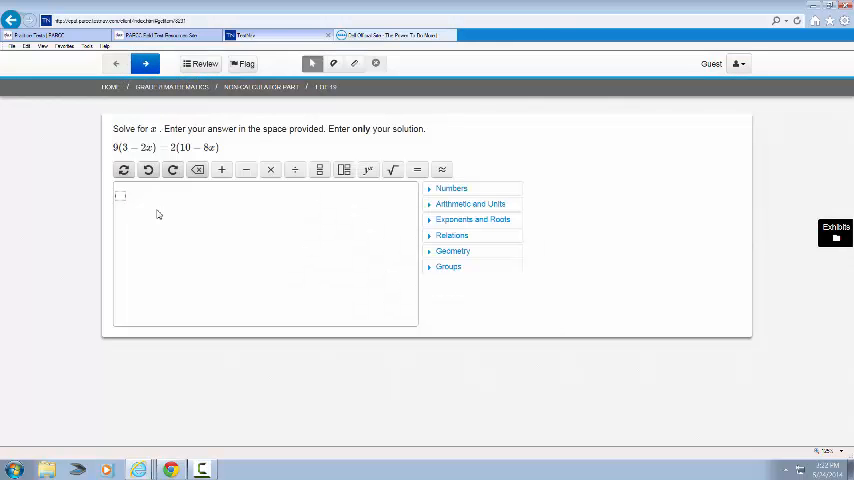
mouse_move(176, 224)
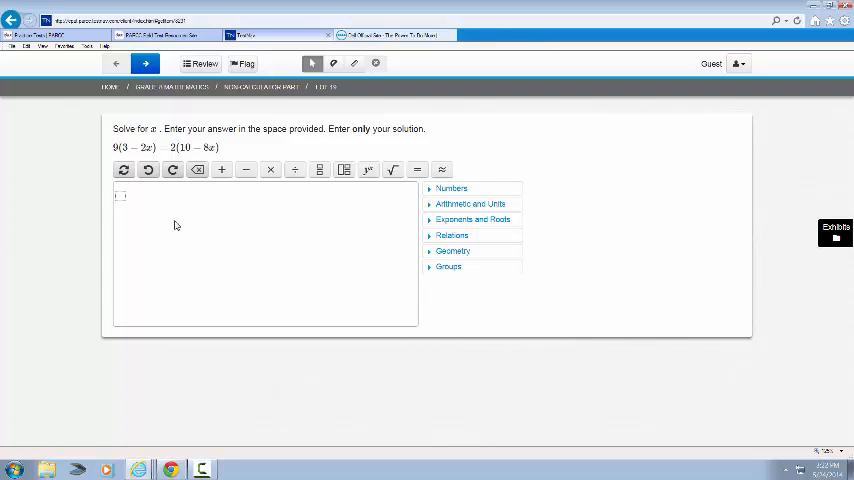
mouse_move(248, 240)
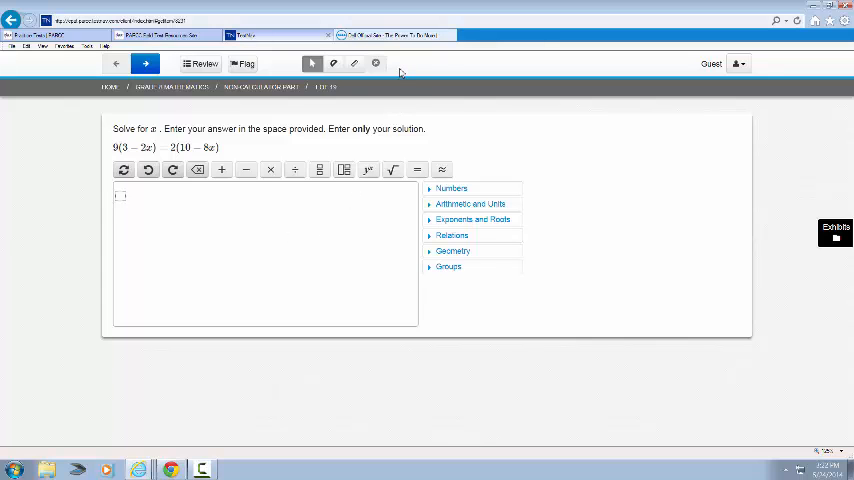
mouse_move(432, 136)
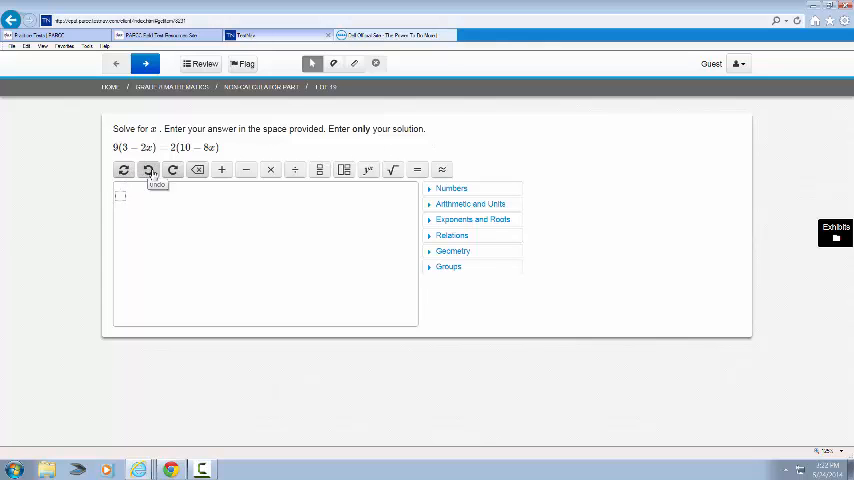
mouse_move(198, 170)
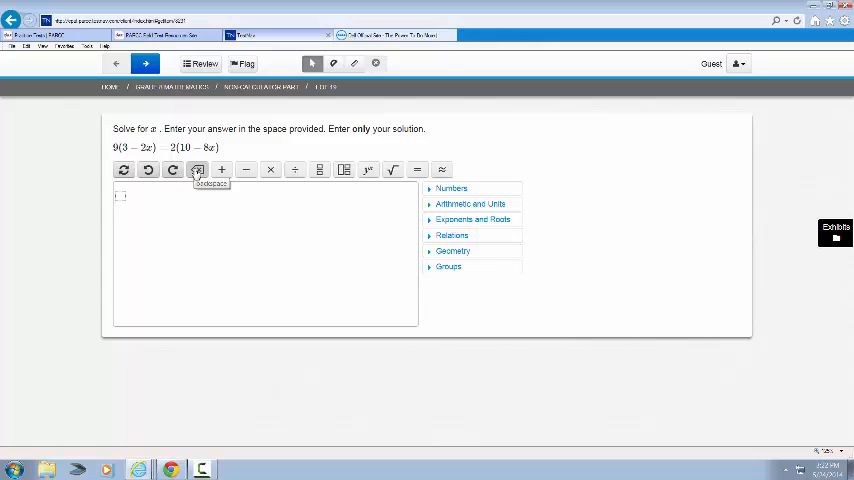
mouse_move(220, 170)
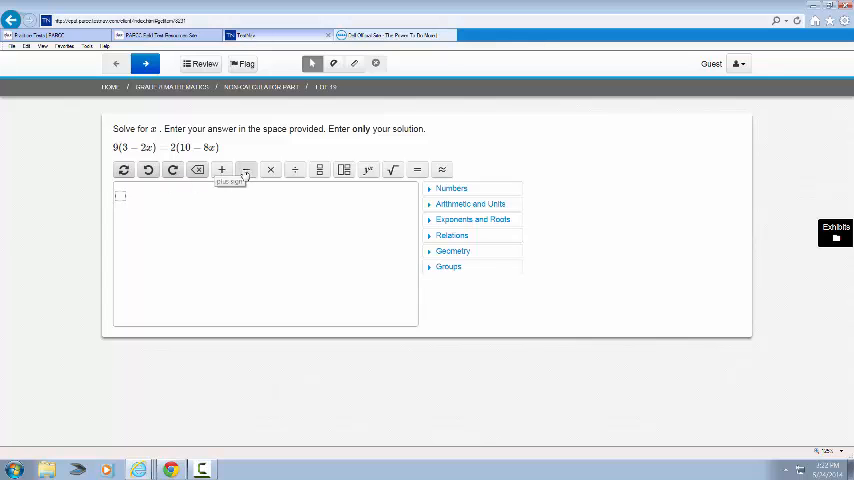
mouse_move(270, 170)
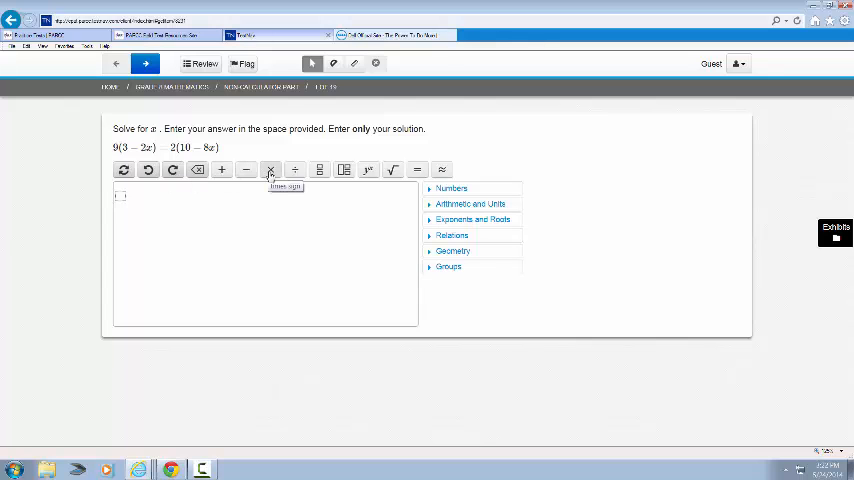
mouse_move(294, 168)
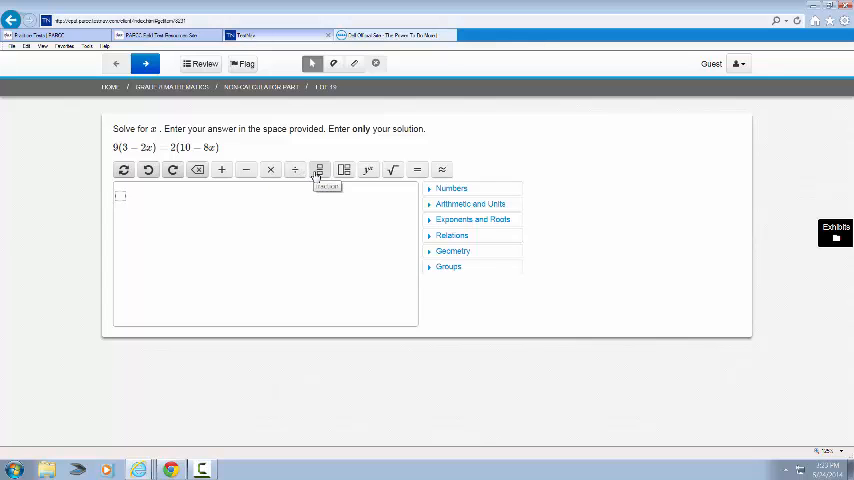
mouse_move(368, 170)
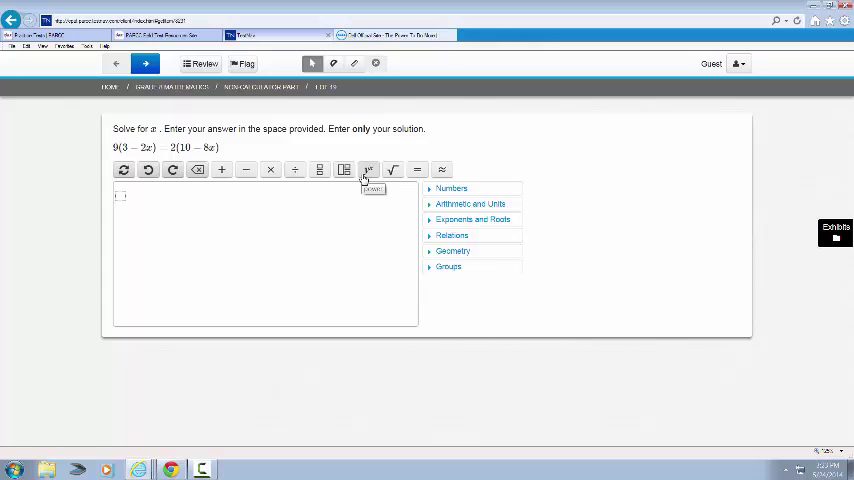
mouse_move(392, 170)
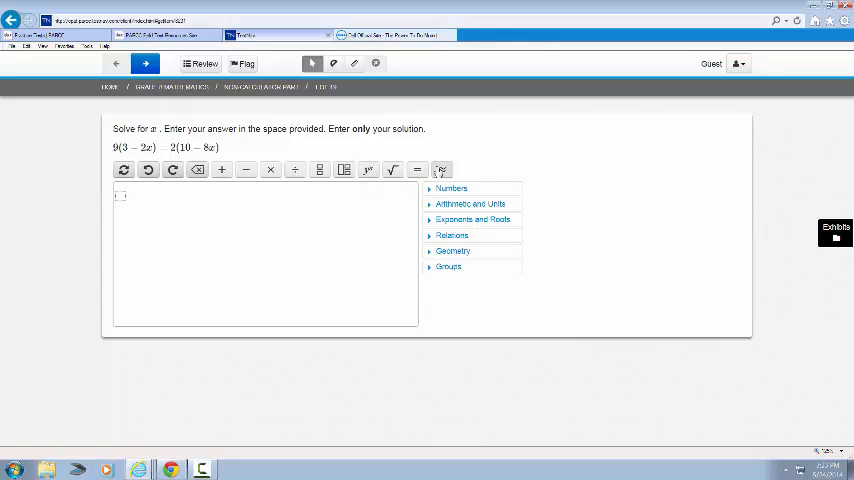
mouse_move(440, 168)
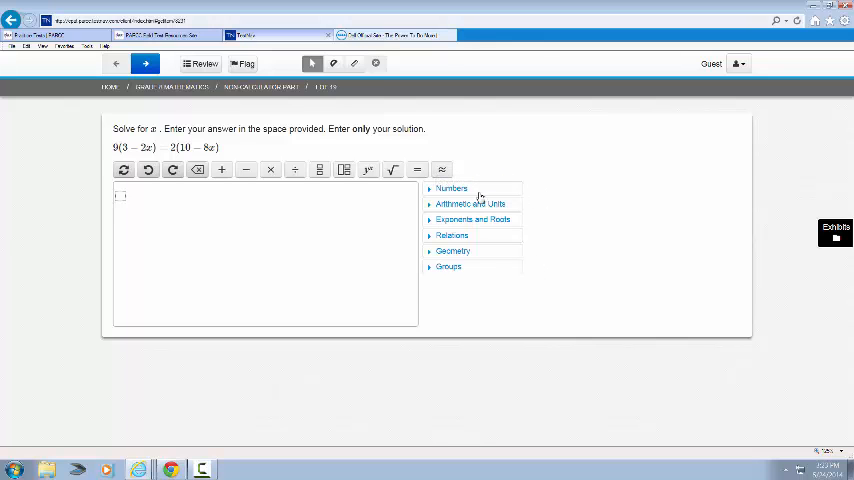
Browse the Numbers, Arithmetic and Units, and Exponents and Roots symbol palettes
click(452, 188)
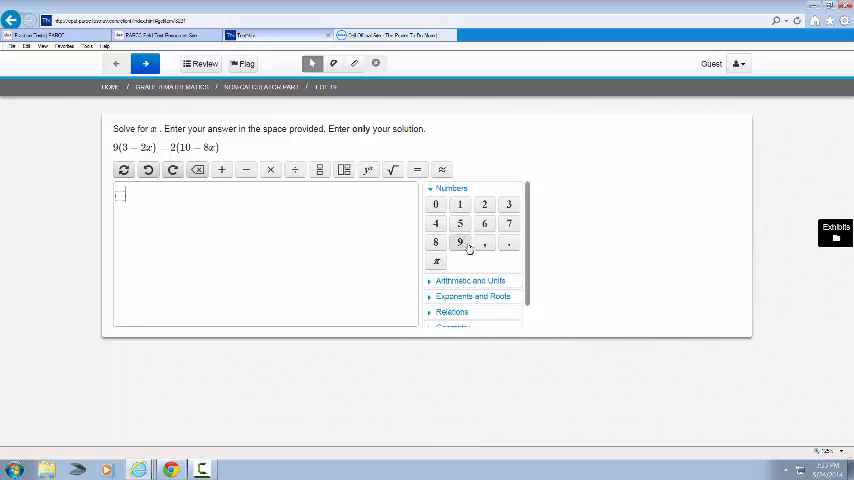
mouse_move(508, 244)
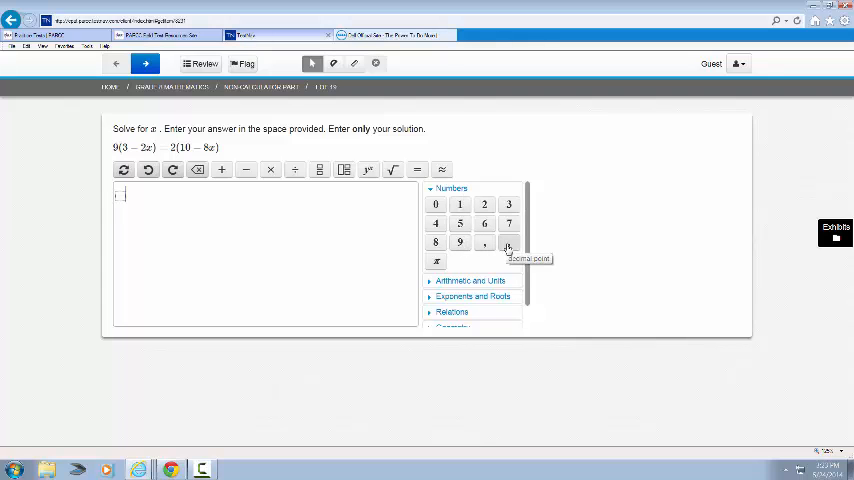
mouse_move(436, 260)
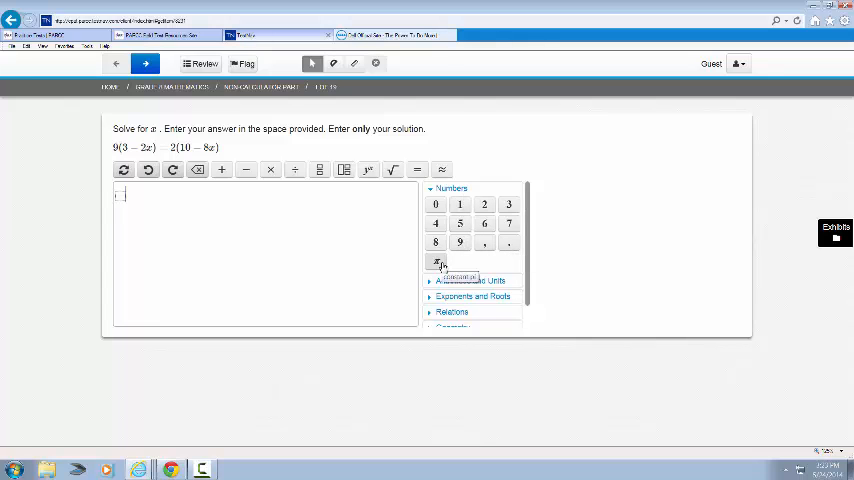
click(452, 188)
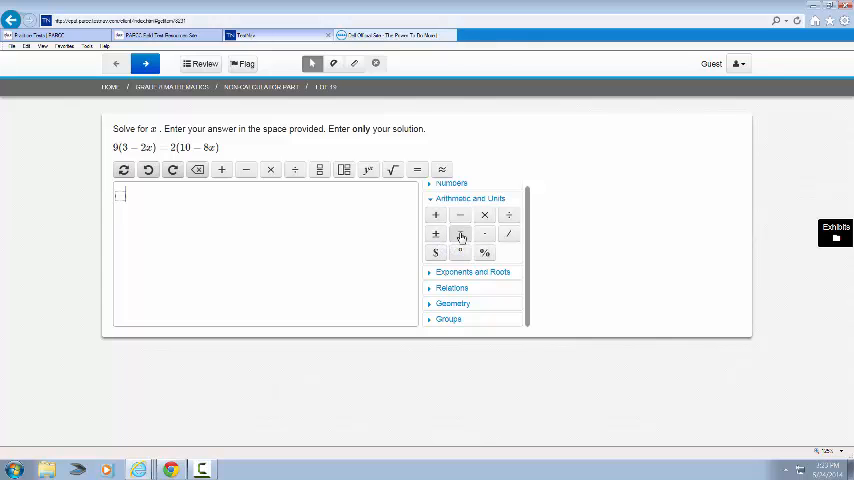
mouse_move(484, 234)
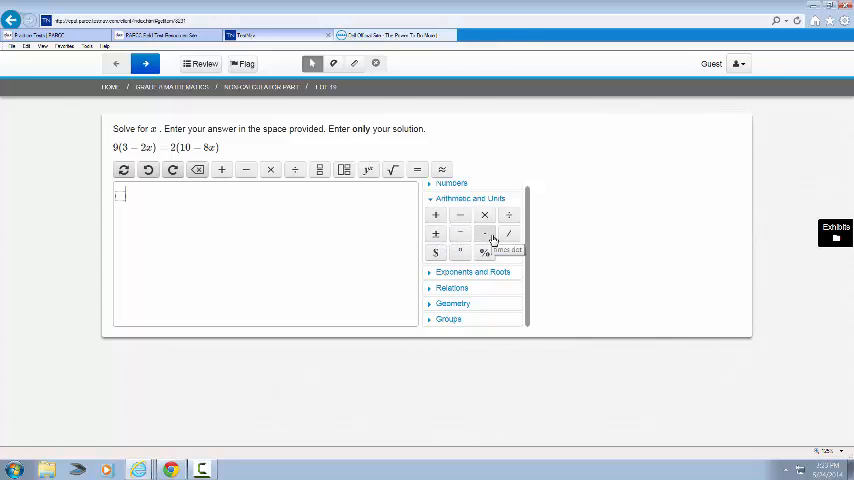
mouse_move(508, 234)
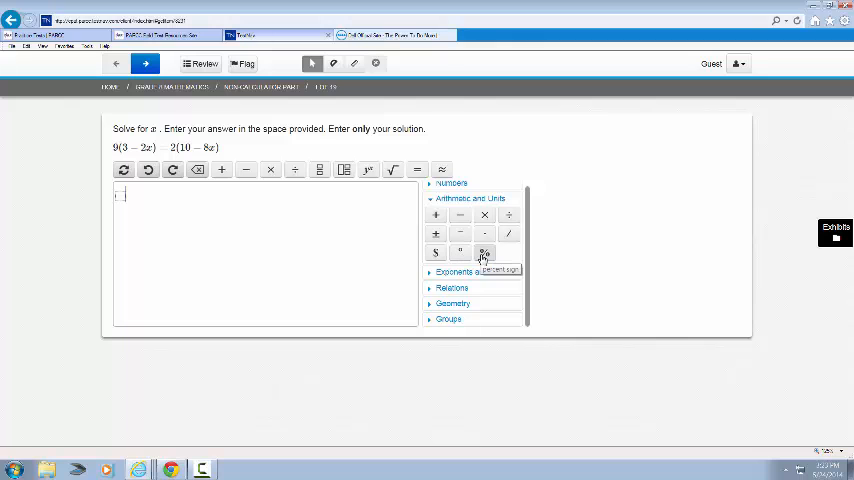
click(470, 198)
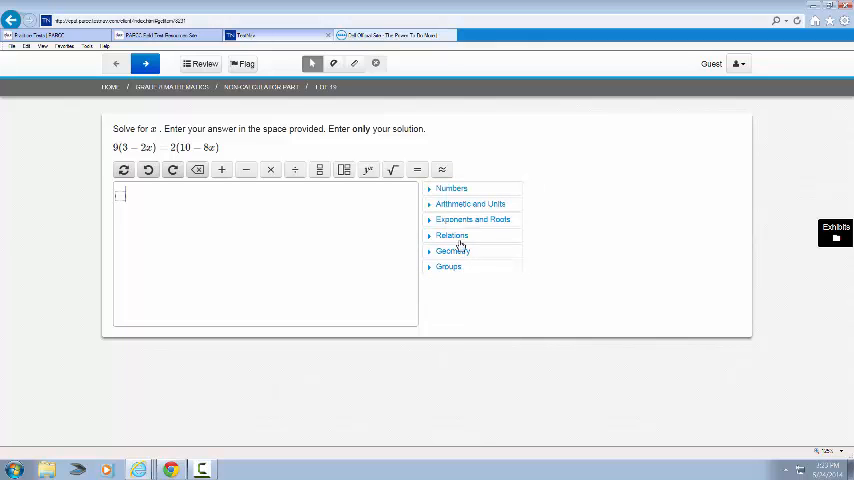
click(472, 220)
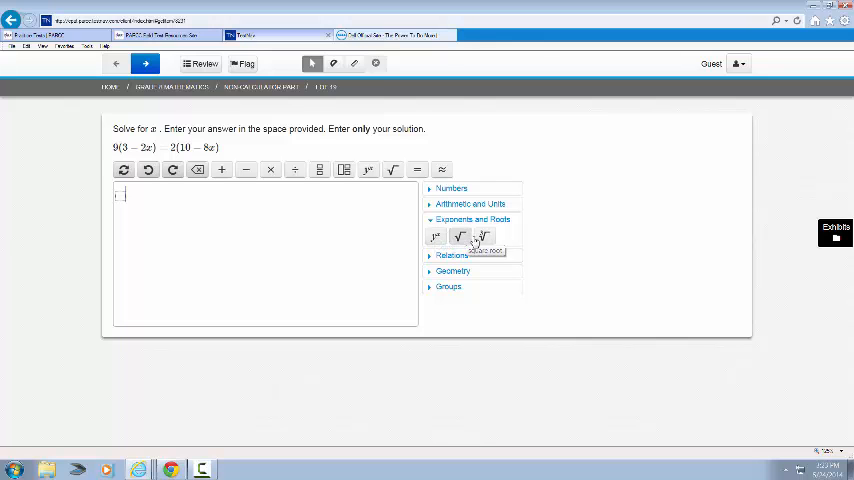
click(472, 220)
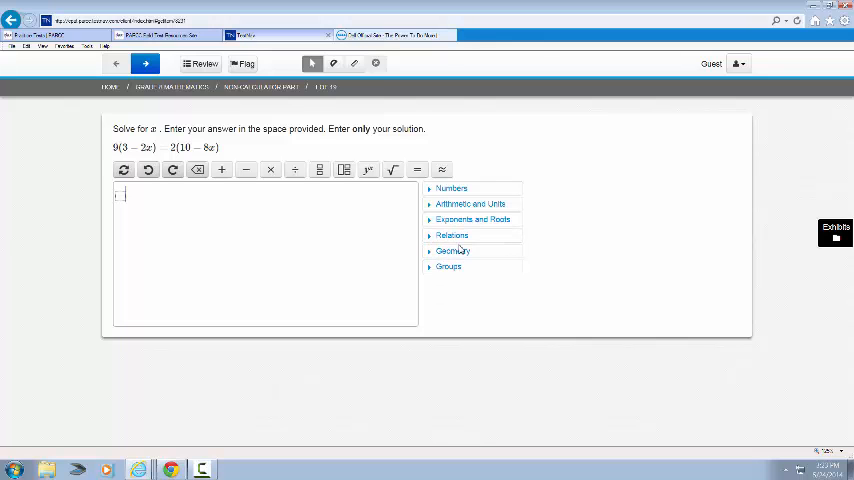
Browse the Relations palette and expand the Geometry symbols
click(452, 236)
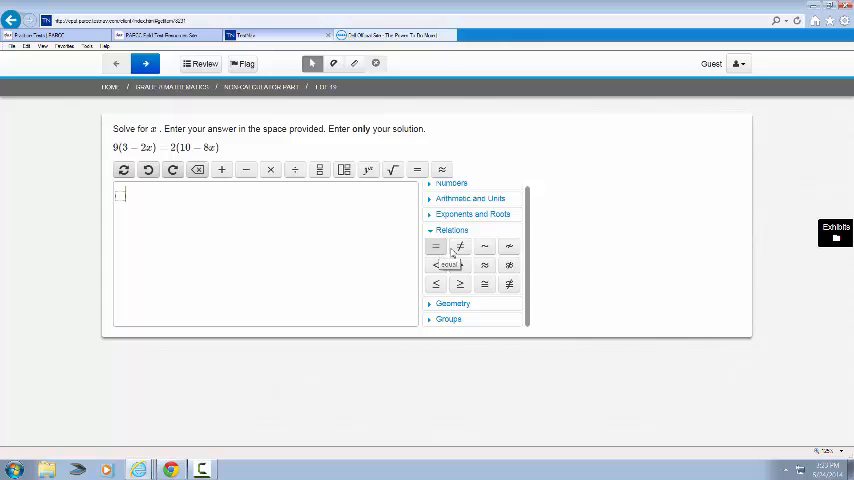
mouse_move(484, 248)
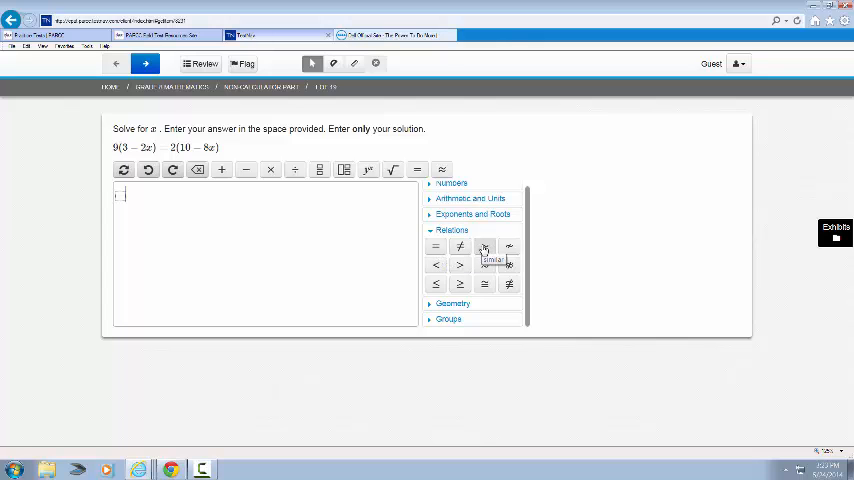
mouse_move(460, 264)
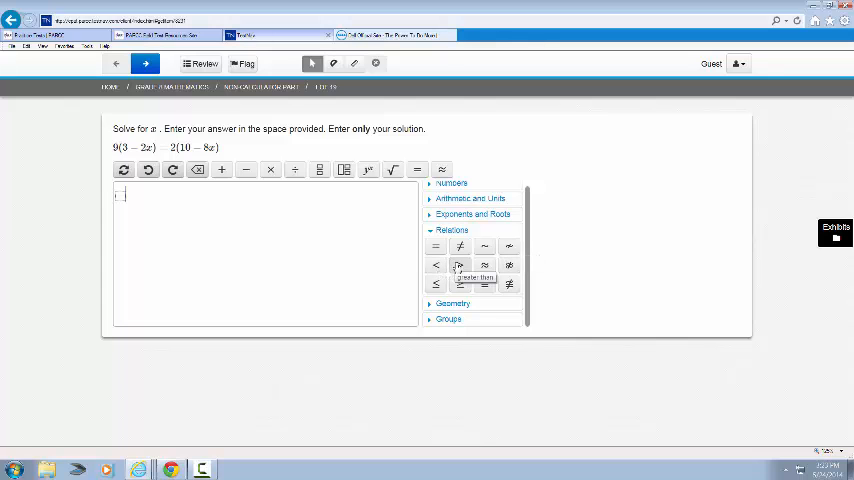
mouse_move(484, 264)
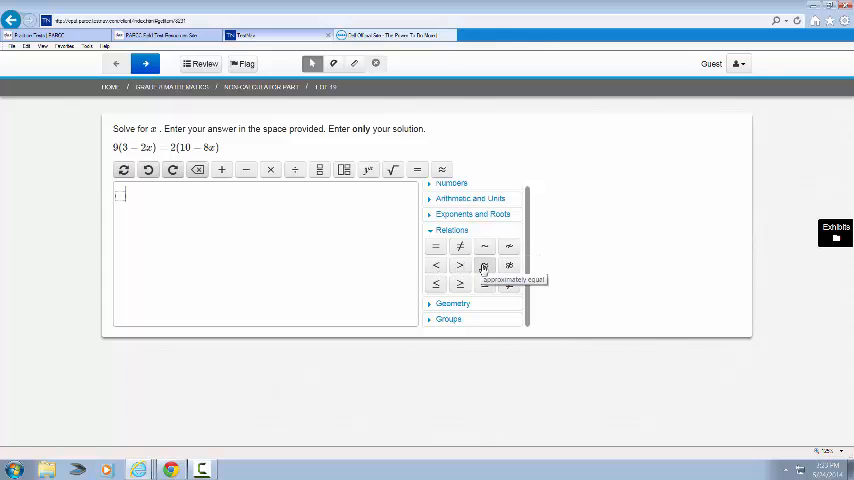
mouse_move(510, 266)
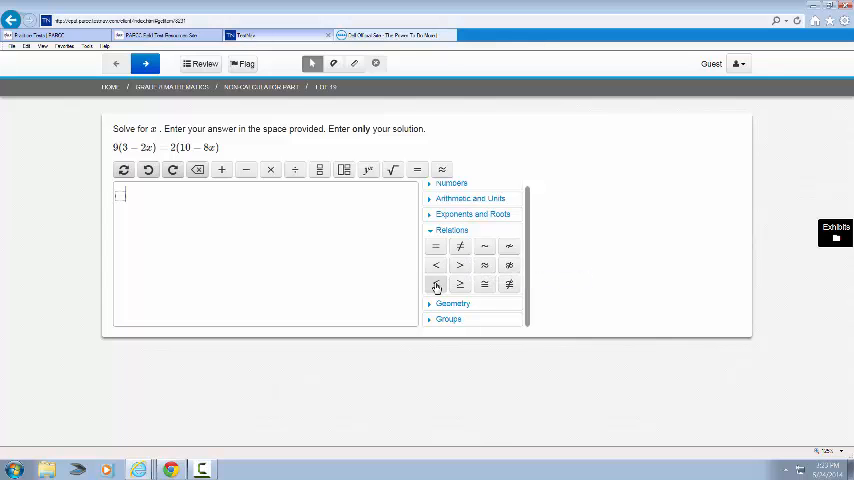
mouse_move(458, 284)
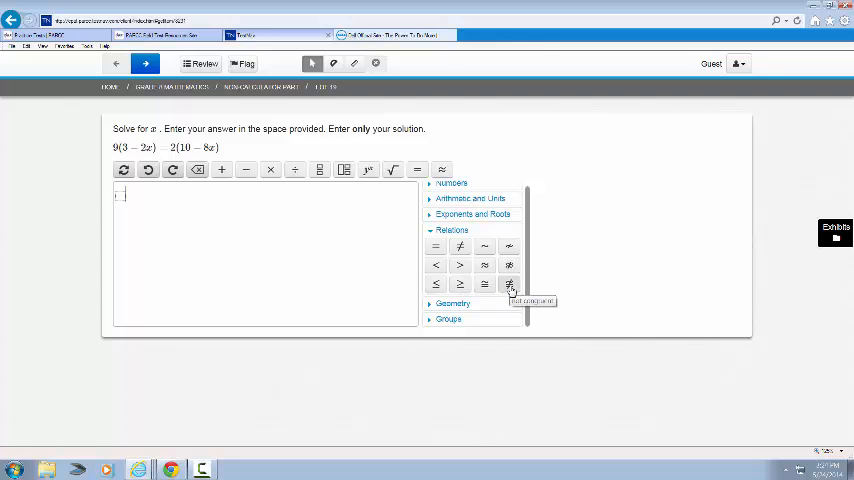
click(452, 230)
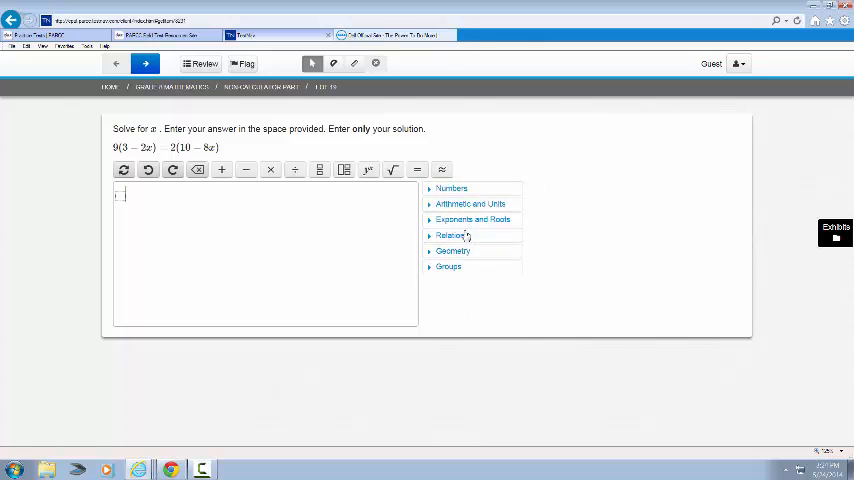
click(452, 252)
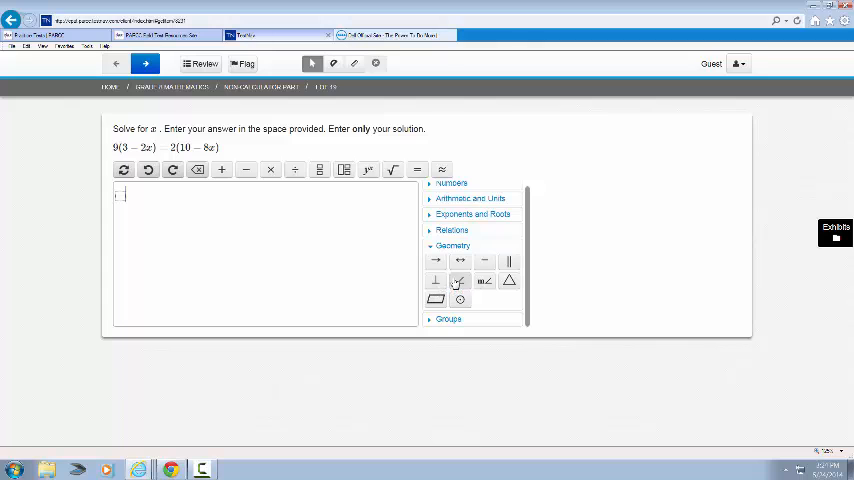
mouse_move(460, 280)
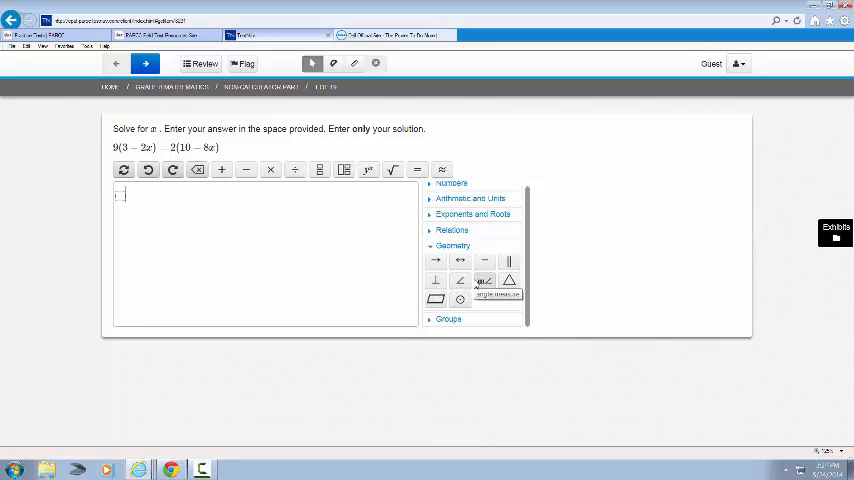
mouse_move(508, 282)
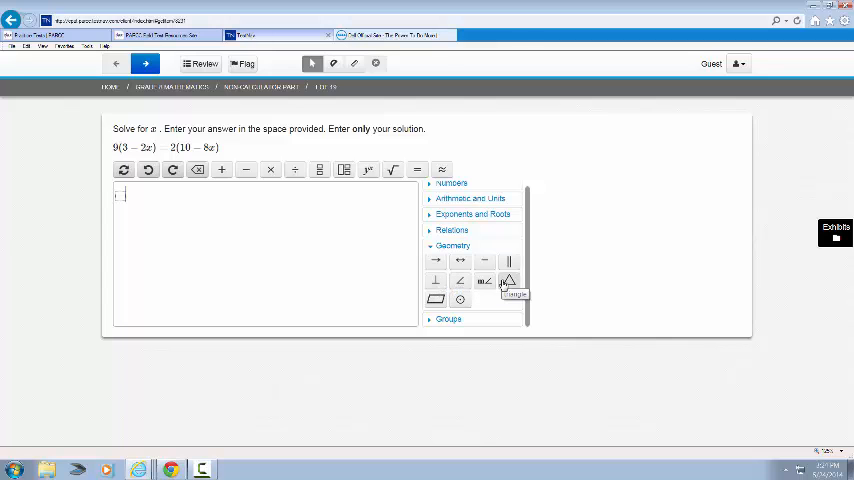
mouse_move(436, 300)
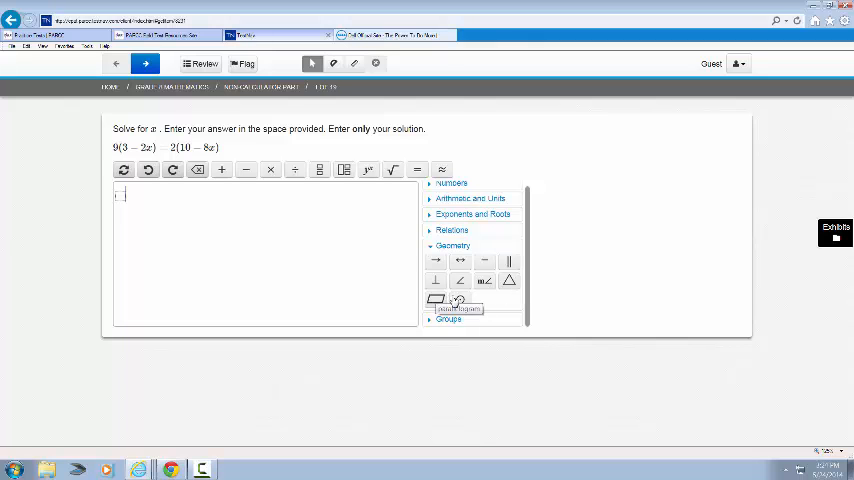
mouse_move(456, 248)
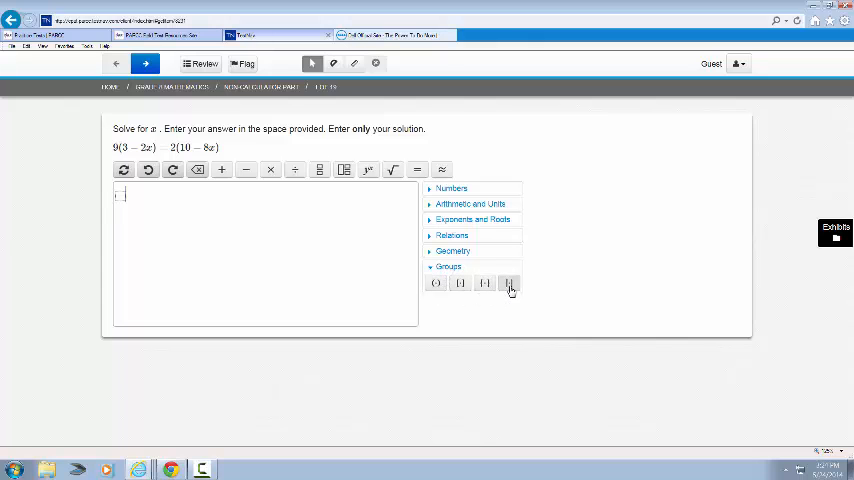
mouse_move(508, 284)
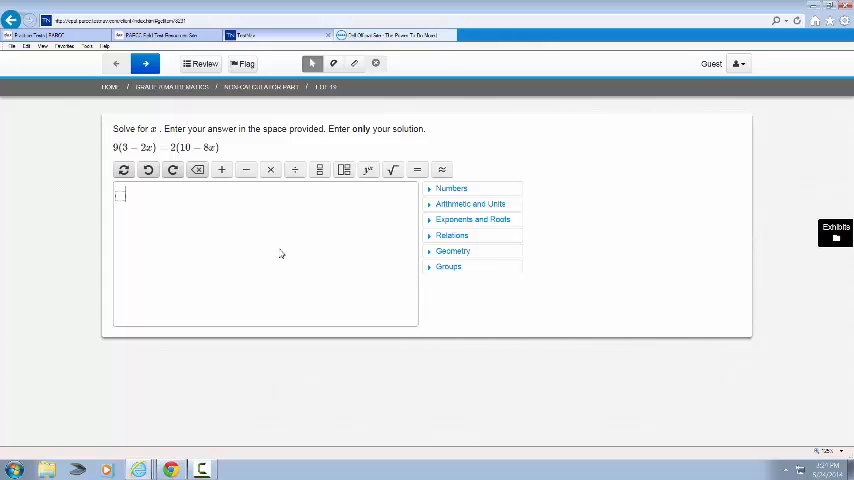
mouse_move(246, 220)
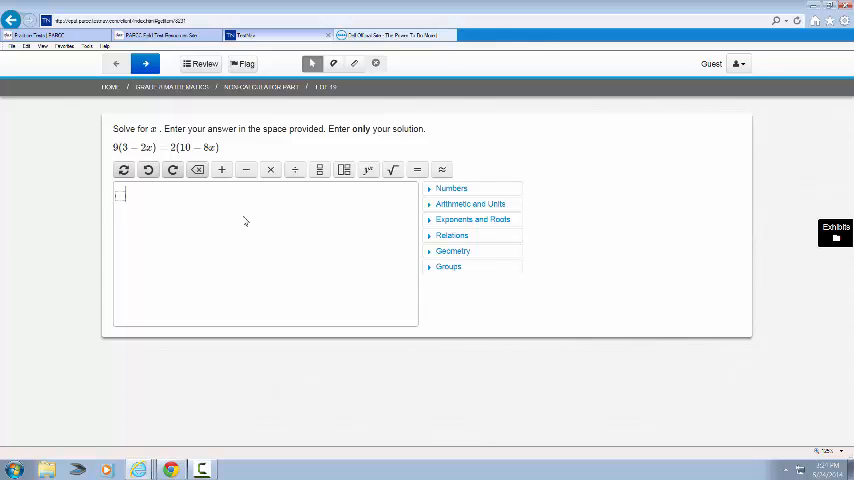
mouse_move(312, 192)
text(7/)
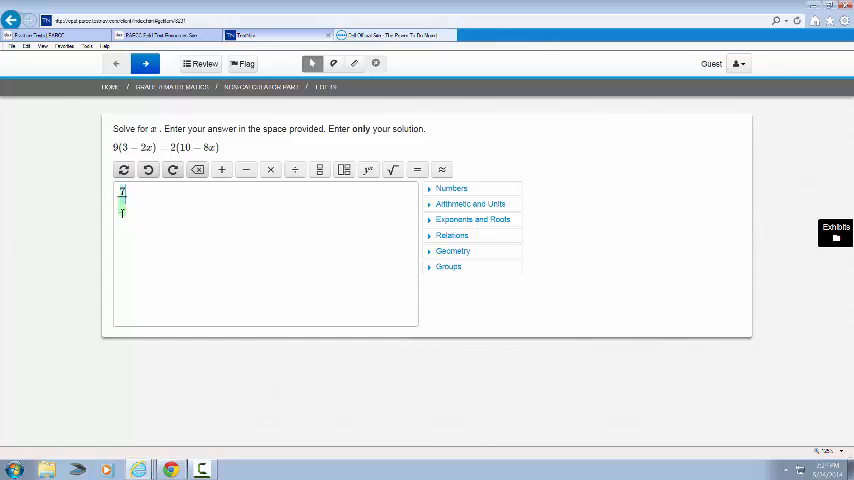
Enter 2 in the answer box as the solution for x
text(2)
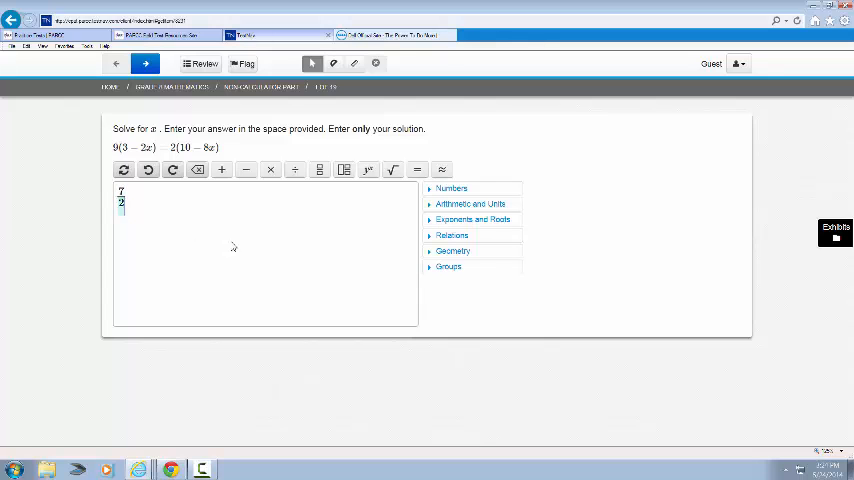
mouse_move(166, 228)
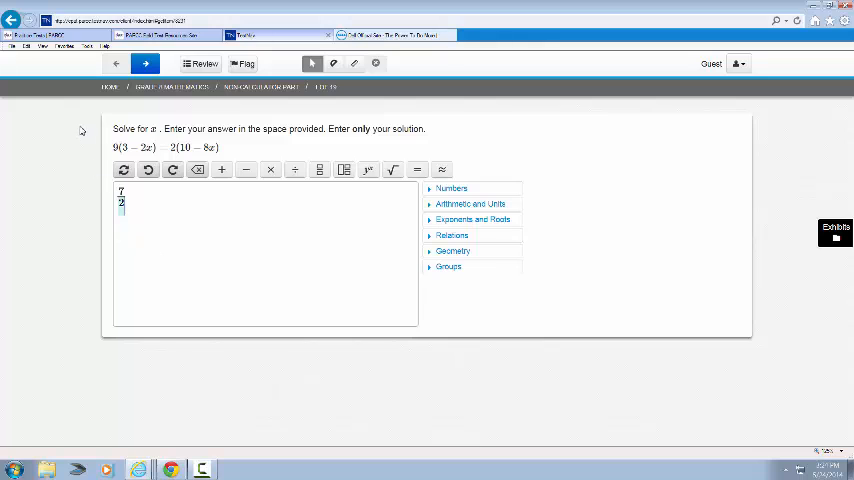
mouse_move(144, 64)
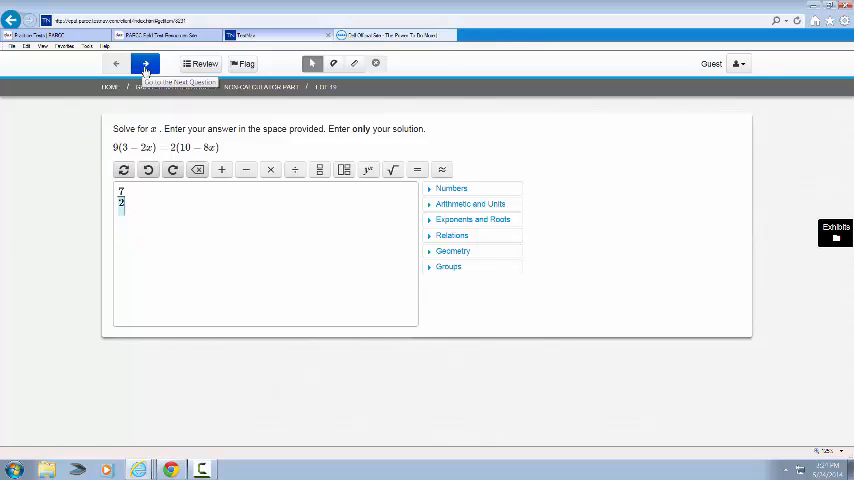
Advance to the 6/11 decimal question with A–C crossed out and D chosen
click(144, 64)
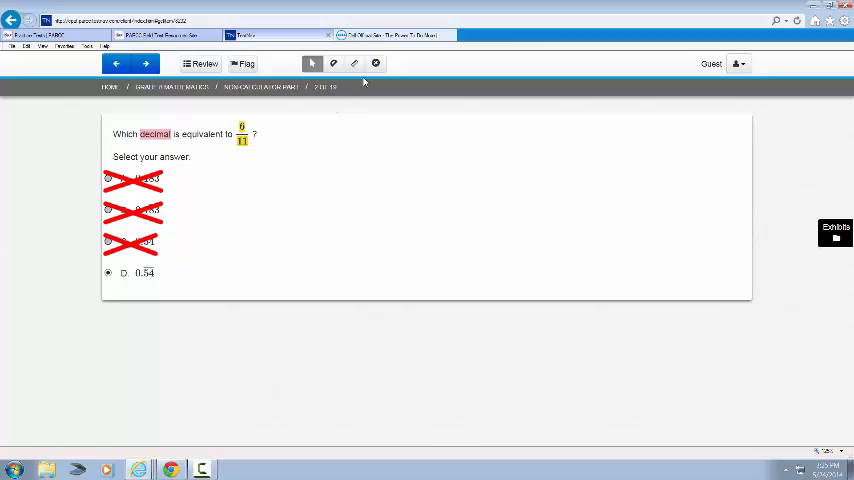
mouse_move(376, 64)
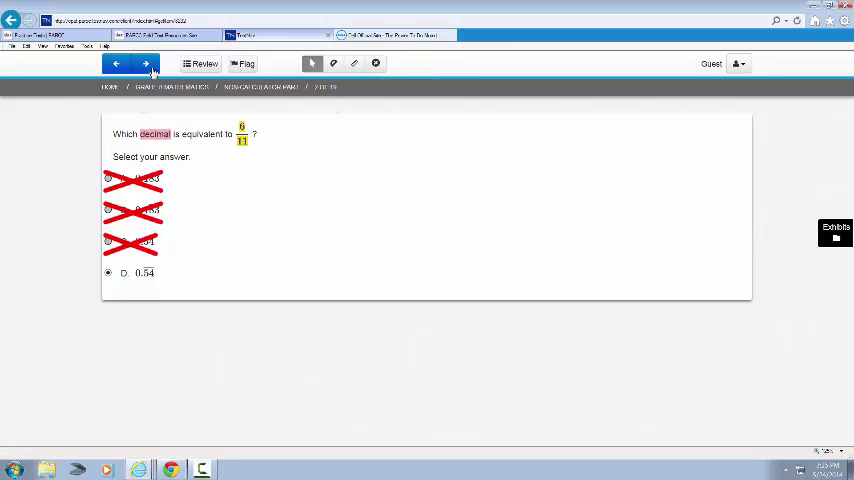
On the intersecting-lines question, keep A and E chosen and strike out B, C and D with the eliminator
click(144, 64)
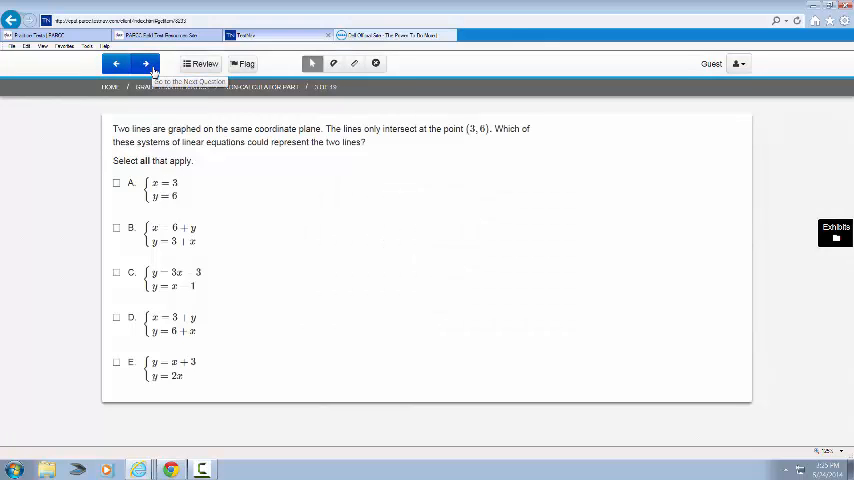
mouse_move(144, 160)
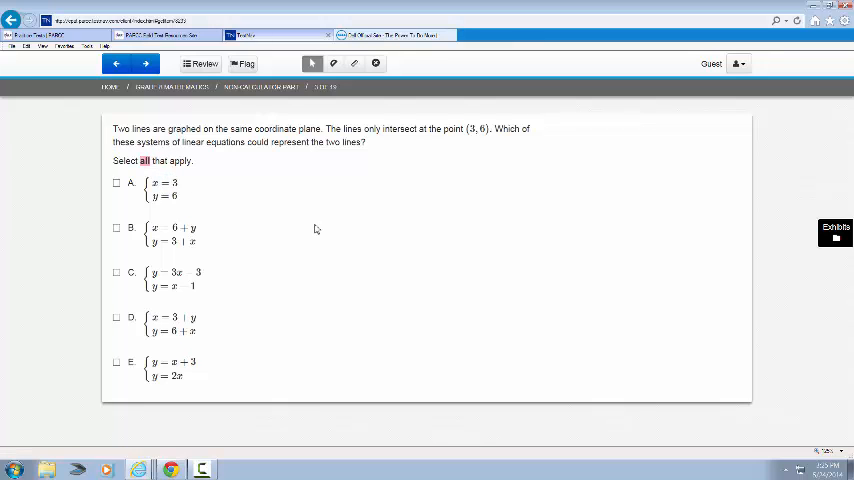
mouse_move(234, 252)
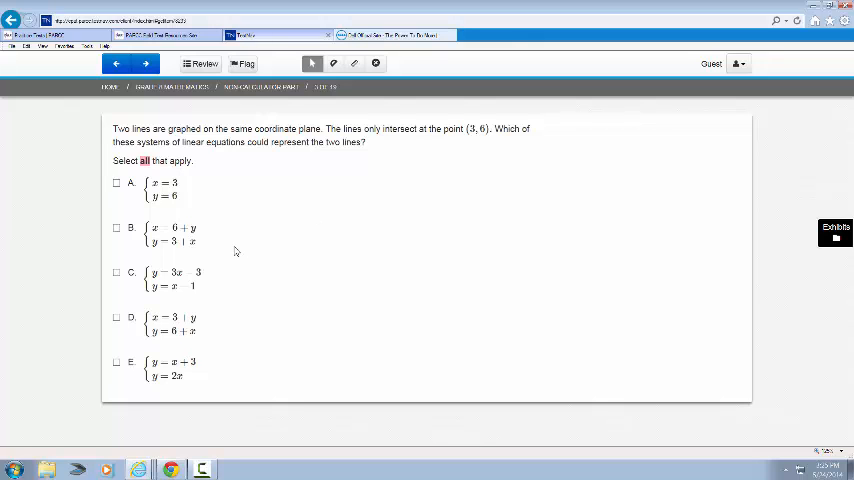
mouse_move(140, 198)
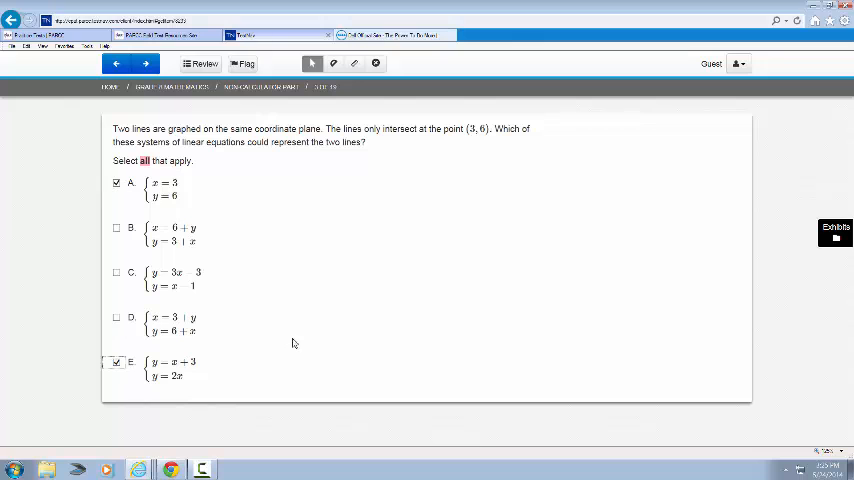
click(376, 64)
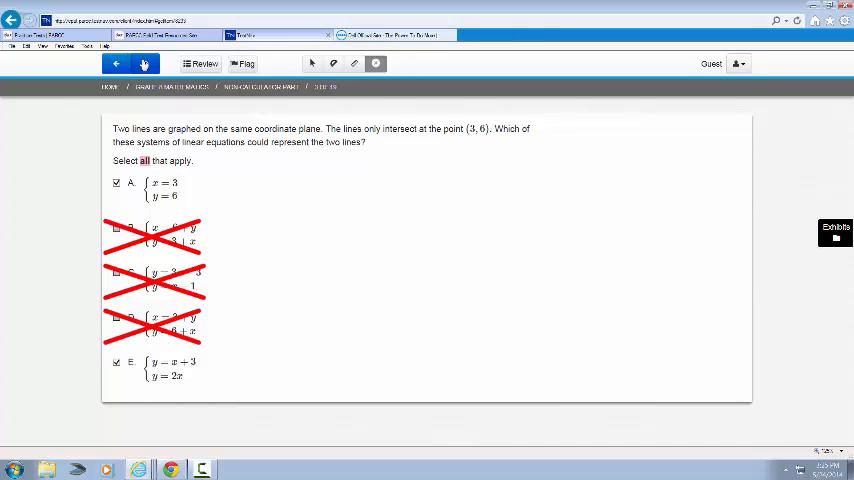
Highlight 'each', leave A, B and D checked, and reach the gold-and-aluminum question
click(144, 64)
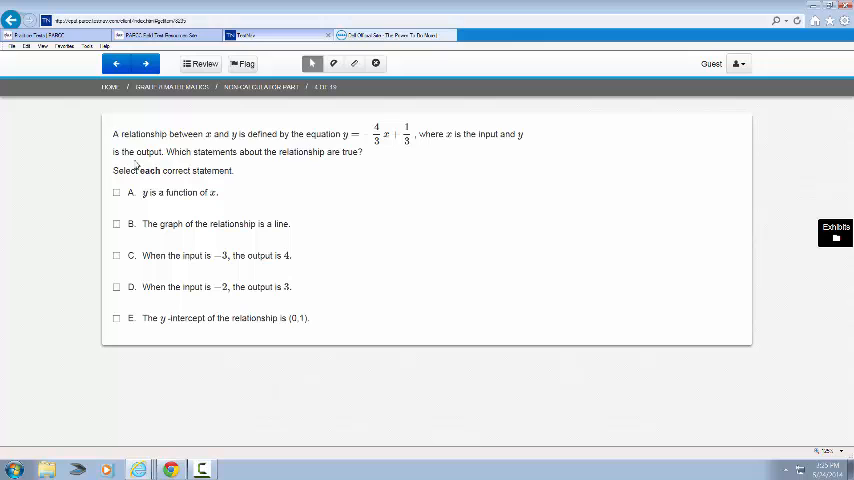
double_click(152, 170)
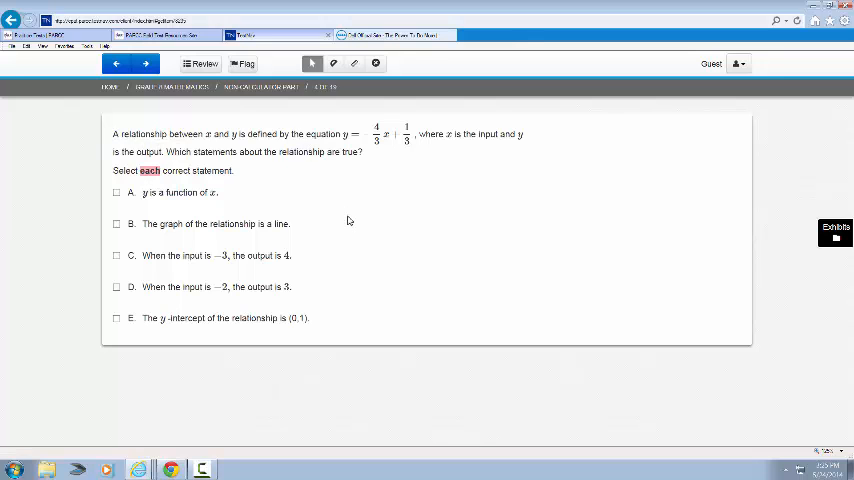
mouse_move(316, 220)
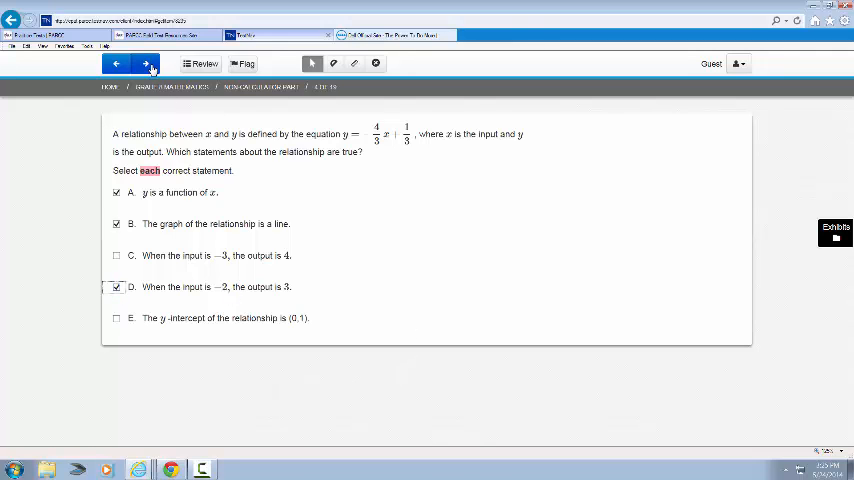
click(144, 64)
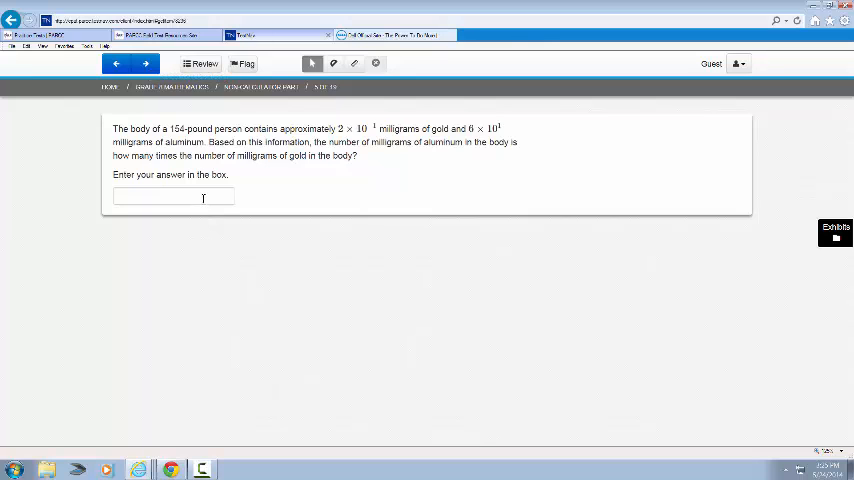
click(172, 196)
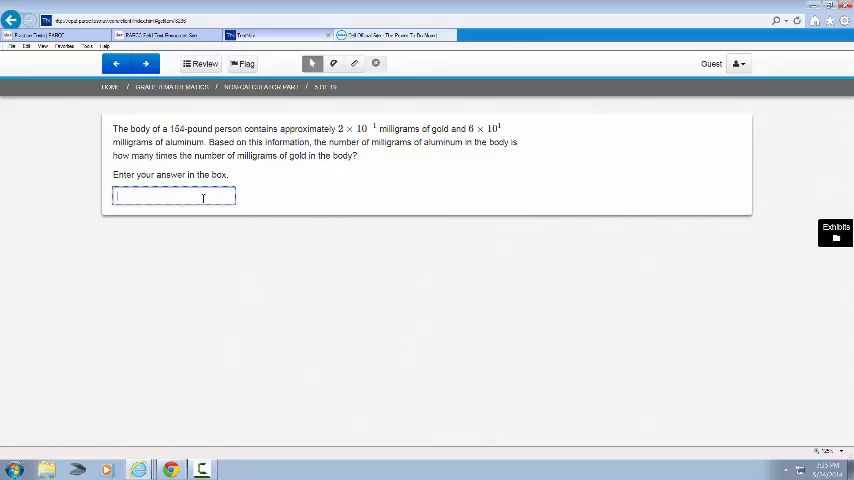
text(3)
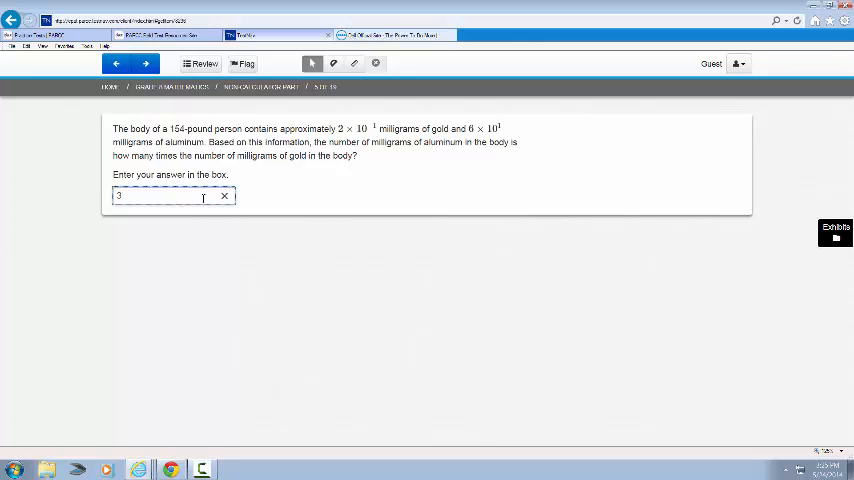
text(00)
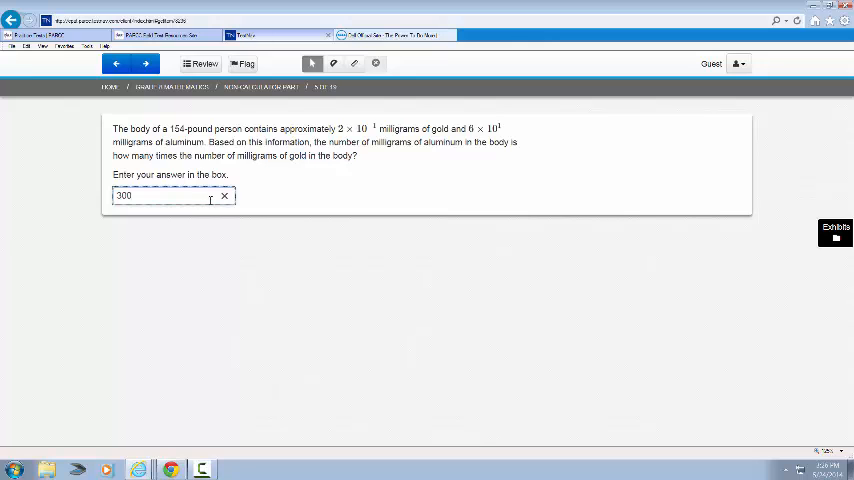
click(224, 196)
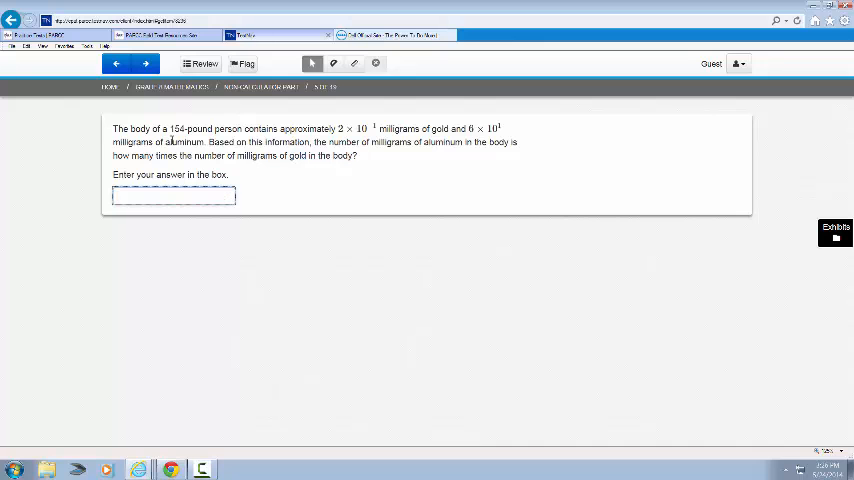
Mark the five intervals increasing, increasing, decreasing, increasing, decreasing, then reach the two-systems question
click(144, 64)
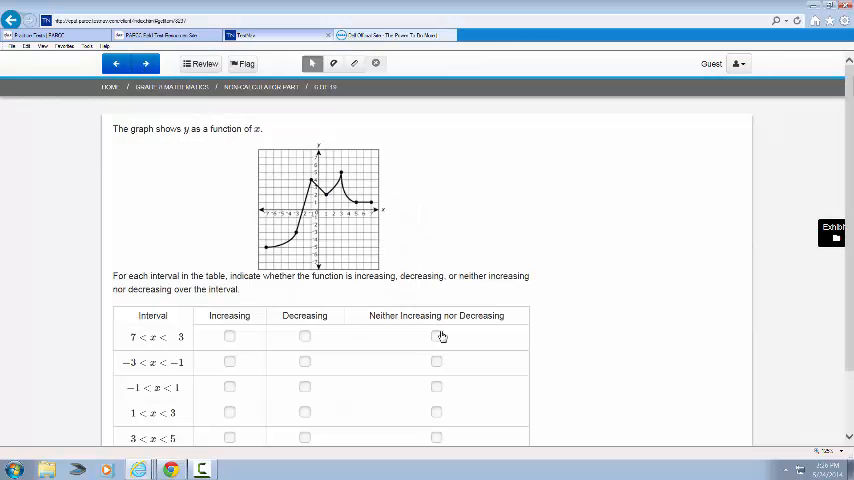
mouse_move(540, 352)
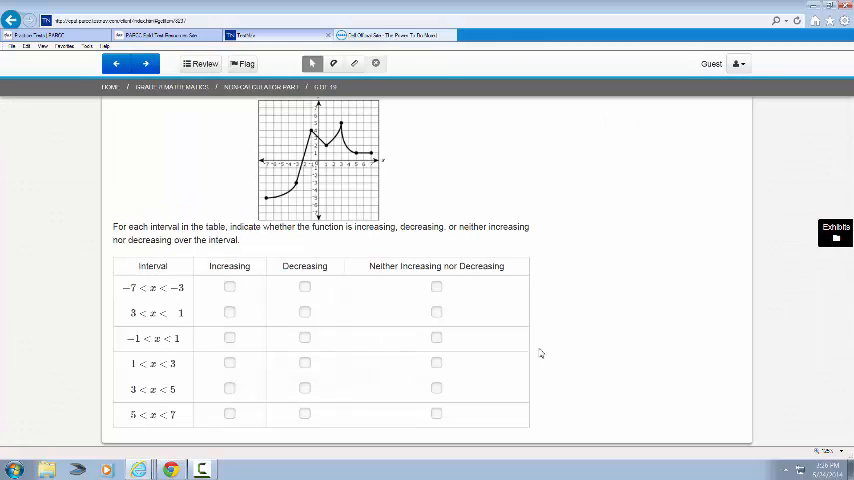
scroll(up, 3)
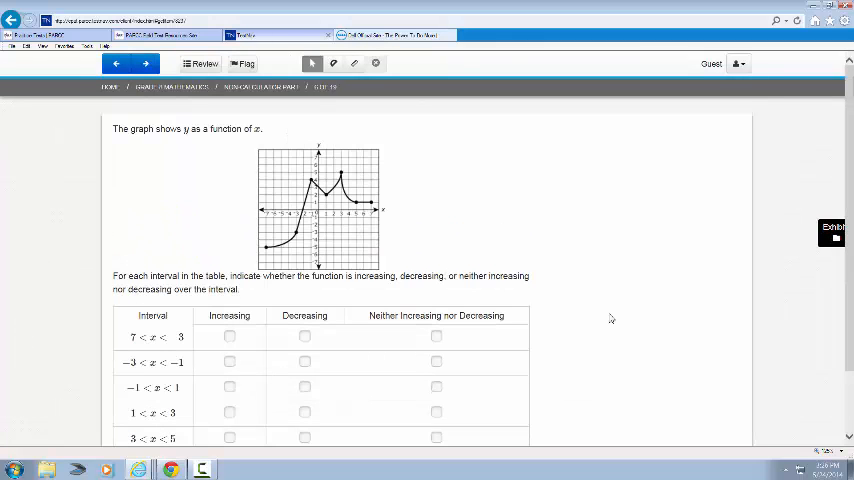
scroll(down, 3)
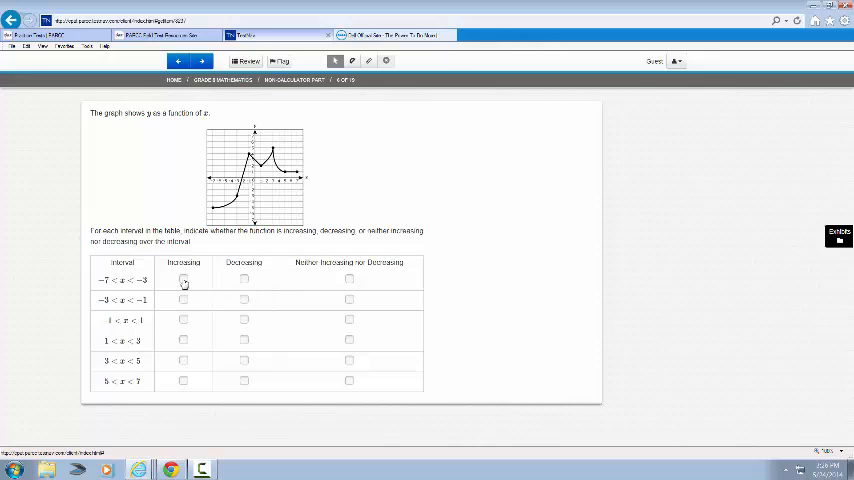
click(184, 278)
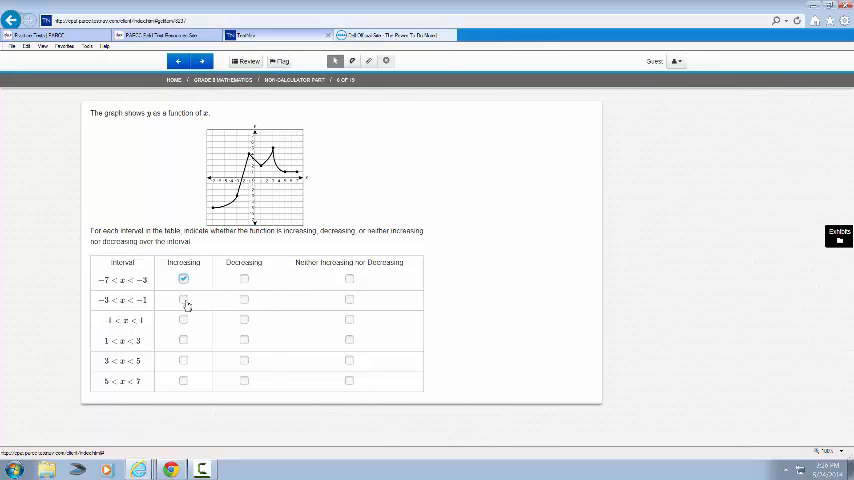
click(184, 300)
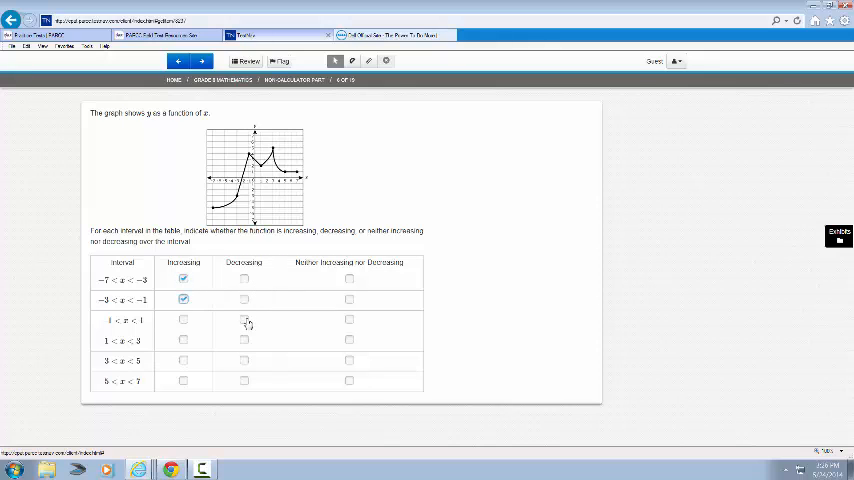
click(244, 320)
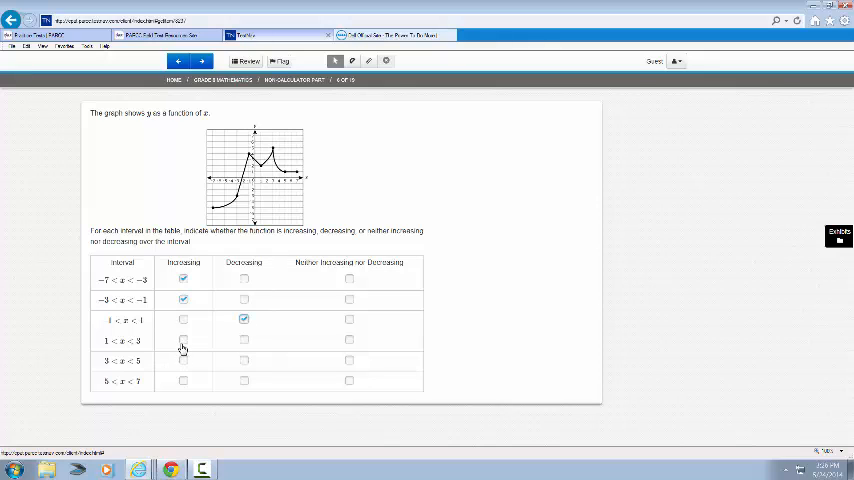
click(184, 340)
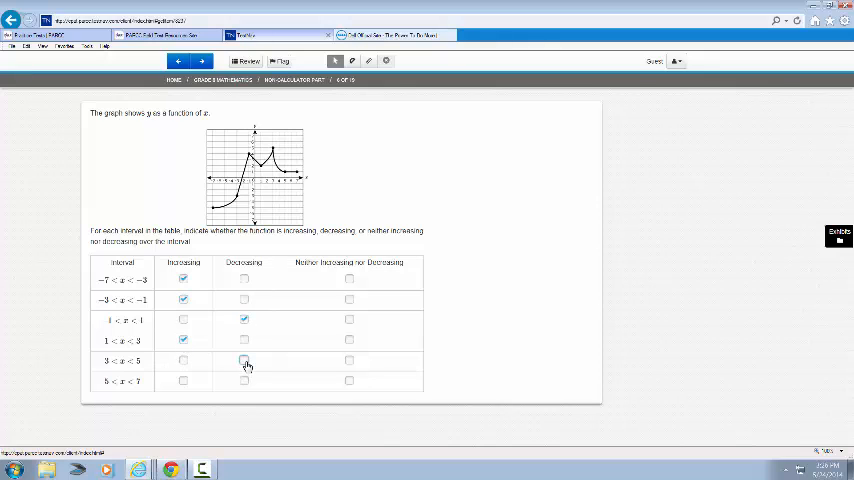
click(244, 360)
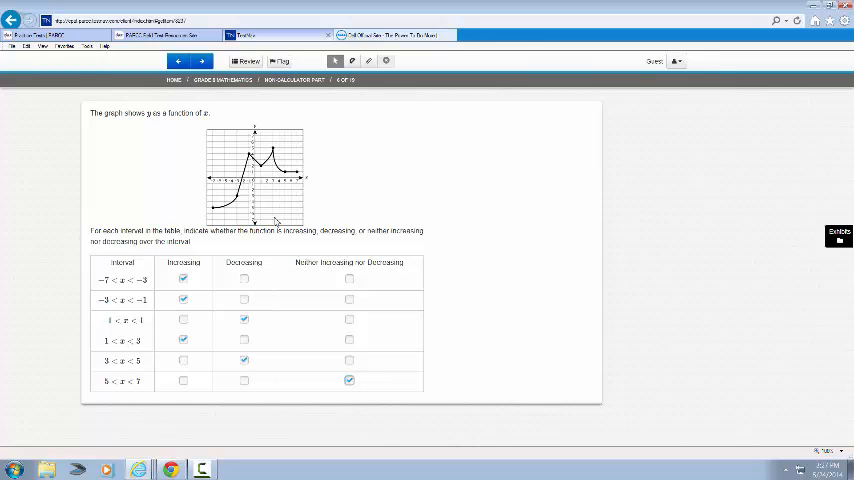
click(200, 60)
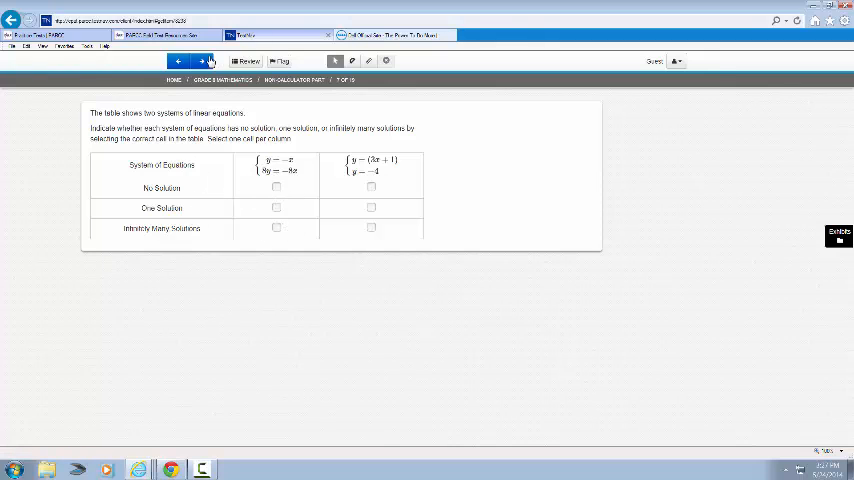
Highlight 'both' and choose C (y² = 16) on the squared-equation question
click(200, 60)
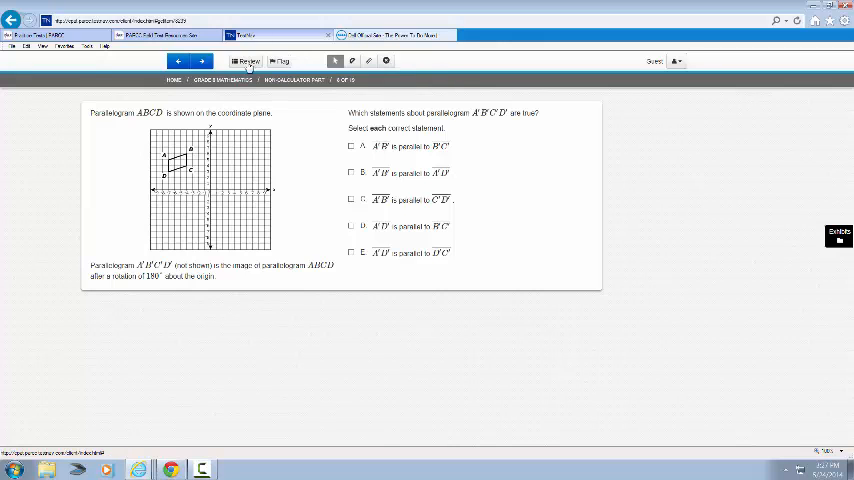
click(200, 60)
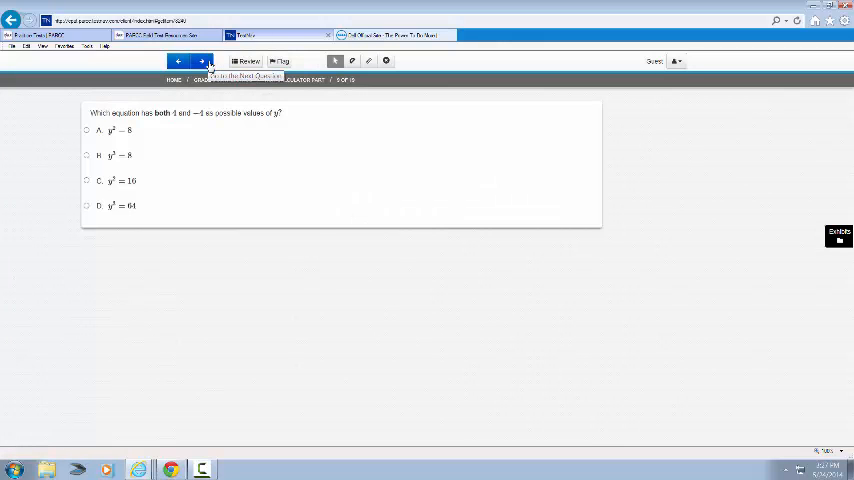
double_click(160, 112)
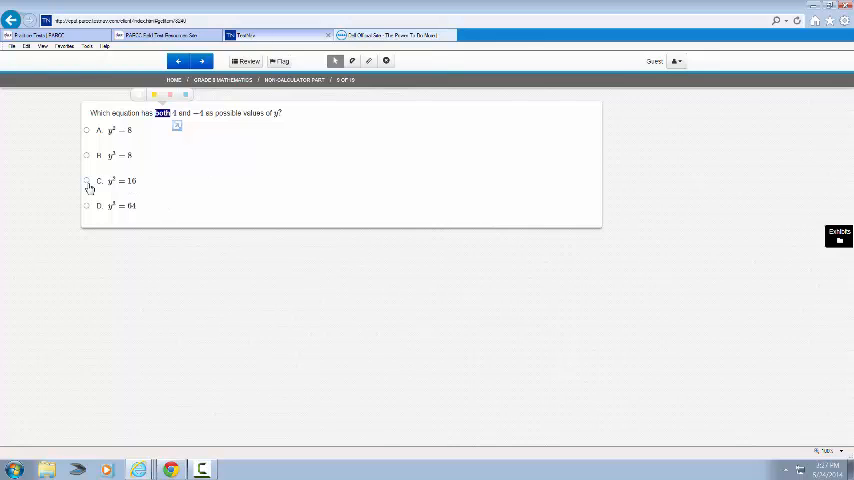
click(86, 180)
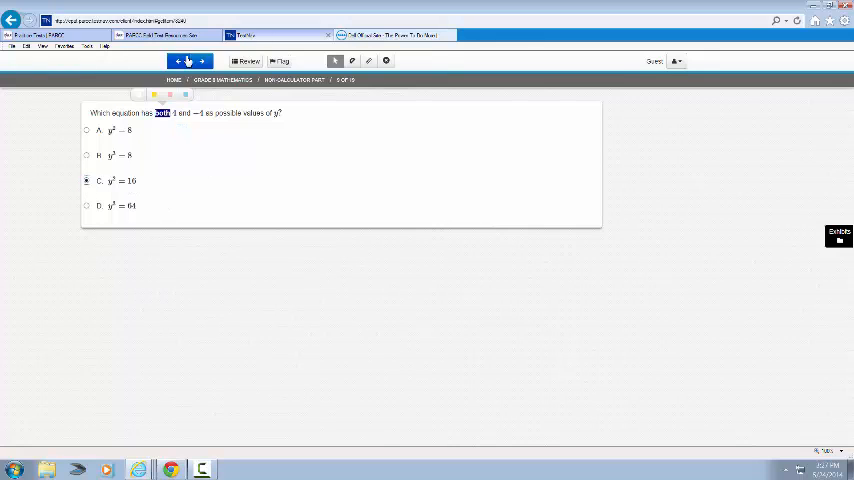
Choose B on the function question and reach the system-of-equations item
click(200, 60)
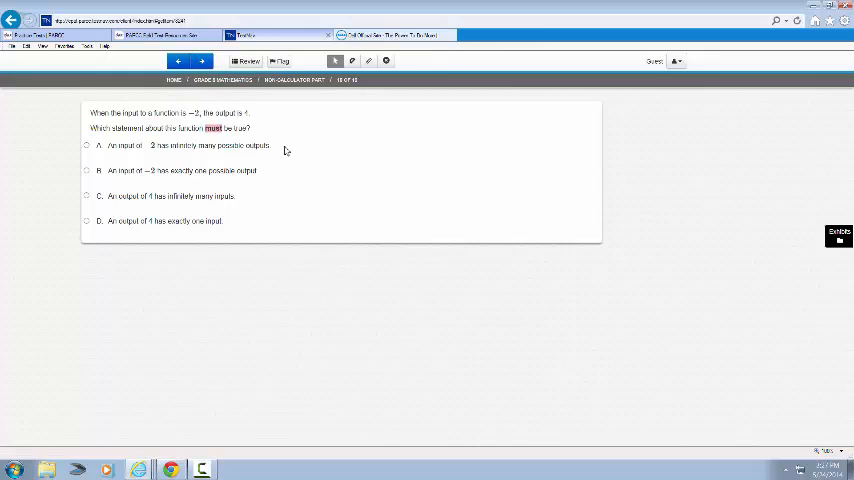
mouse_move(160, 164)
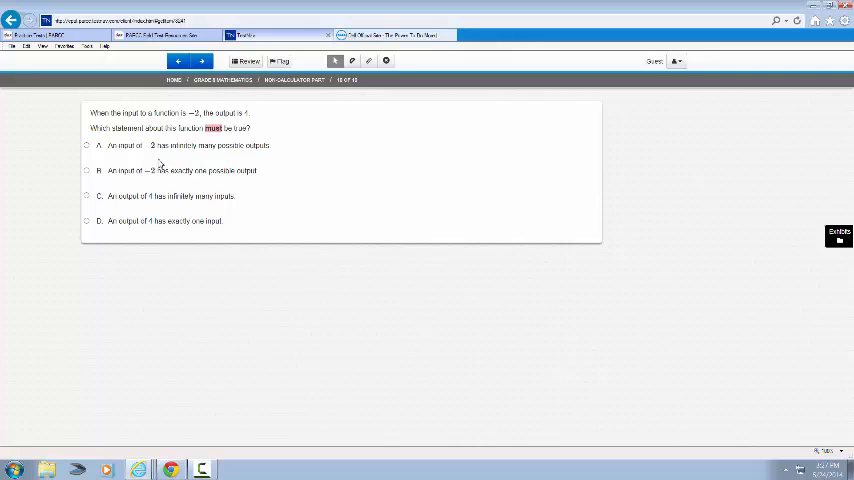
click(86, 170)
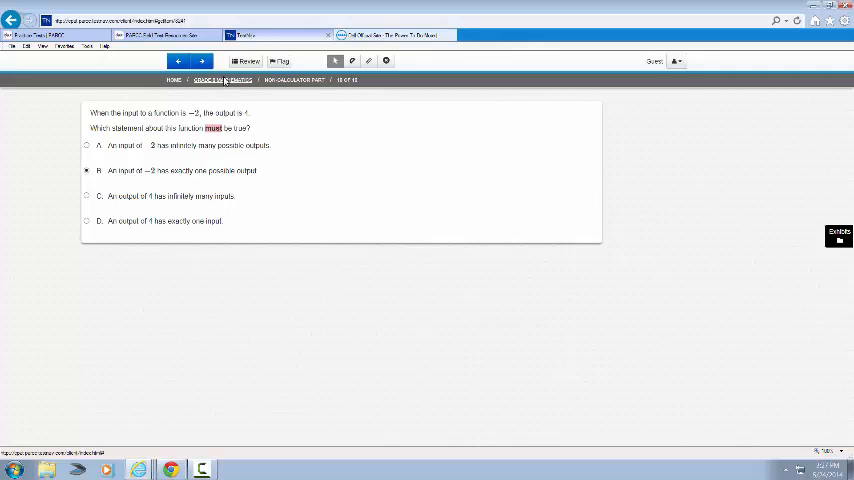
click(200, 60)
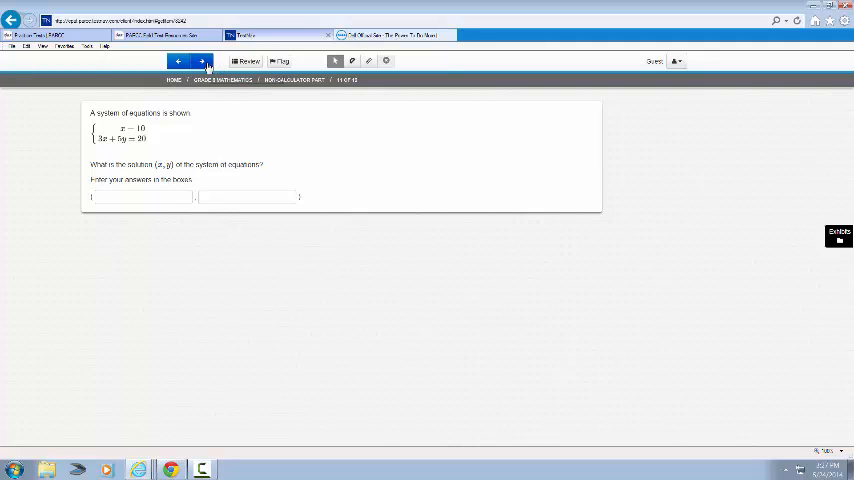
Reach the congruent-figures question and fill the Part A blanks with a reflection
click(200, 60)
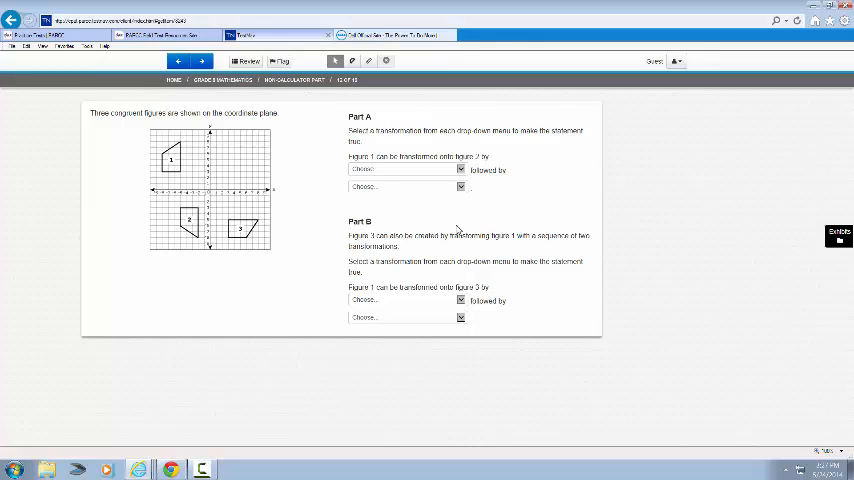
mouse_move(408, 184)
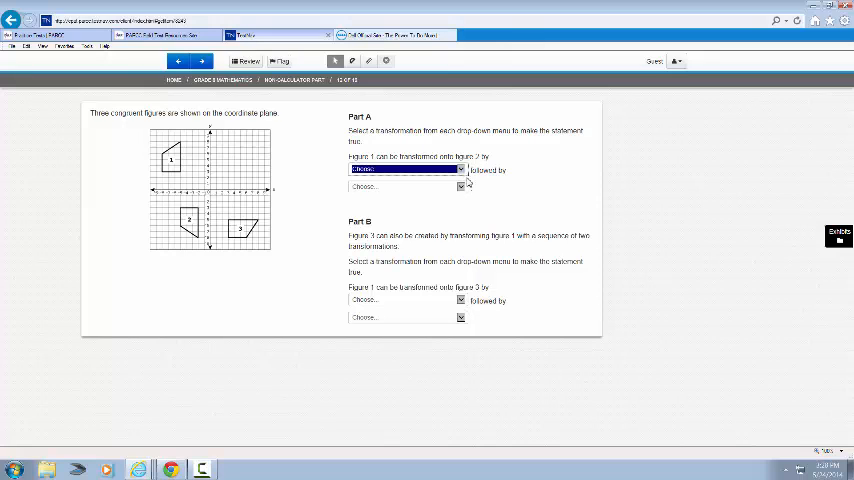
click(460, 168)
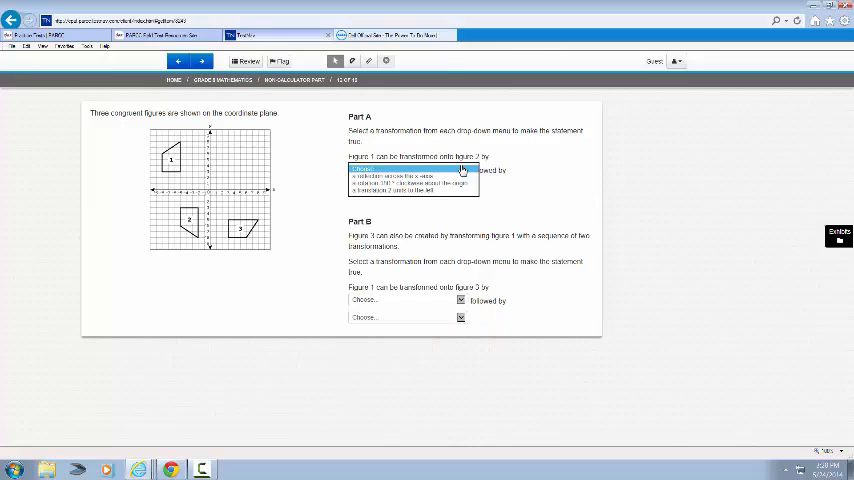
click(400, 170)
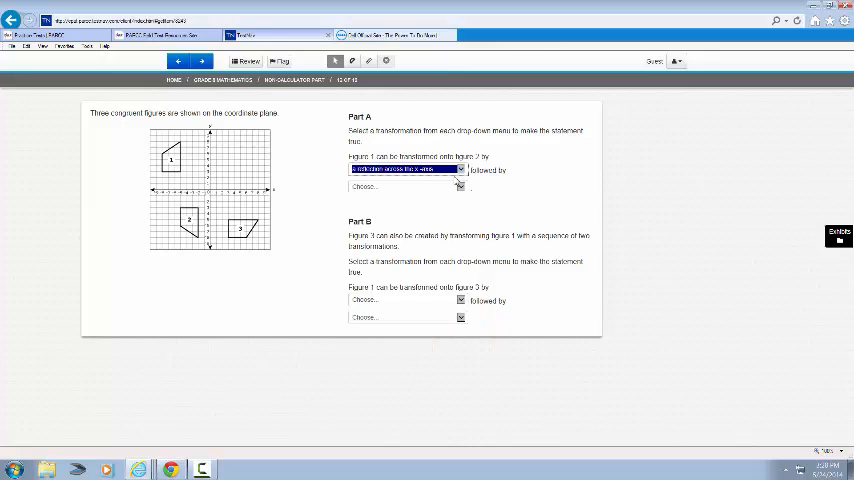
click(460, 168)
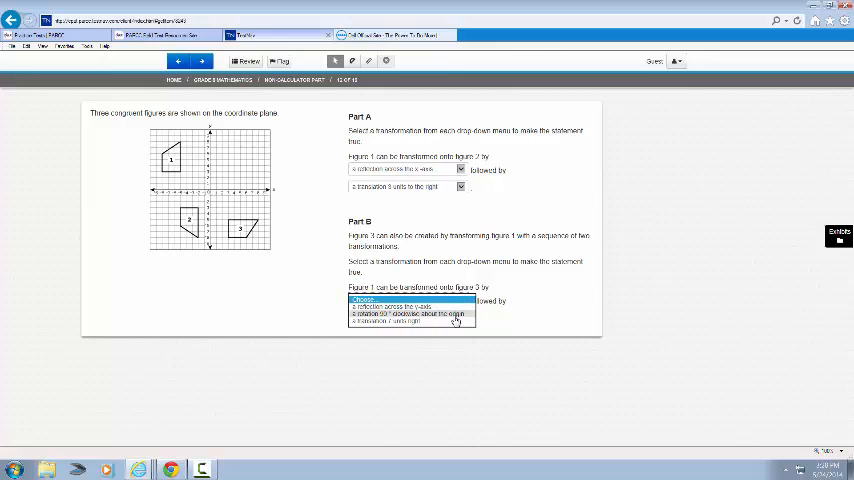
Fill the Part B blanks with a rotation and a reflection
click(410, 316)
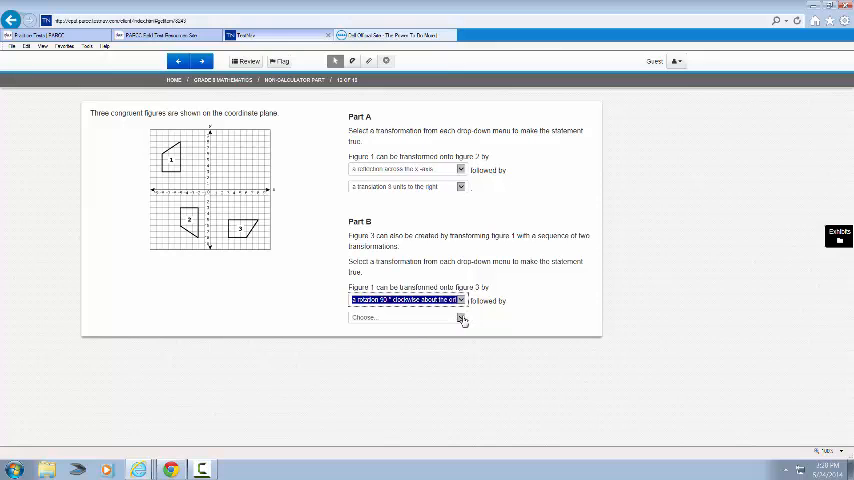
click(462, 318)
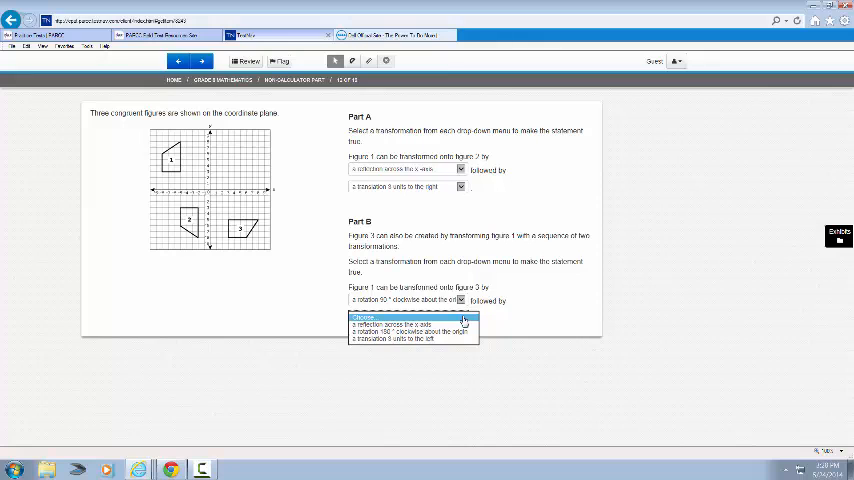
click(404, 322)
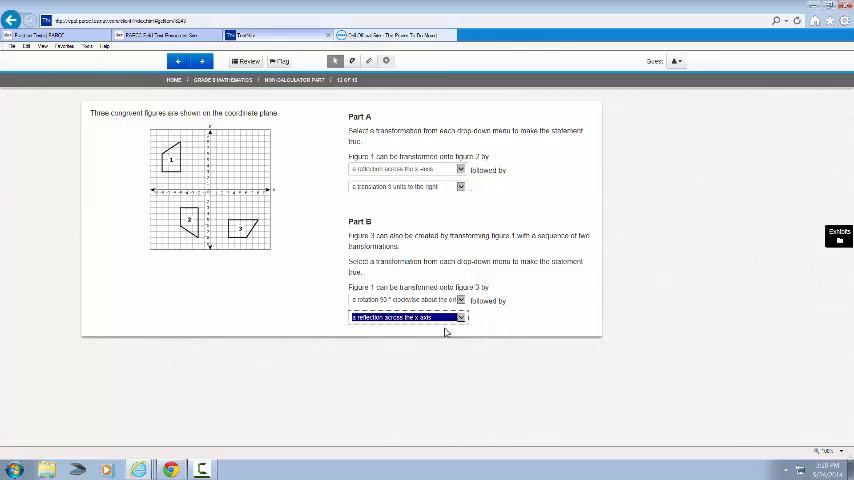
mouse_move(462, 212)
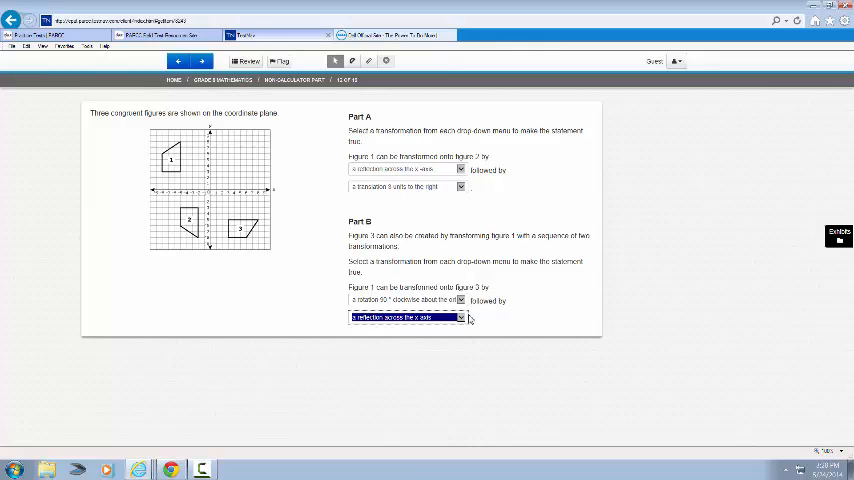
mouse_move(364, 150)
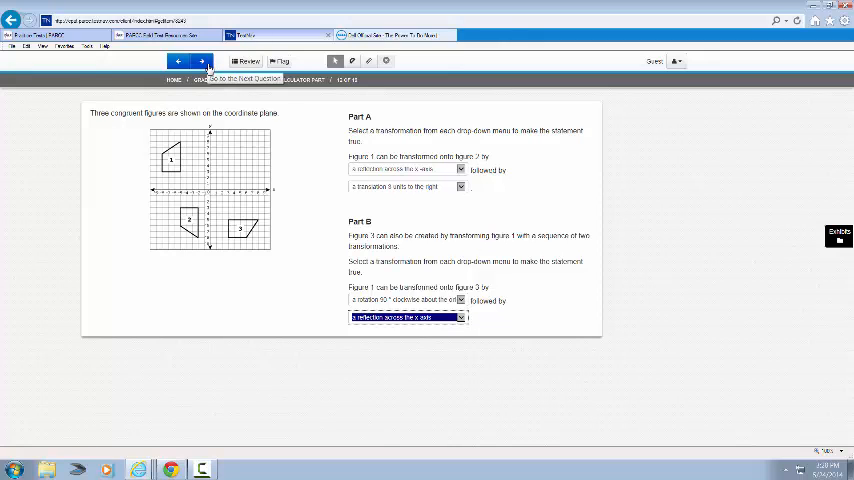
Skip the exponent and nonlinear-graph questions to the scatter-plot best-fit line question
click(200, 60)
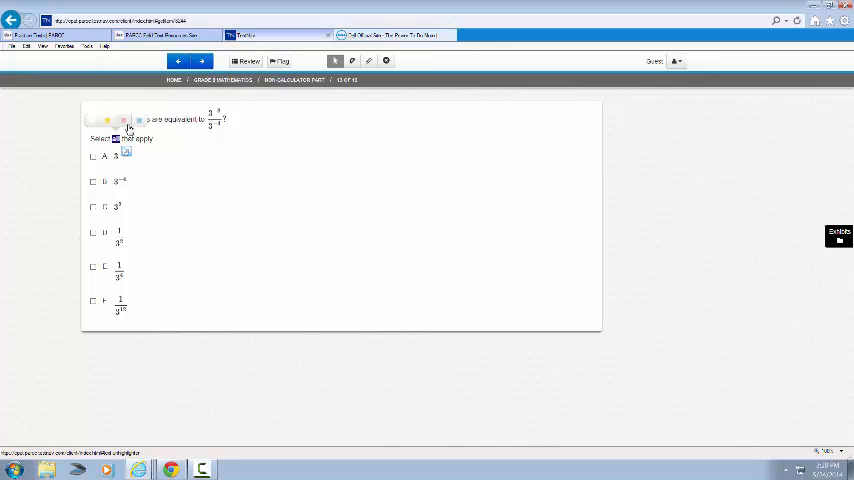
click(200, 60)
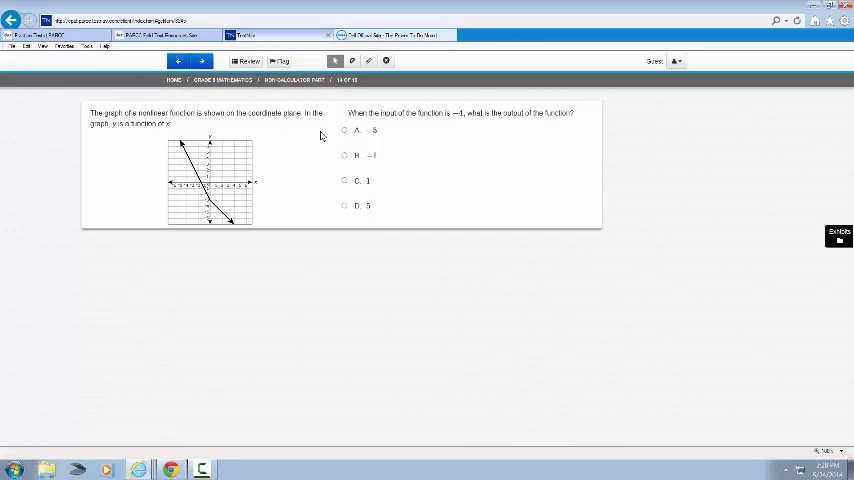
click(200, 60)
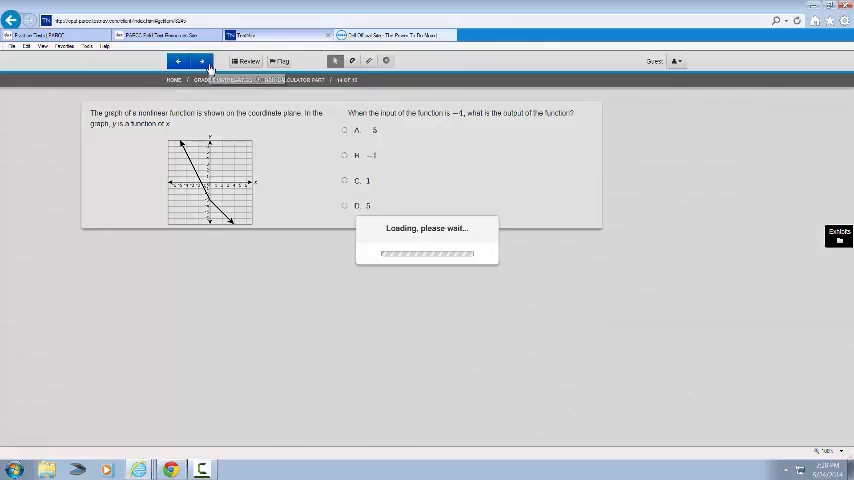
click(200, 60)
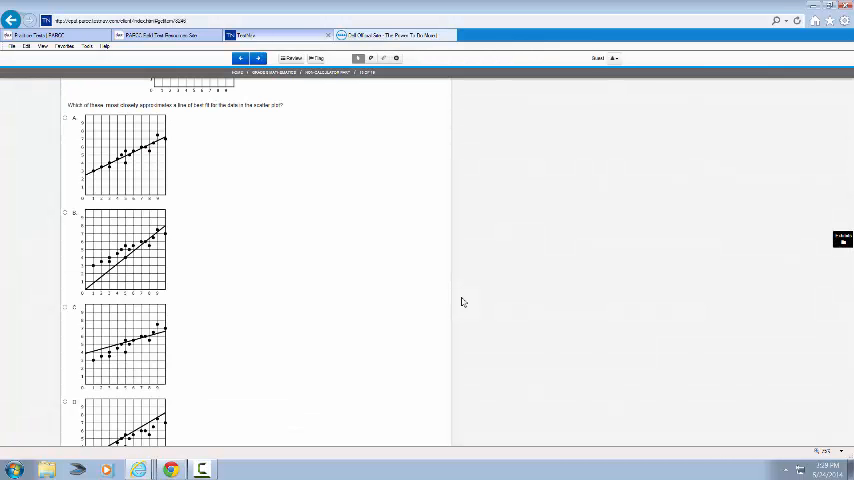
Plot Line 1 through two grid points on the two-equation graphing item
click(256, 56)
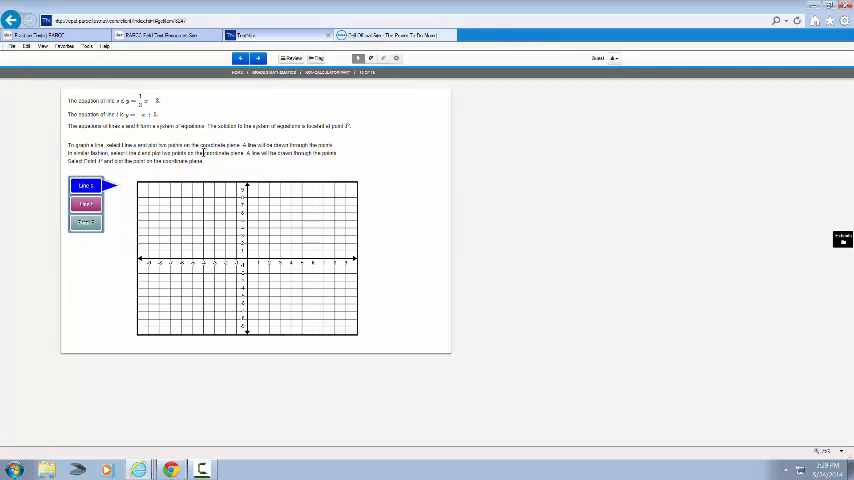
mouse_move(276, 162)
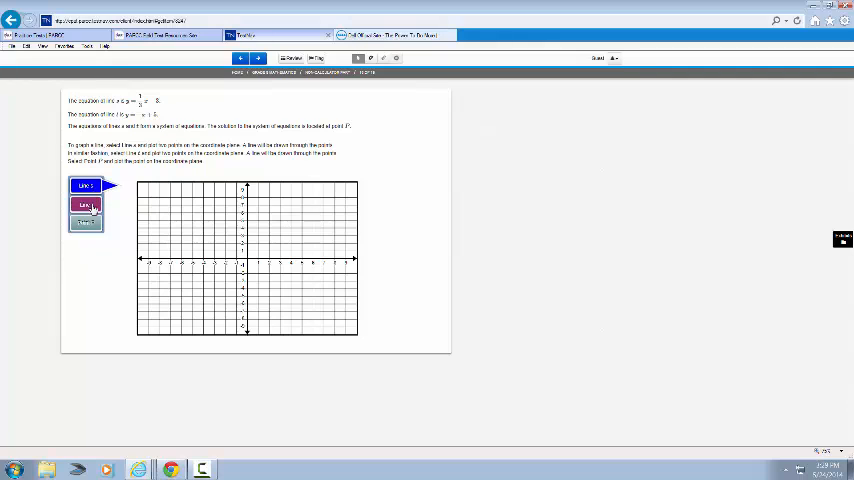
click(84, 204)
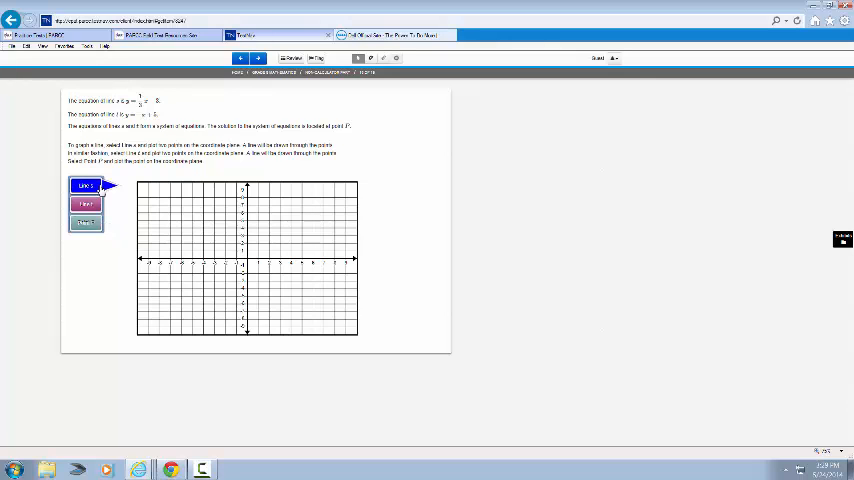
mouse_move(114, 218)
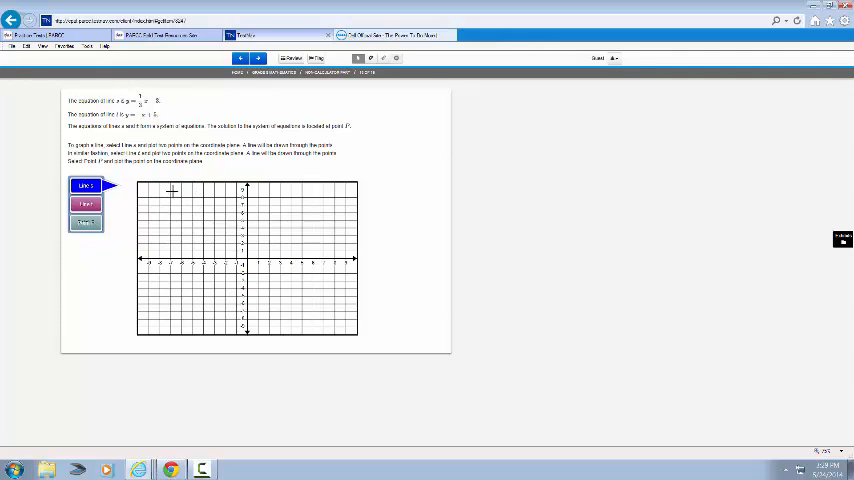
click(172, 188)
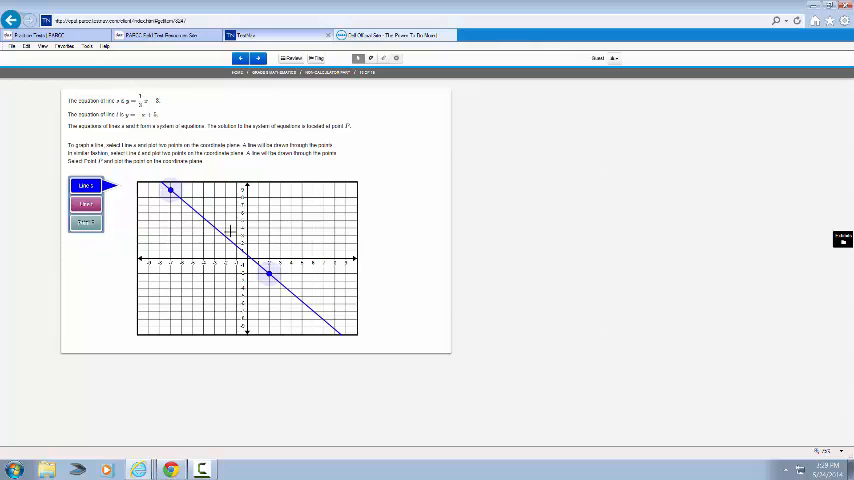
click(86, 204)
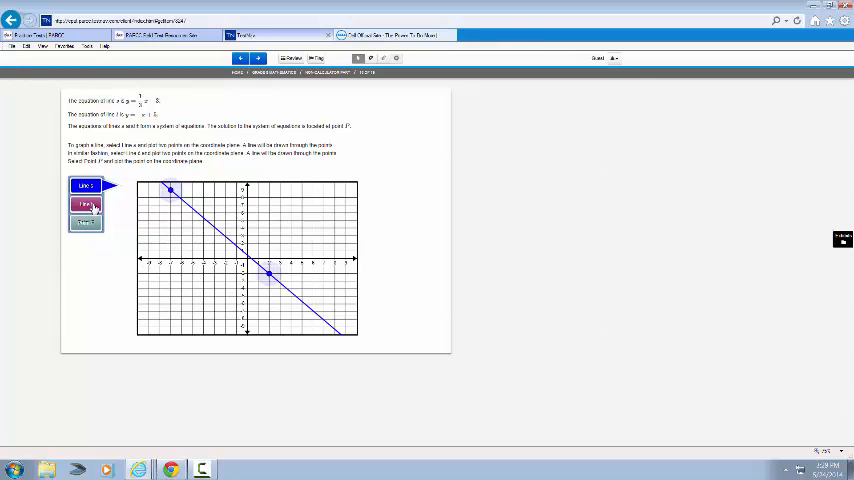
Plot Line 2 and a point, then reach the linear-versus-nonlinear table
click(86, 204)
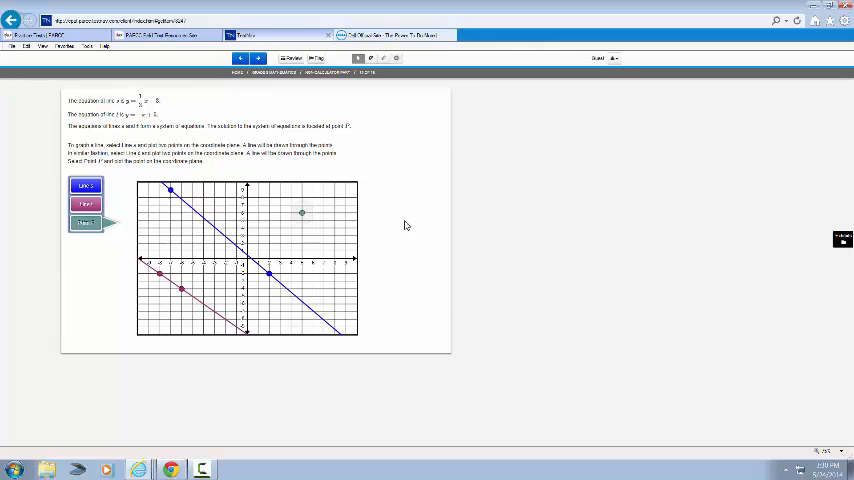
mouse_move(428, 232)
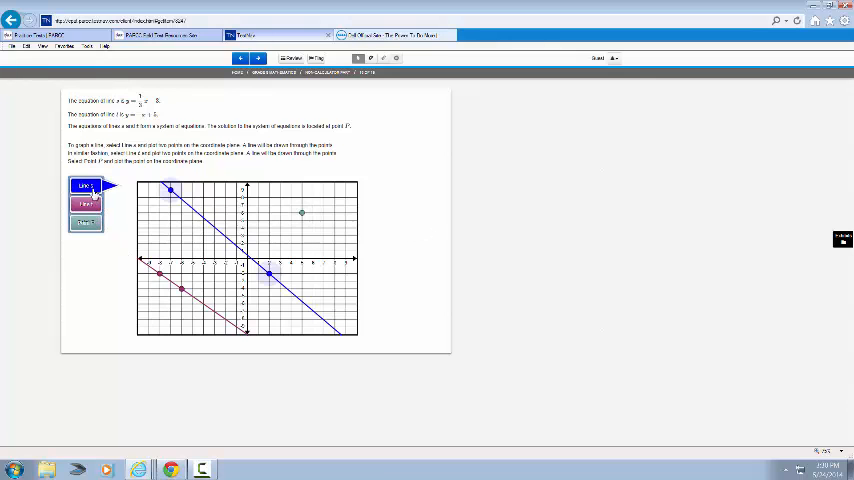
click(84, 204)
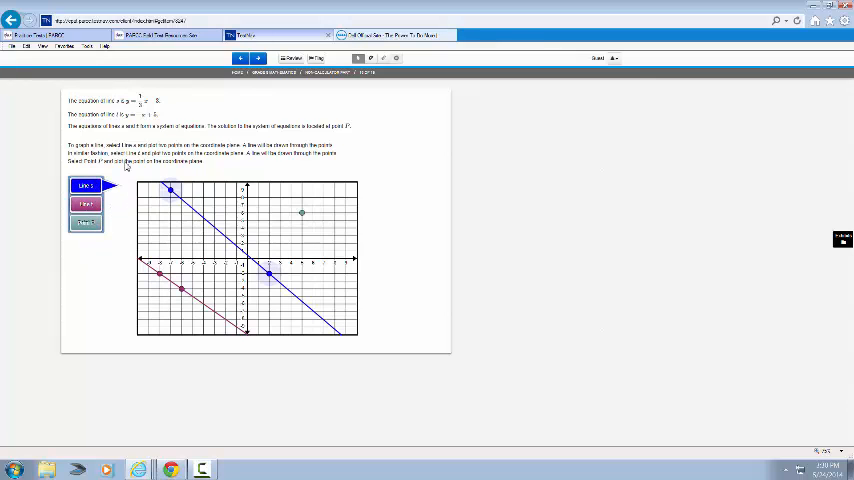
click(256, 56)
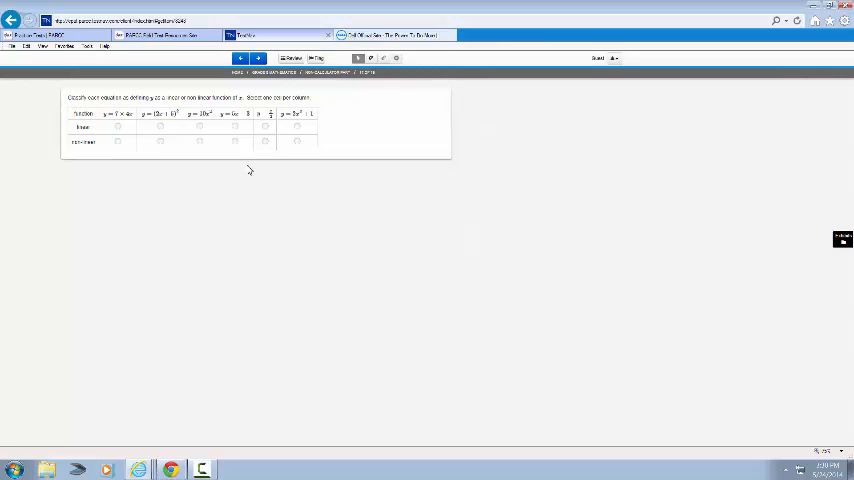
mouse_move(248, 172)
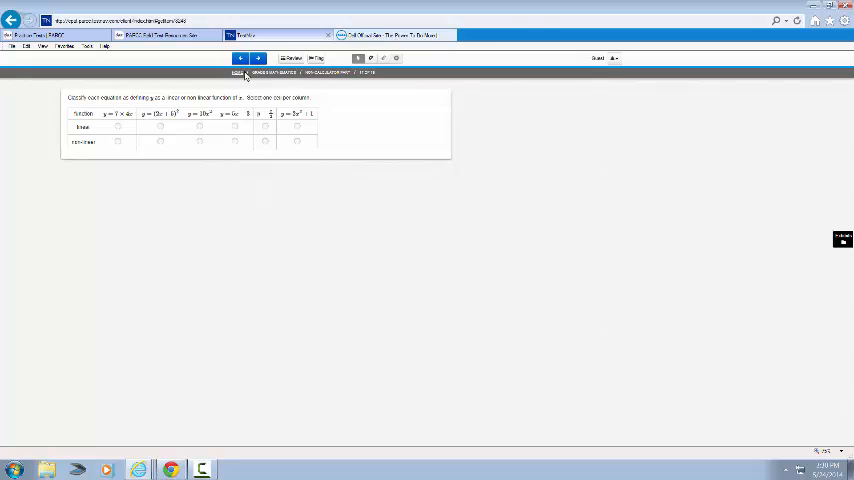
click(256, 58)
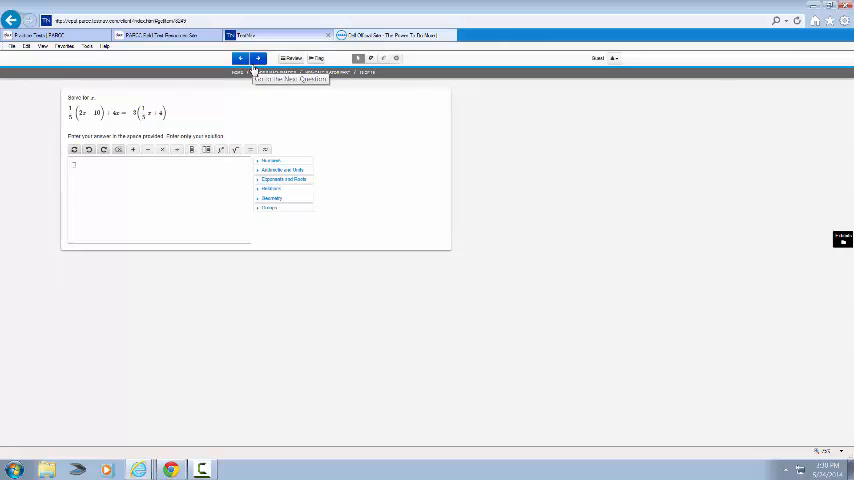
mouse_move(240, 120)
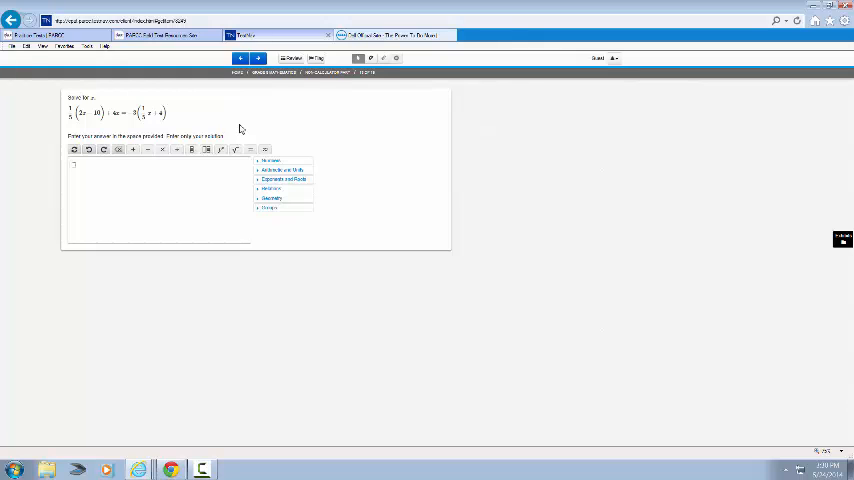
mouse_move(218, 102)
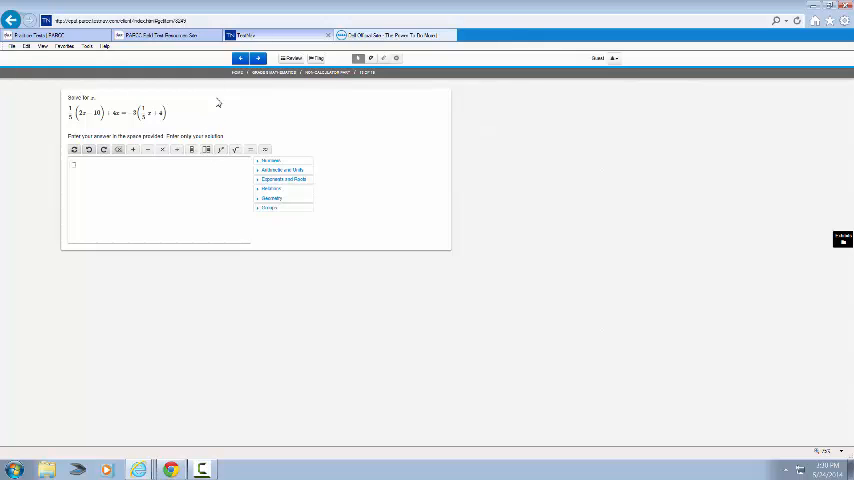
click(256, 56)
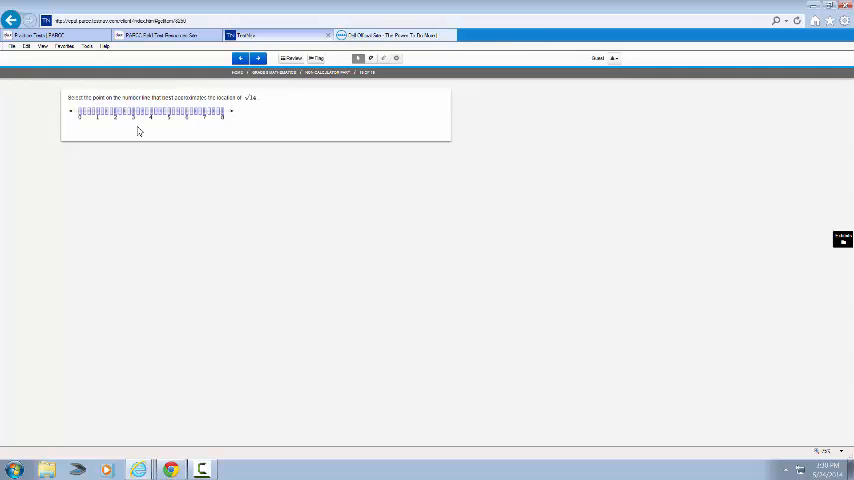
mouse_move(140, 140)
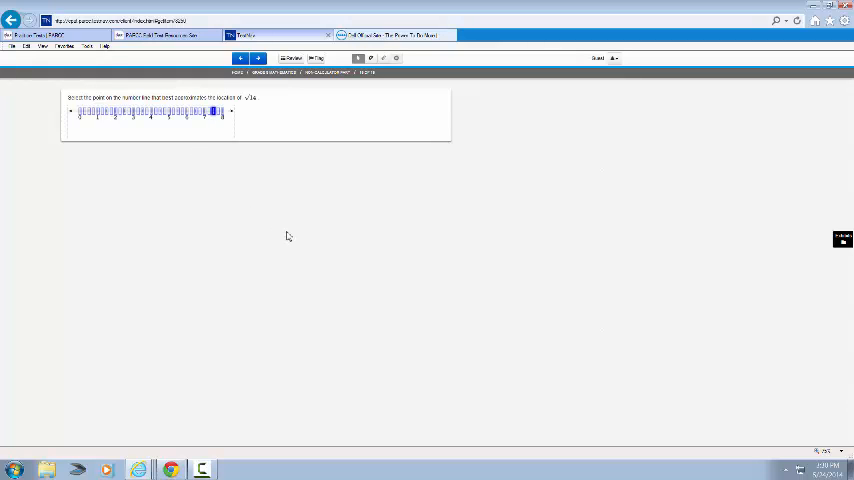
mouse_move(352, 220)
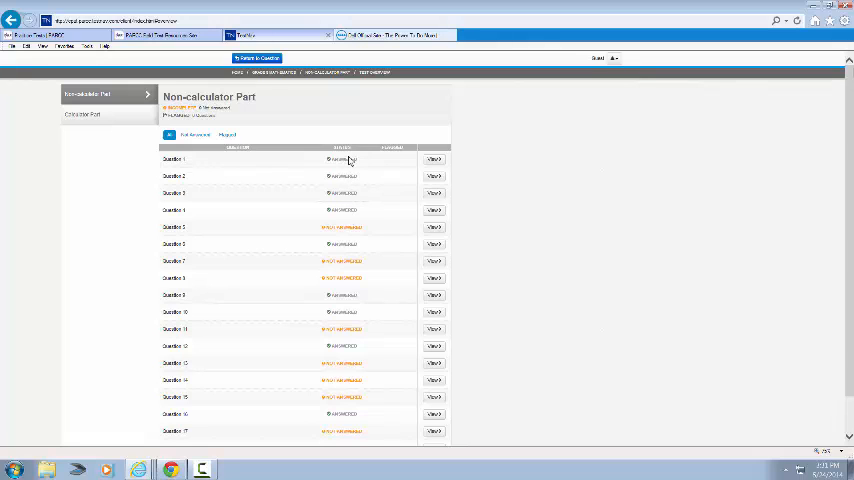
mouse_move(380, 160)
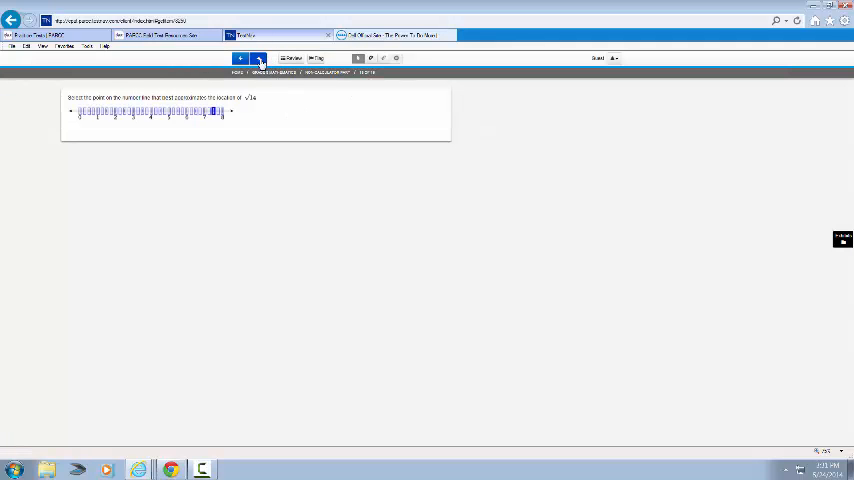
Submit the Non-calculator Part with unanswered questions via Continue and start the Calculator Part
click(258, 58)
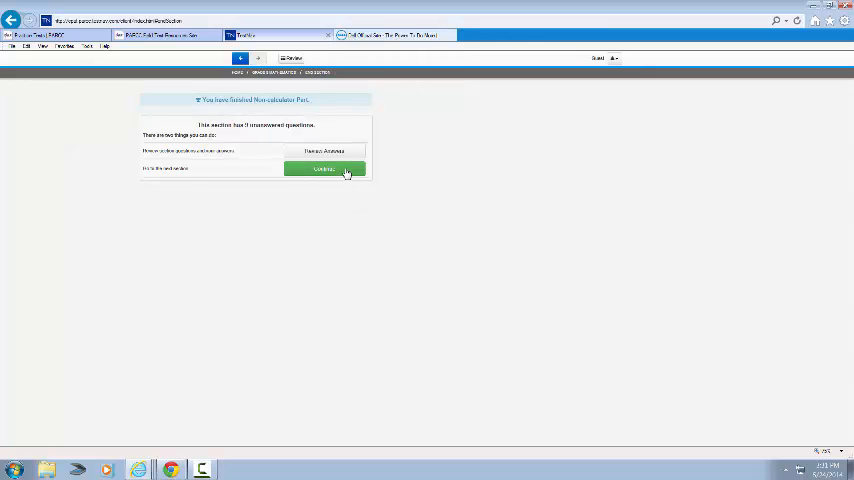
click(324, 168)
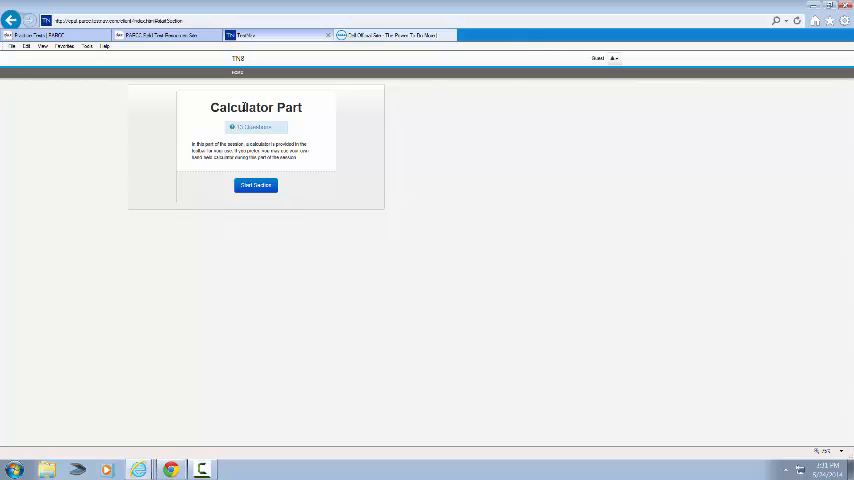
click(256, 184)
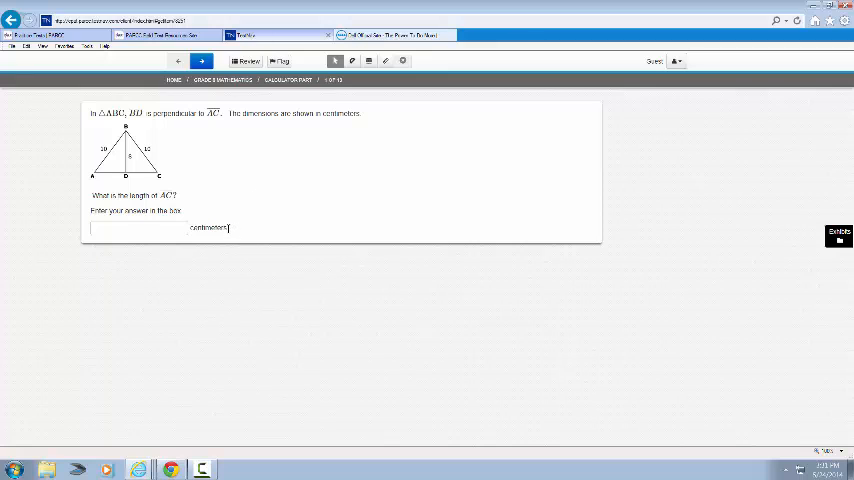
Focus the triangle side-length answer box before moving to the sandbox question
double_click(208, 228)
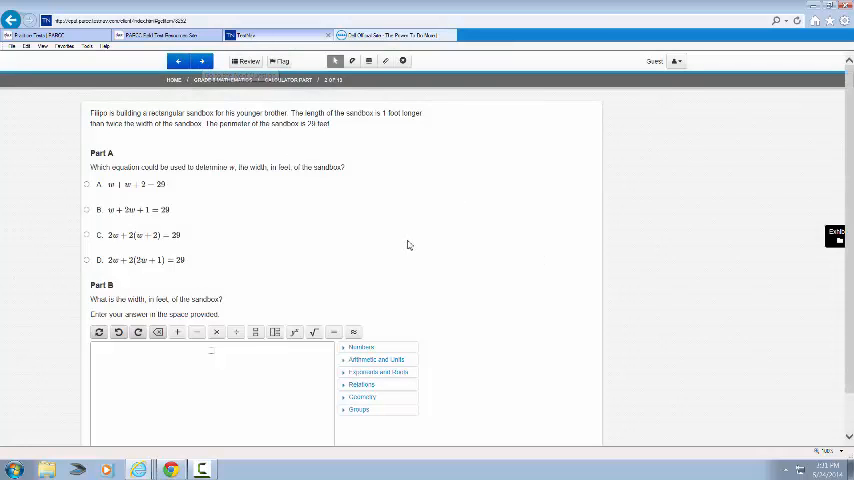
scroll(down, 3)
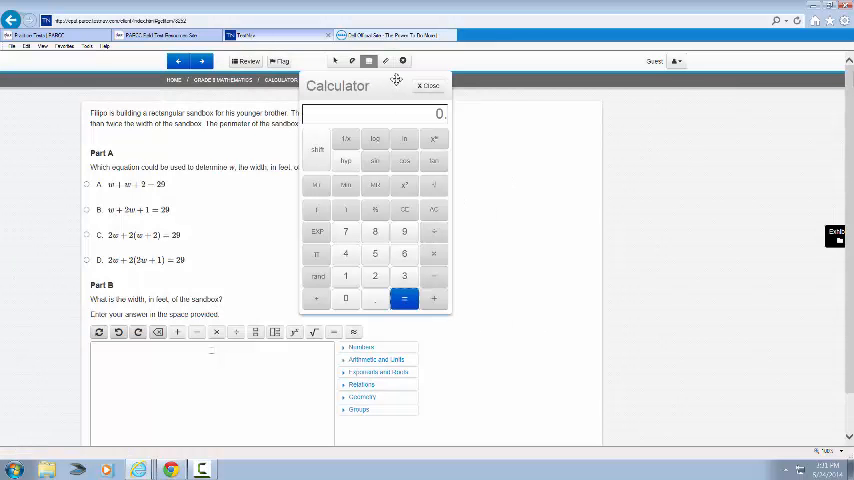
click(428, 84)
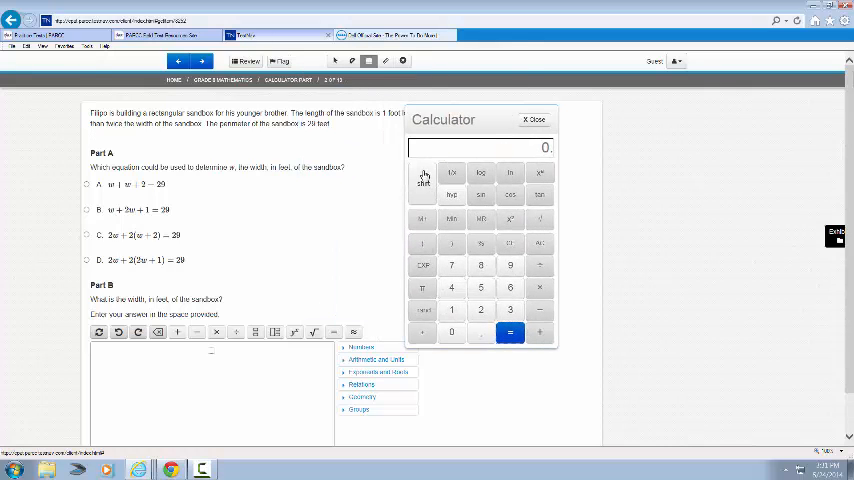
mouse_move(520, 216)
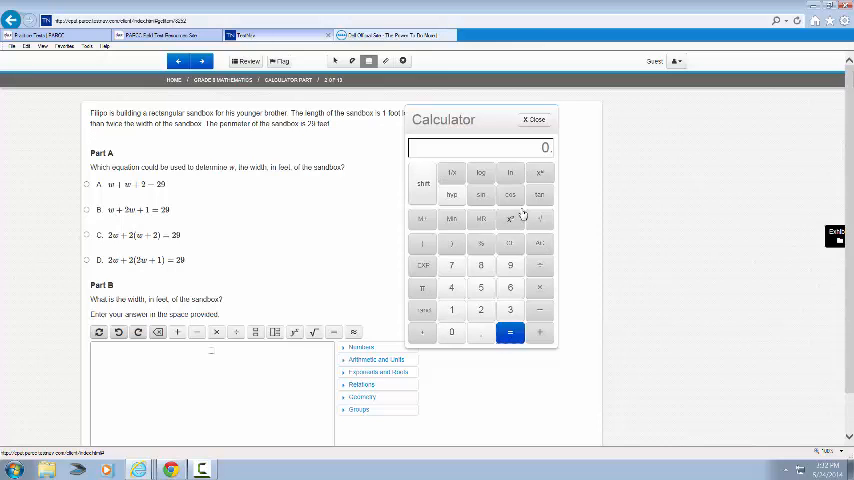
click(534, 120)
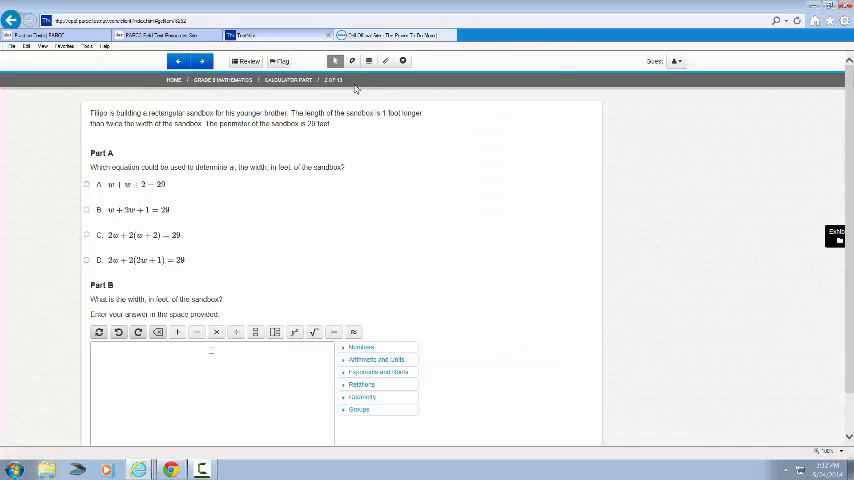
click(200, 60)
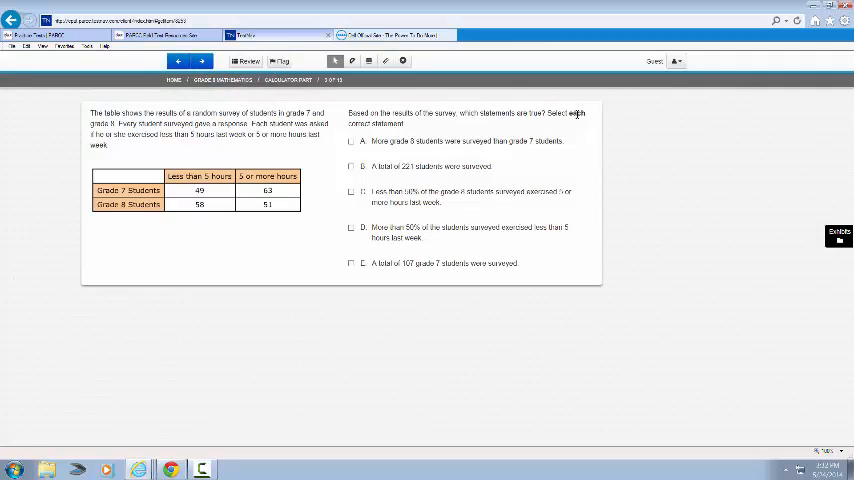
Advance past the survey item and the four-part order-cost table question to the Function W/Z comparison
double_click(576, 112)
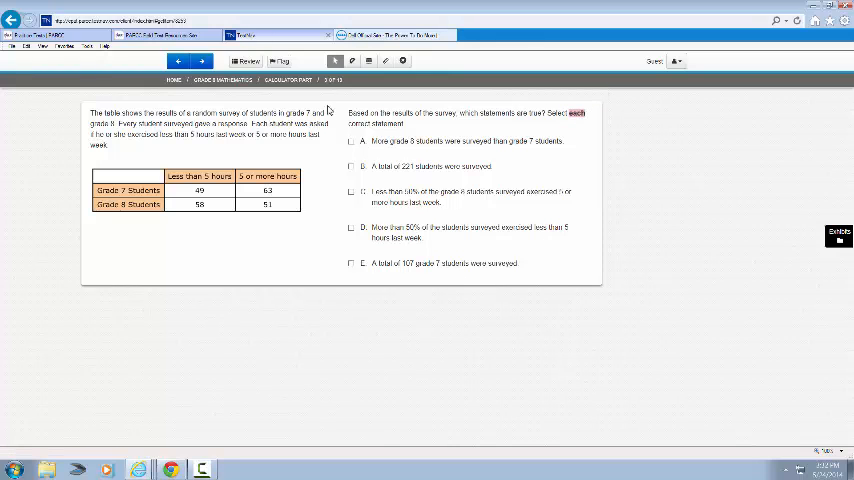
click(200, 60)
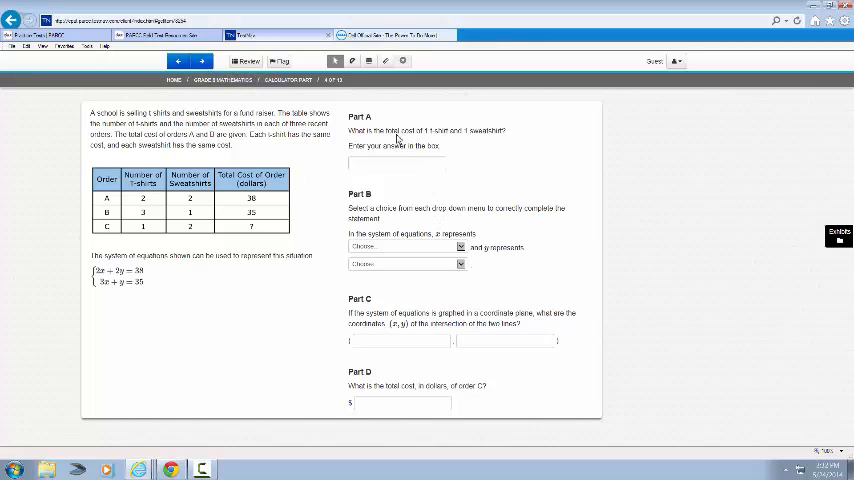
mouse_move(410, 378)
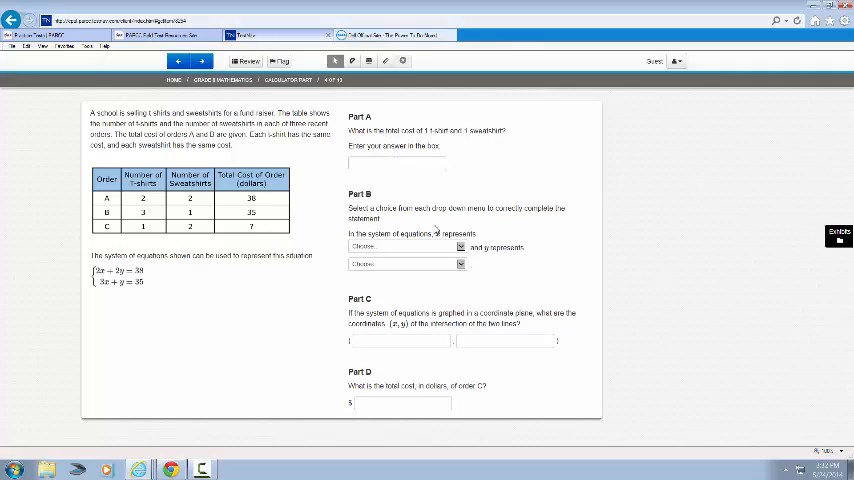
mouse_move(504, 356)
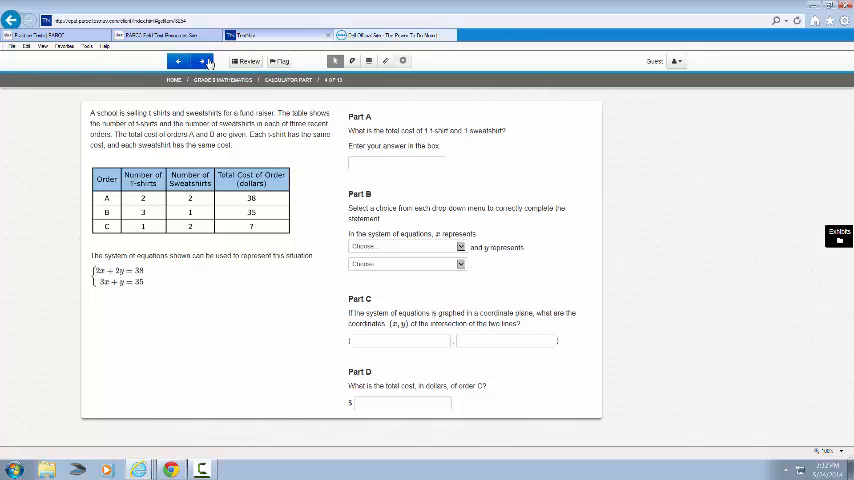
click(202, 60)
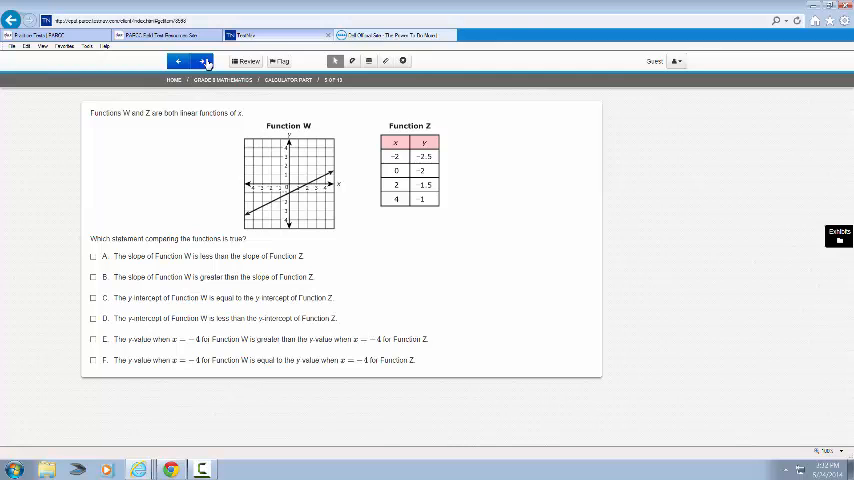
Advance past the Function W/Z comparison and the slope-triangles item to the Pool Draining question
click(204, 60)
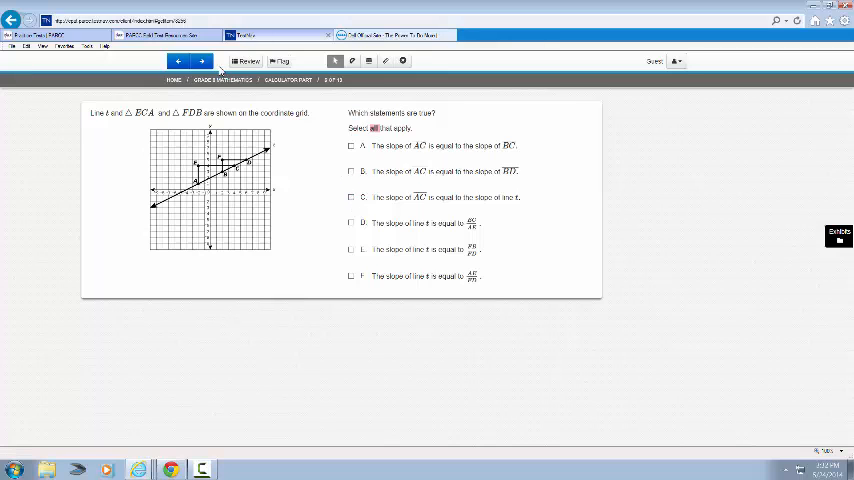
click(200, 60)
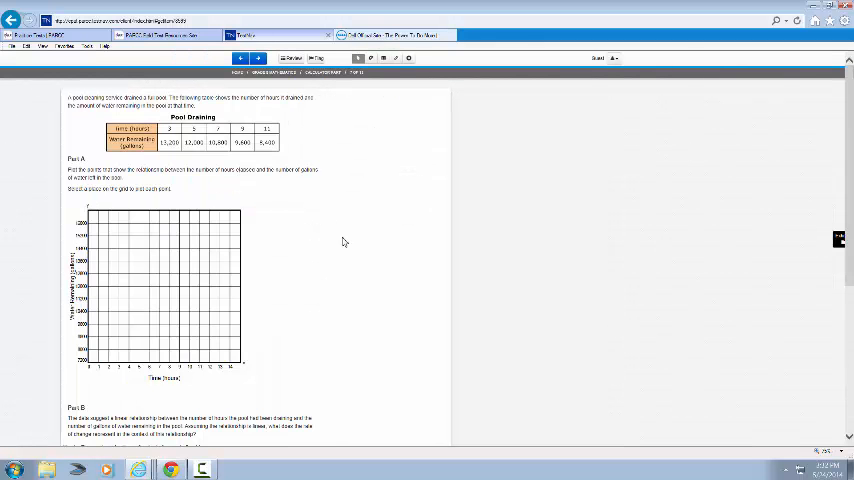
mouse_move(368, 224)
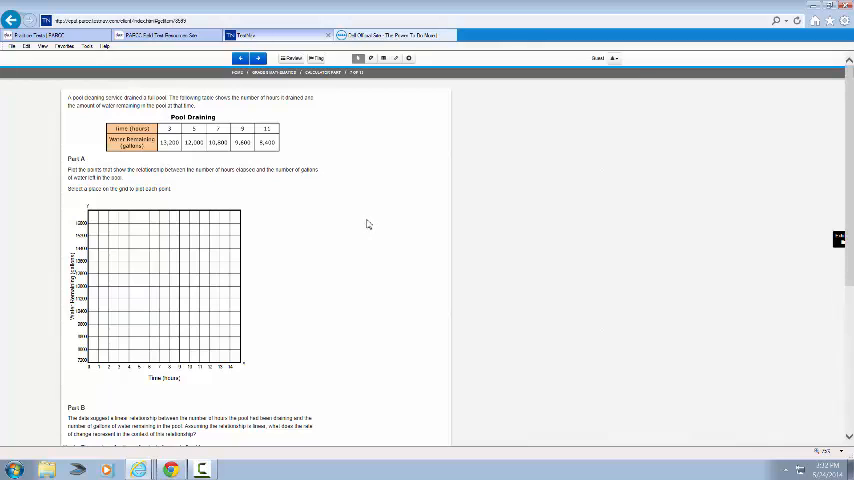
mouse_move(370, 220)
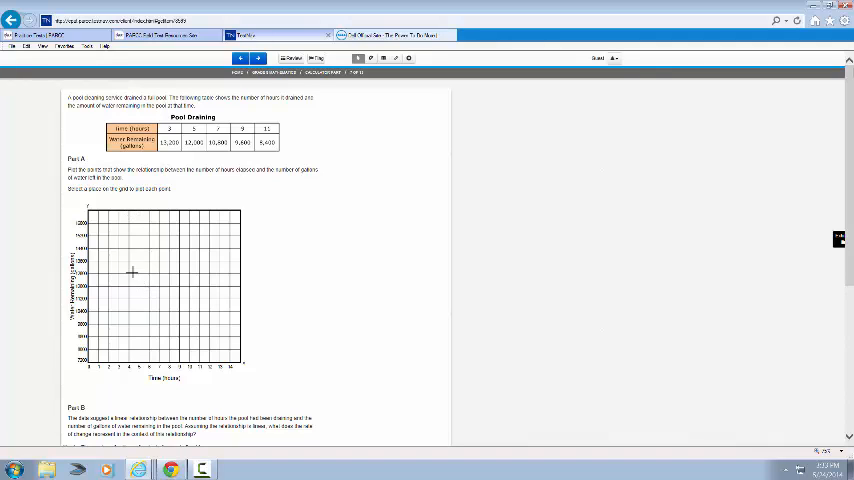
Plot a data point on the Pool Draining grid and bring Parts B, C and D into view
click(128, 268)
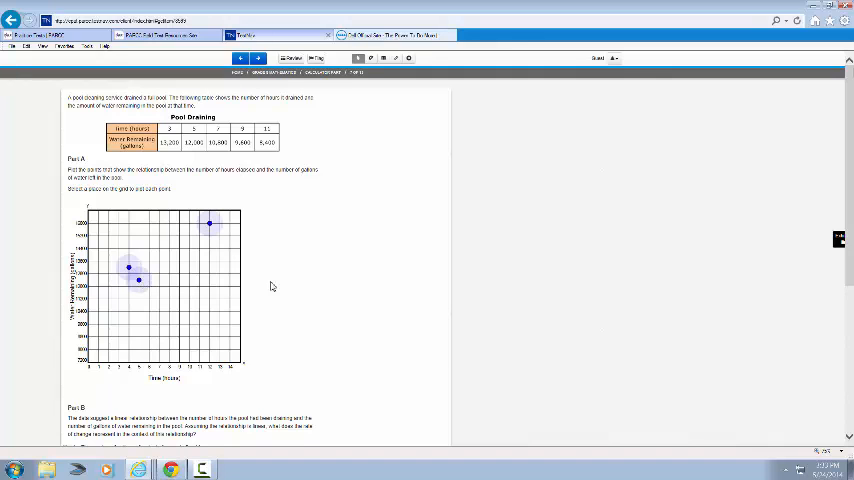
scroll(down, 3)
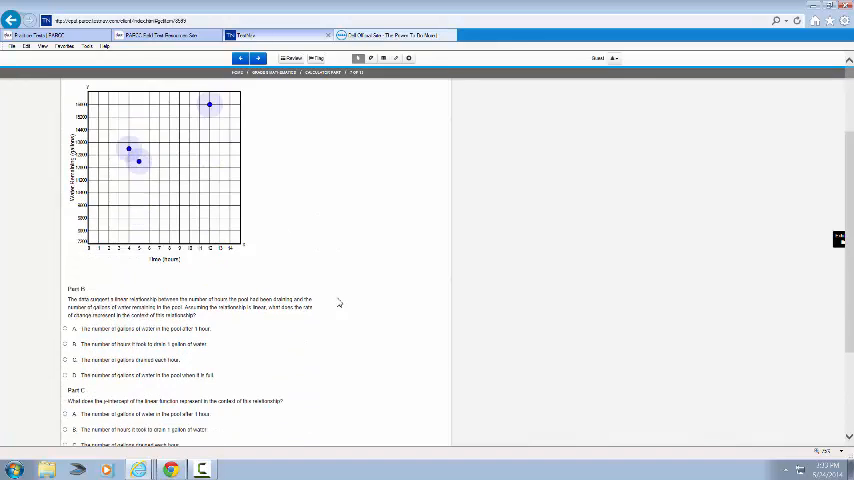
scroll(down, 3)
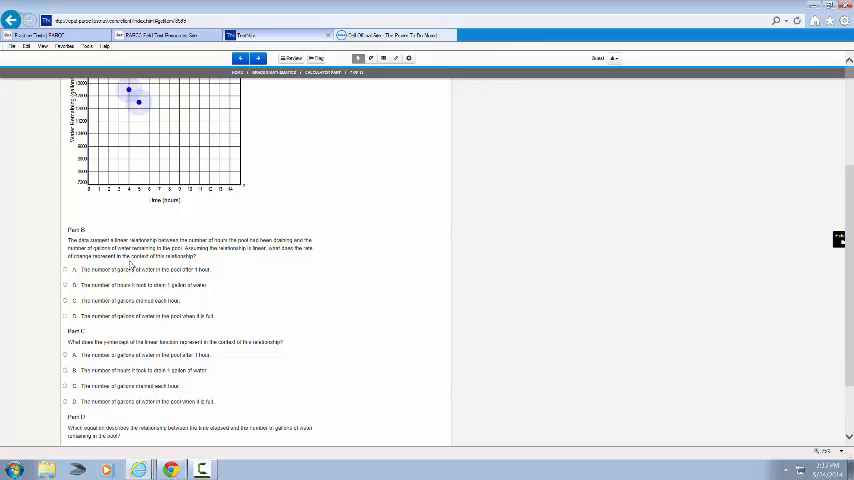
scroll(down, 3)
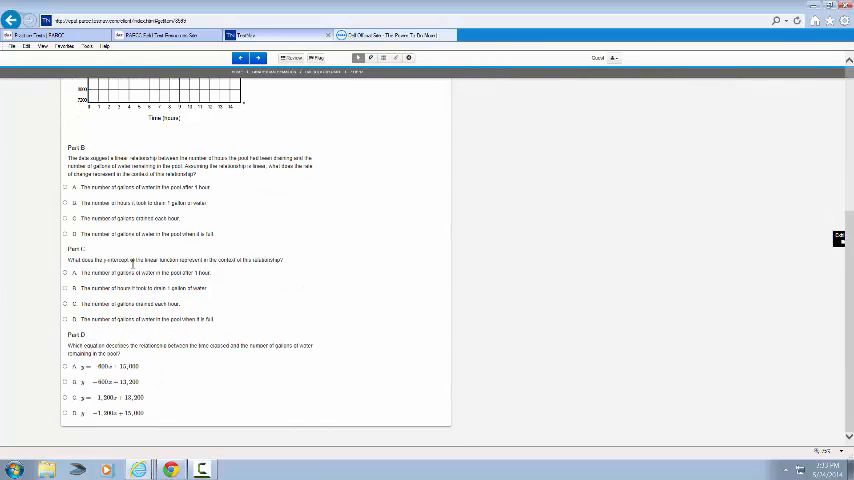
mouse_move(168, 342)
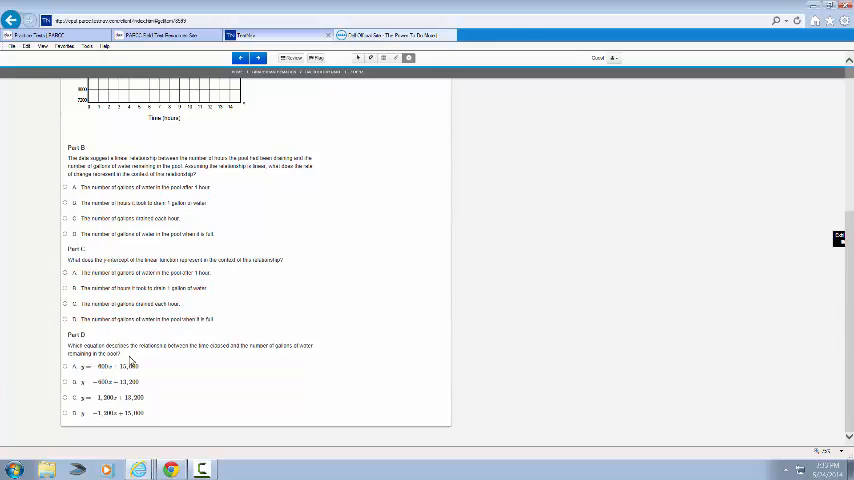
mouse_move(264, 82)
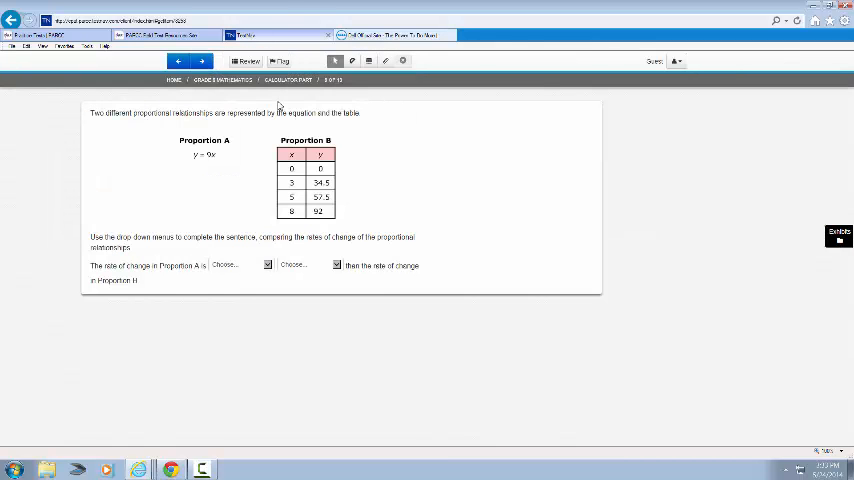
mouse_move(298, 280)
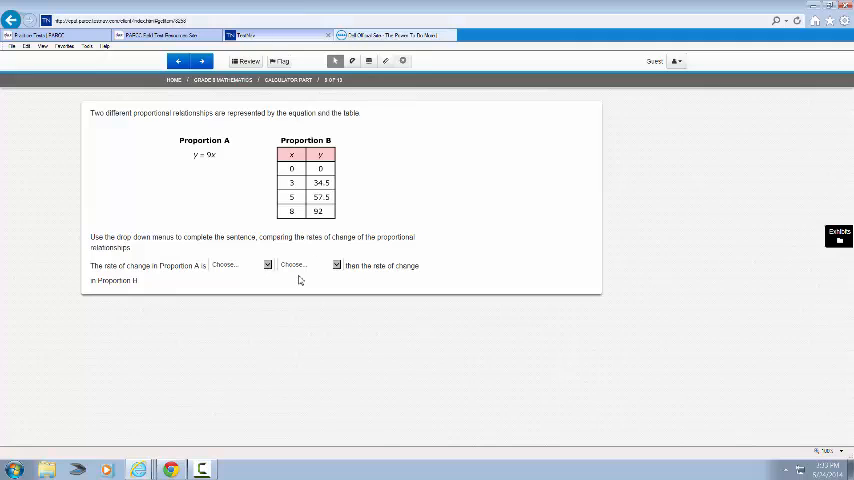
Choose how the two rates of change compare, then advance to the seedling growth question
click(240, 264)
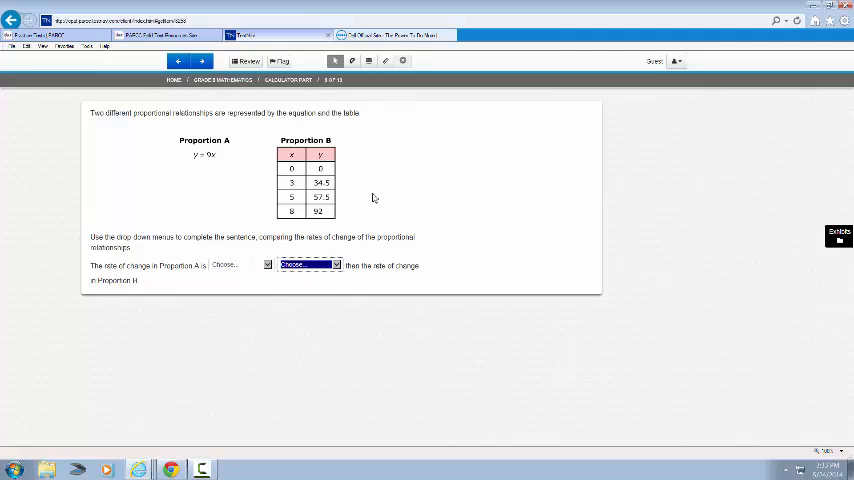
click(200, 60)
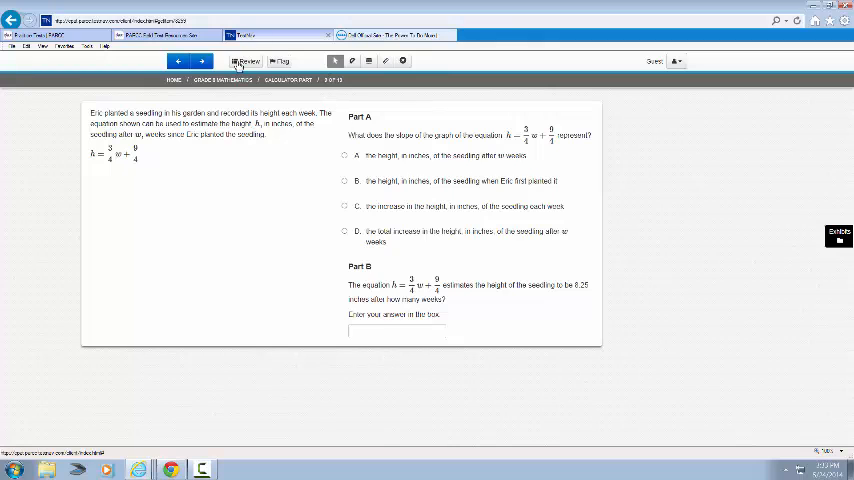
Drag Function B to the greatest end and back, leaving the order B, A, C
click(200, 60)
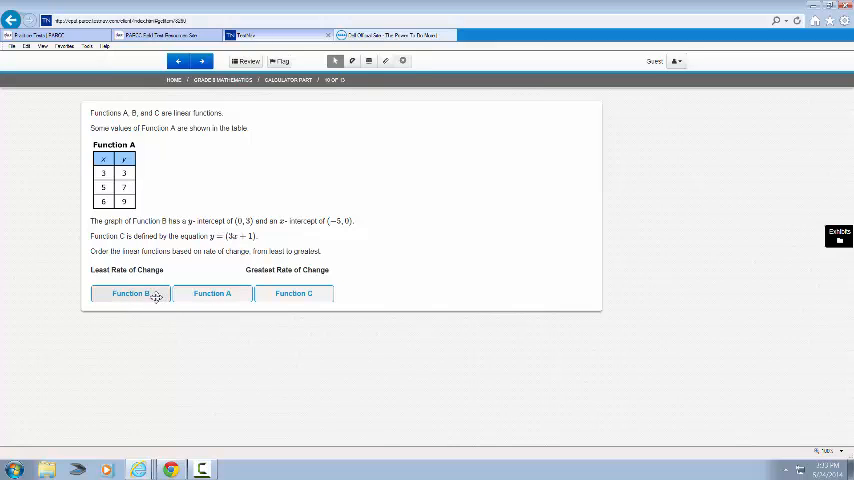
drag(130, 292, 286, 292)
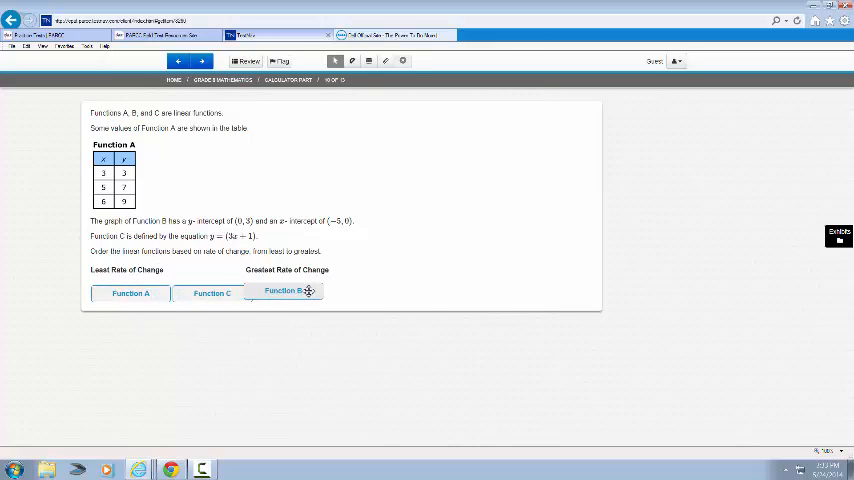
drag(284, 292, 130, 292)
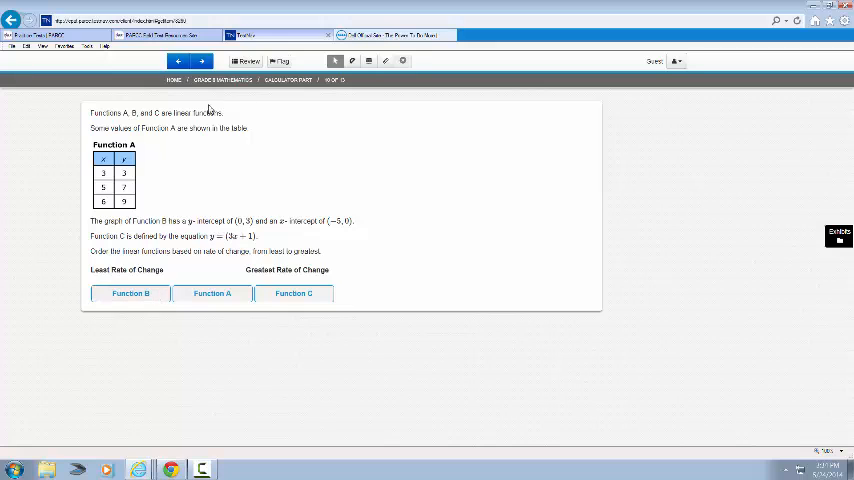
Advance through the cylinder-and-cone volume item to the bleach solution graphing grid
click(200, 60)
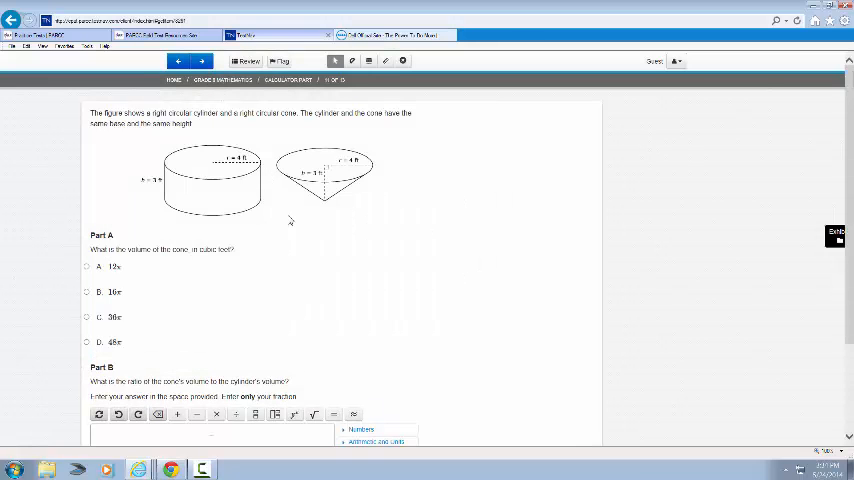
mouse_move(320, 314)
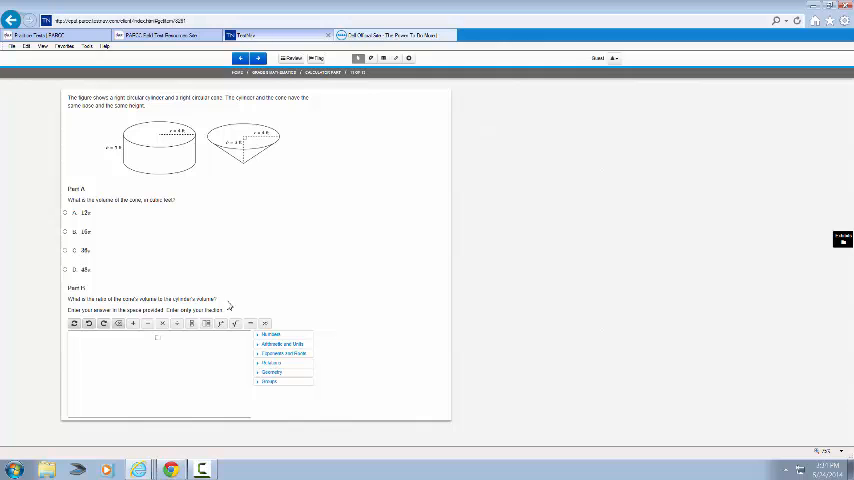
mouse_move(194, 356)
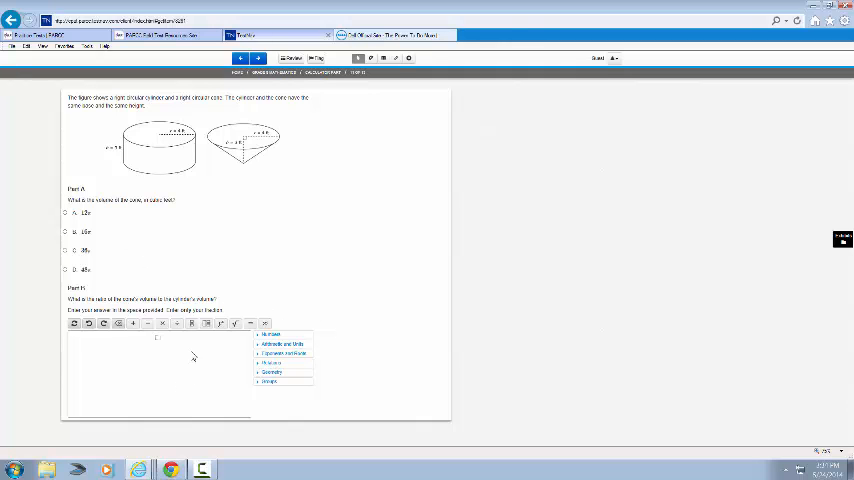
click(256, 56)
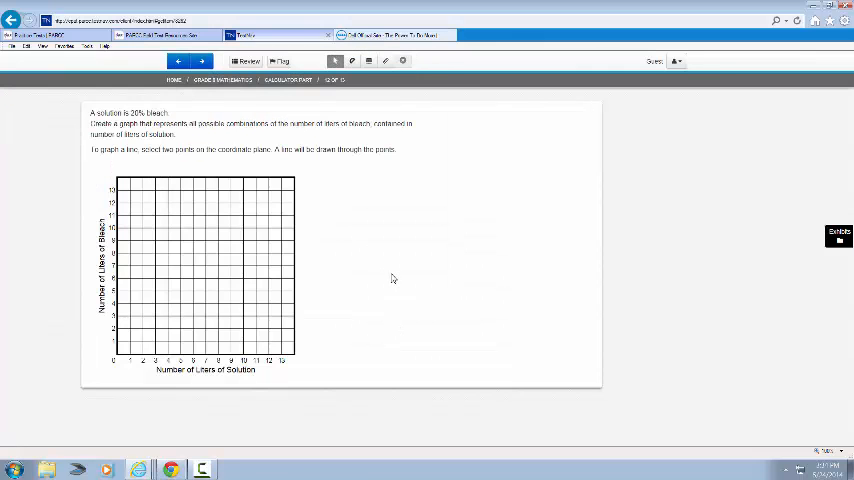
mouse_move(354, 262)
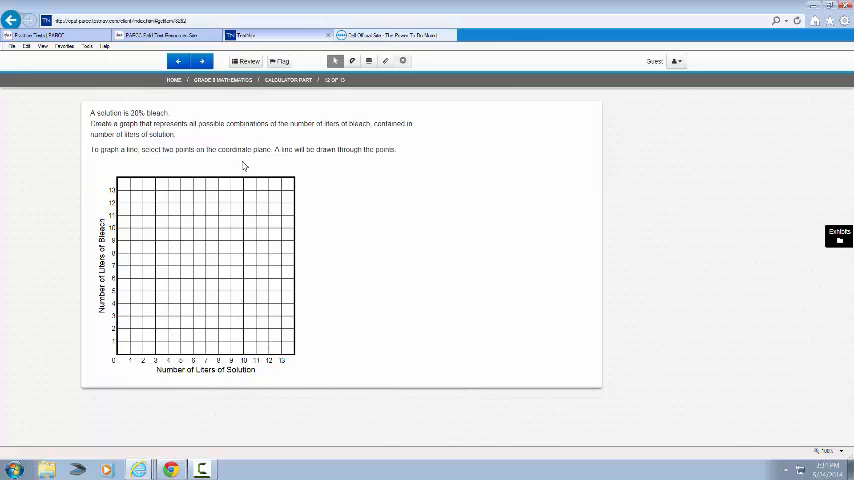
mouse_move(320, 334)
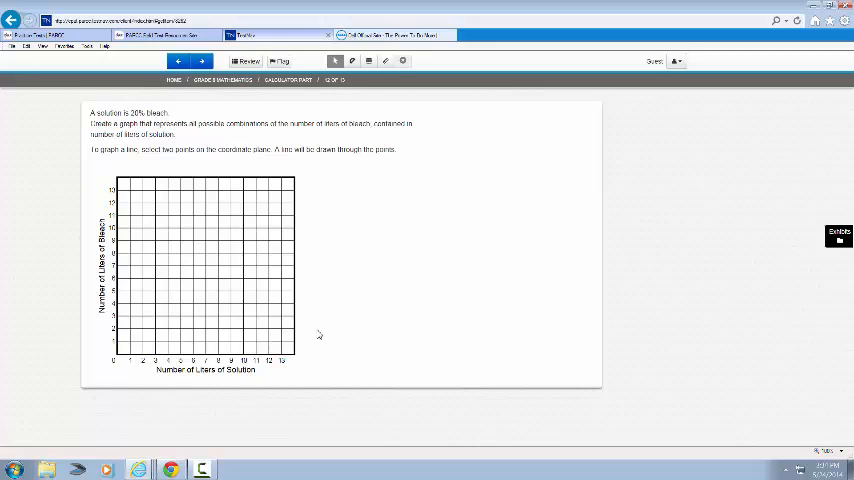
mouse_move(312, 332)
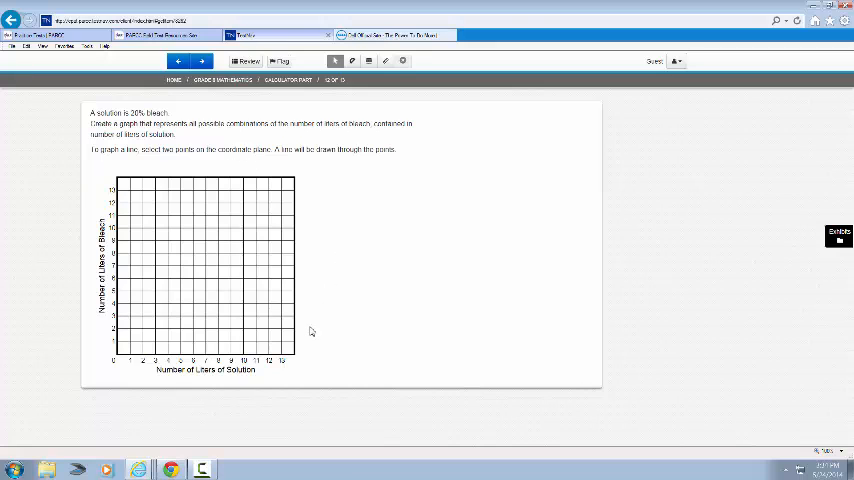
mouse_move(308, 332)
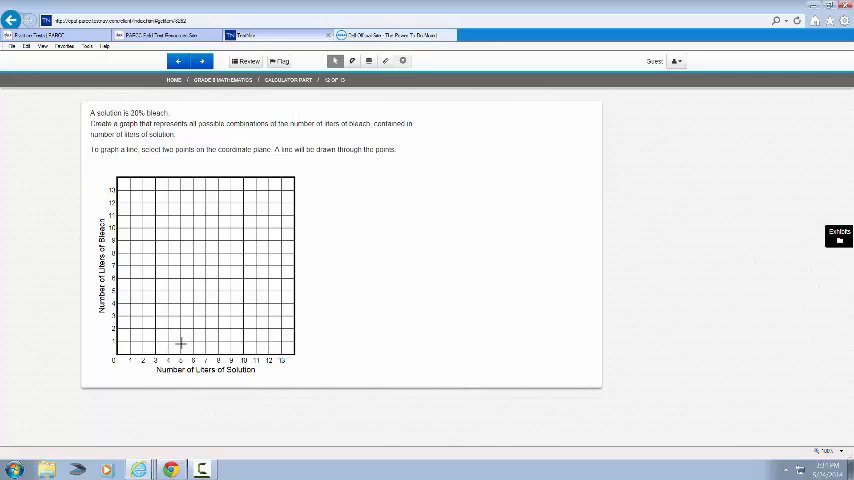
Plot two points to draw the bleach line, then advance to the calculator-display question
click(180, 340)
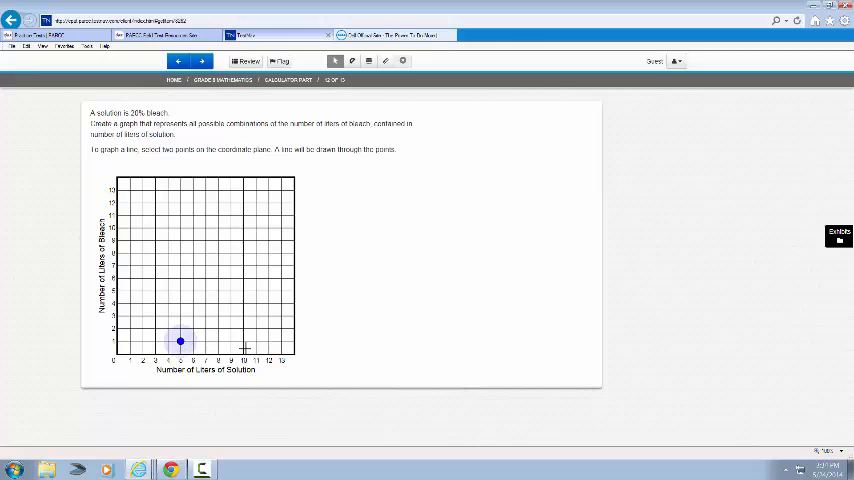
mouse_move(244, 328)
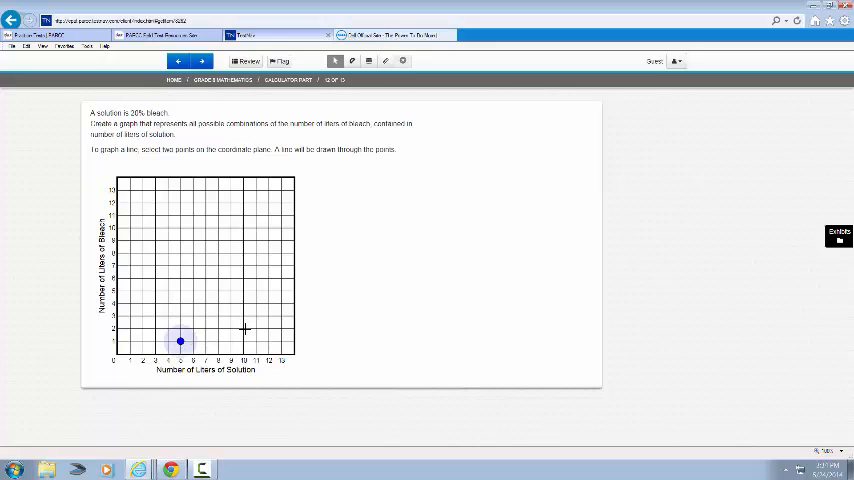
click(242, 328)
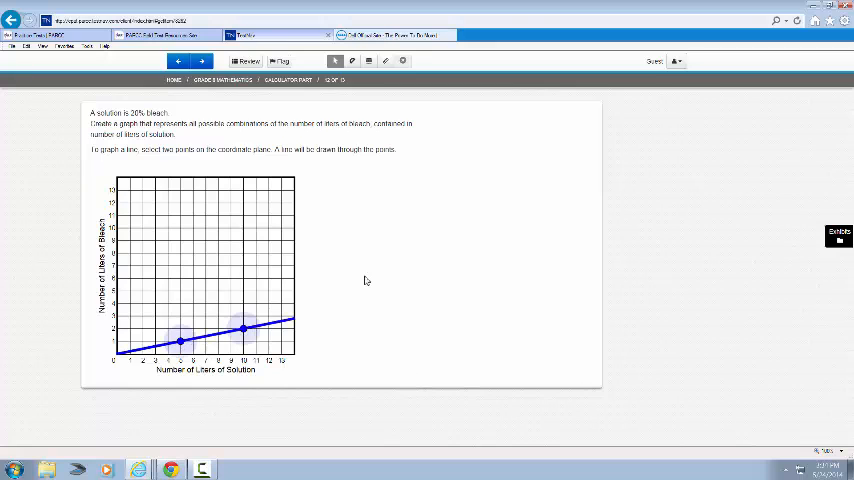
mouse_move(200, 60)
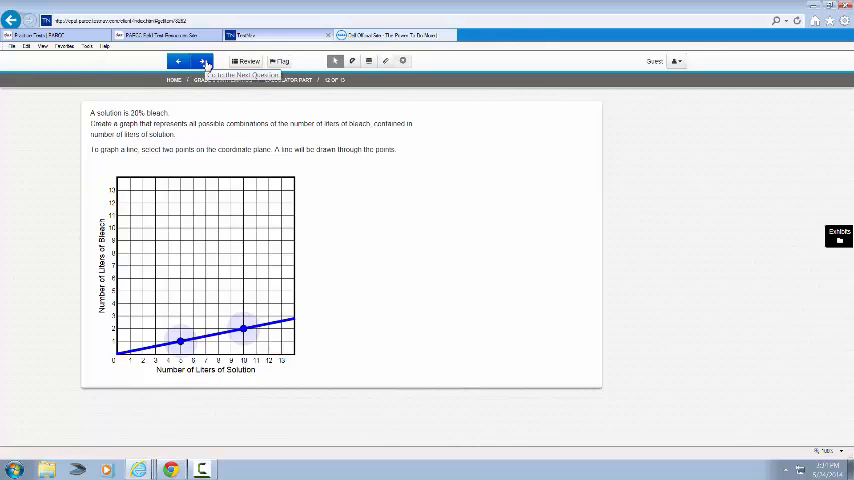
click(200, 60)
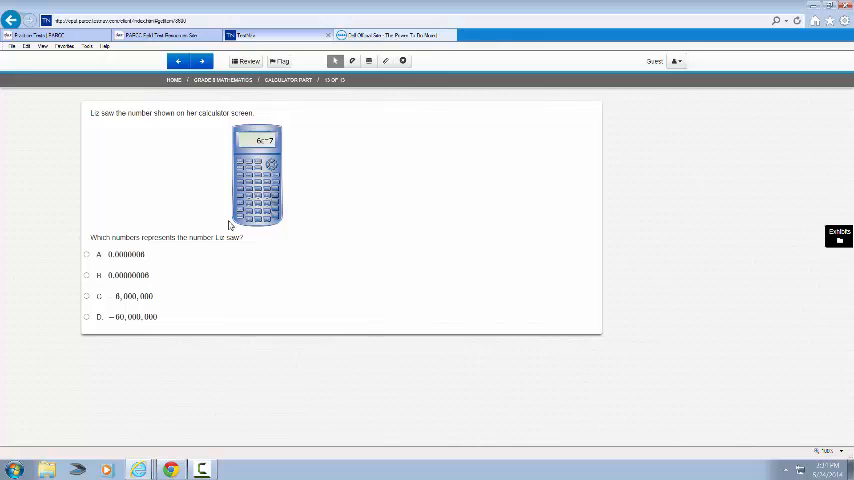
mouse_move(228, 362)
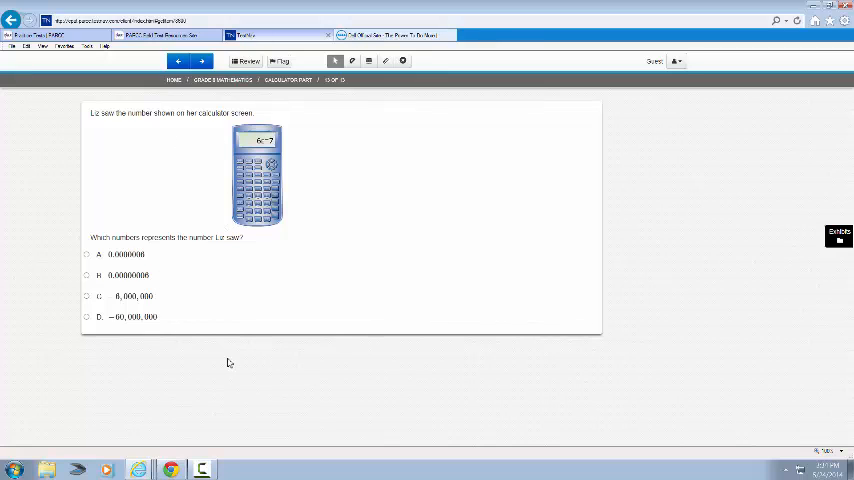
mouse_move(318, 86)
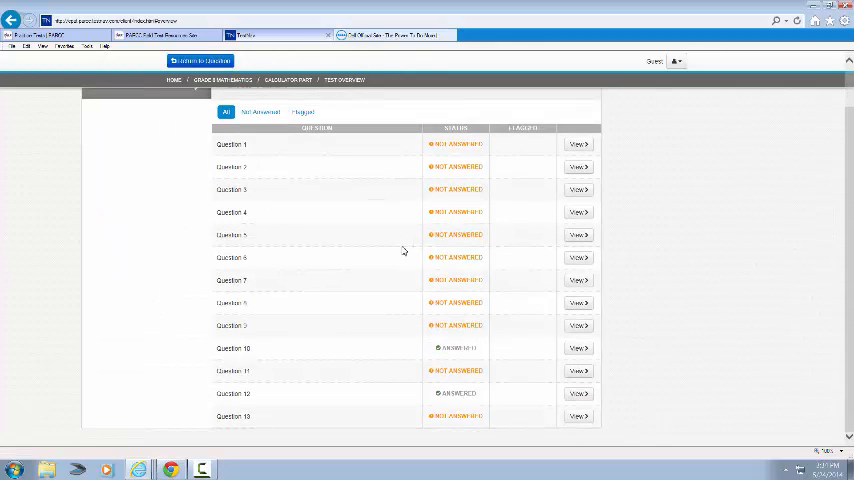
mouse_move(454, 350)
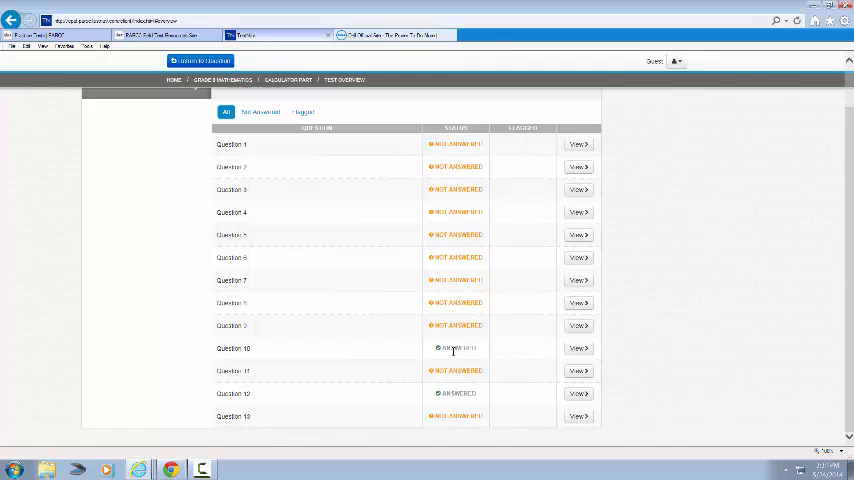
mouse_move(456, 144)
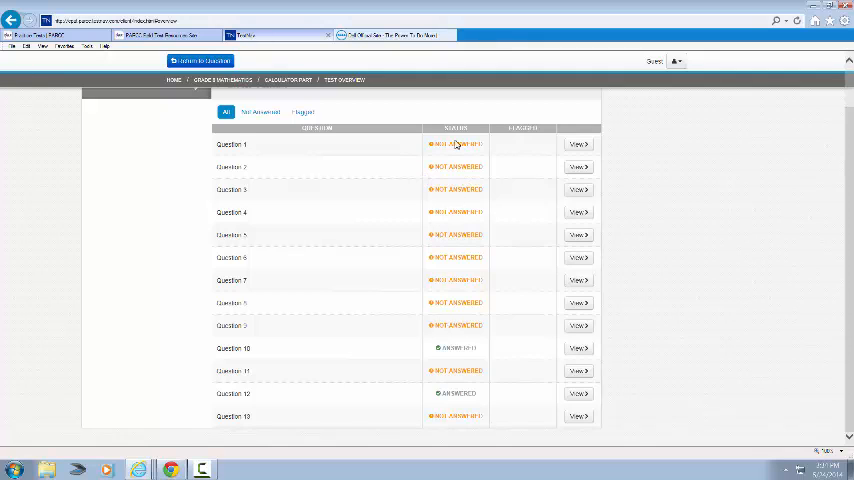
mouse_move(456, 136)
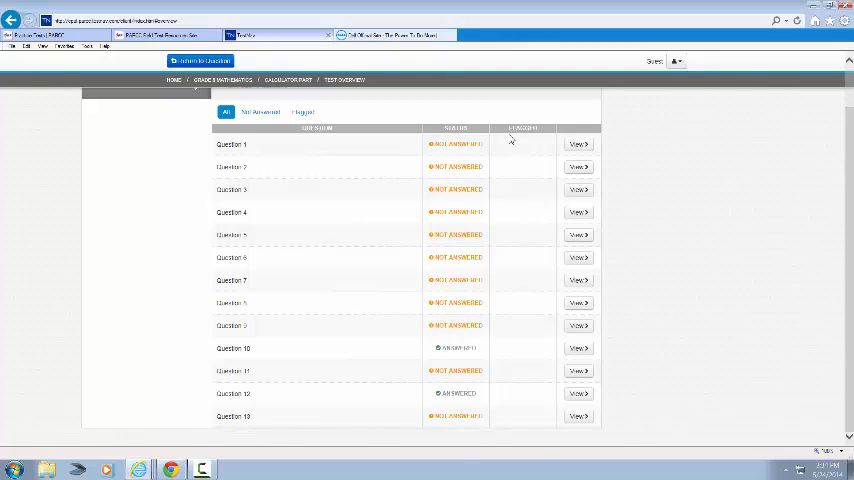
mouse_move(280, 156)
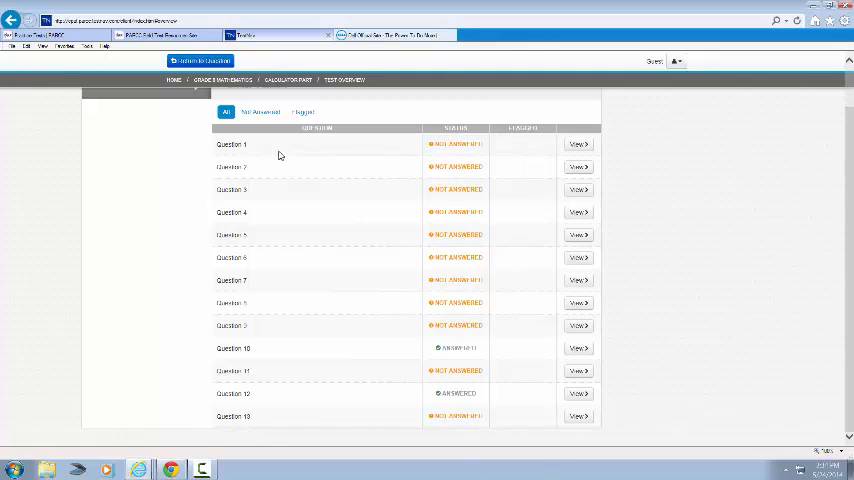
Close the question list and advance from the last question to the Congratulations finish screen
click(578, 144)
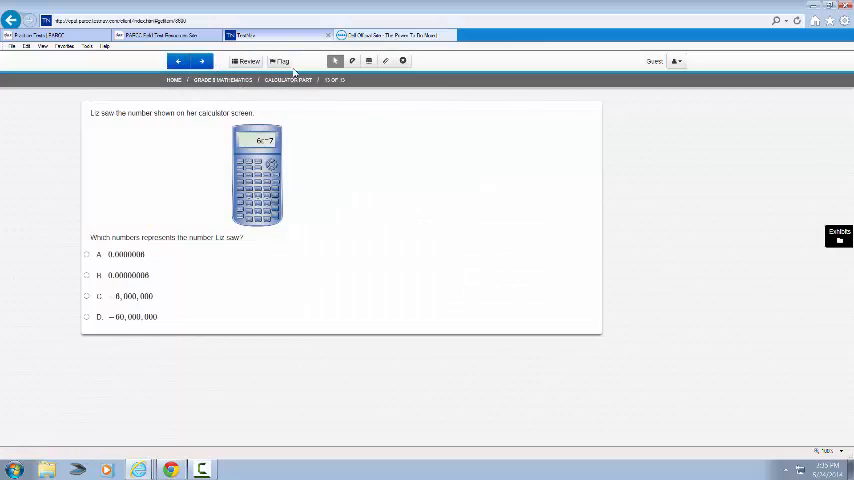
click(200, 60)
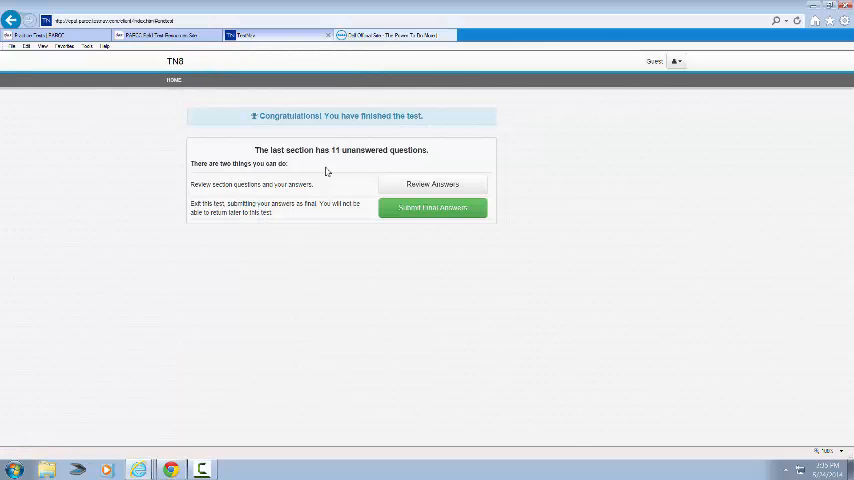